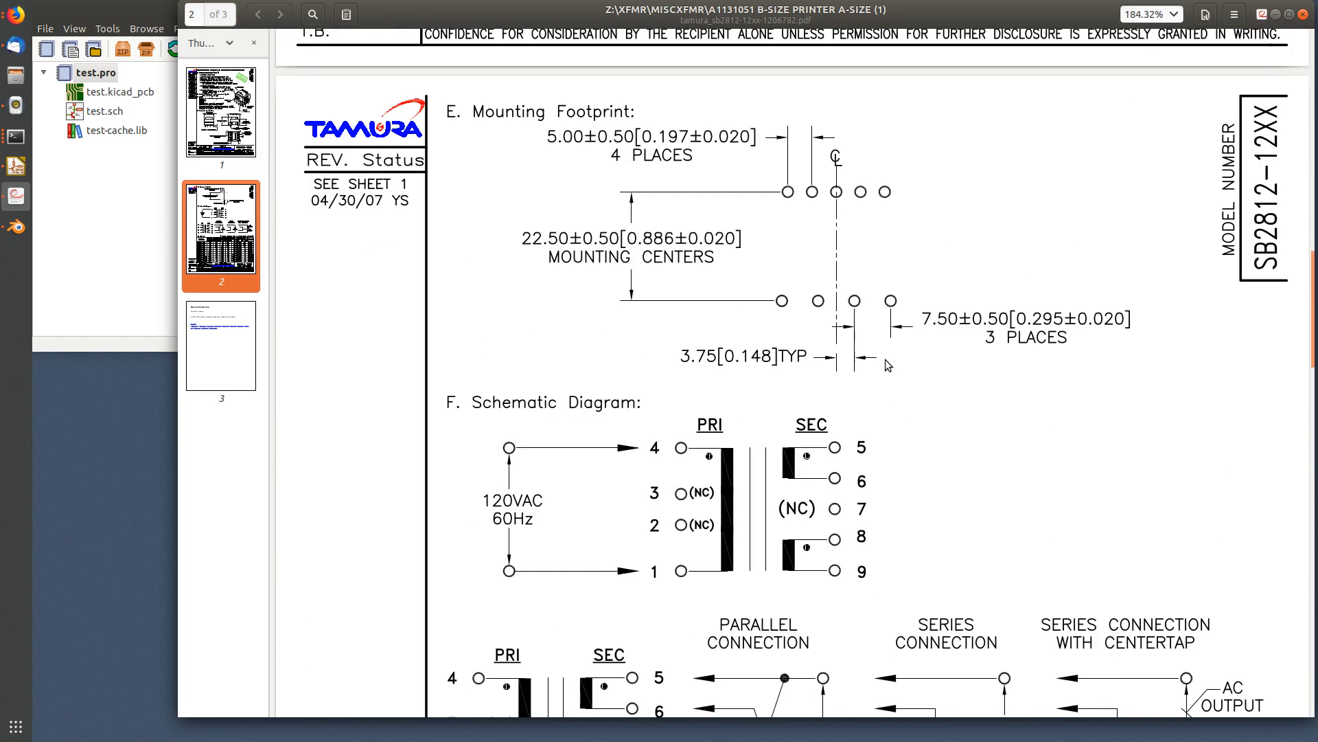
{"action": "mouse_move", "coordinate": [889, 398]}
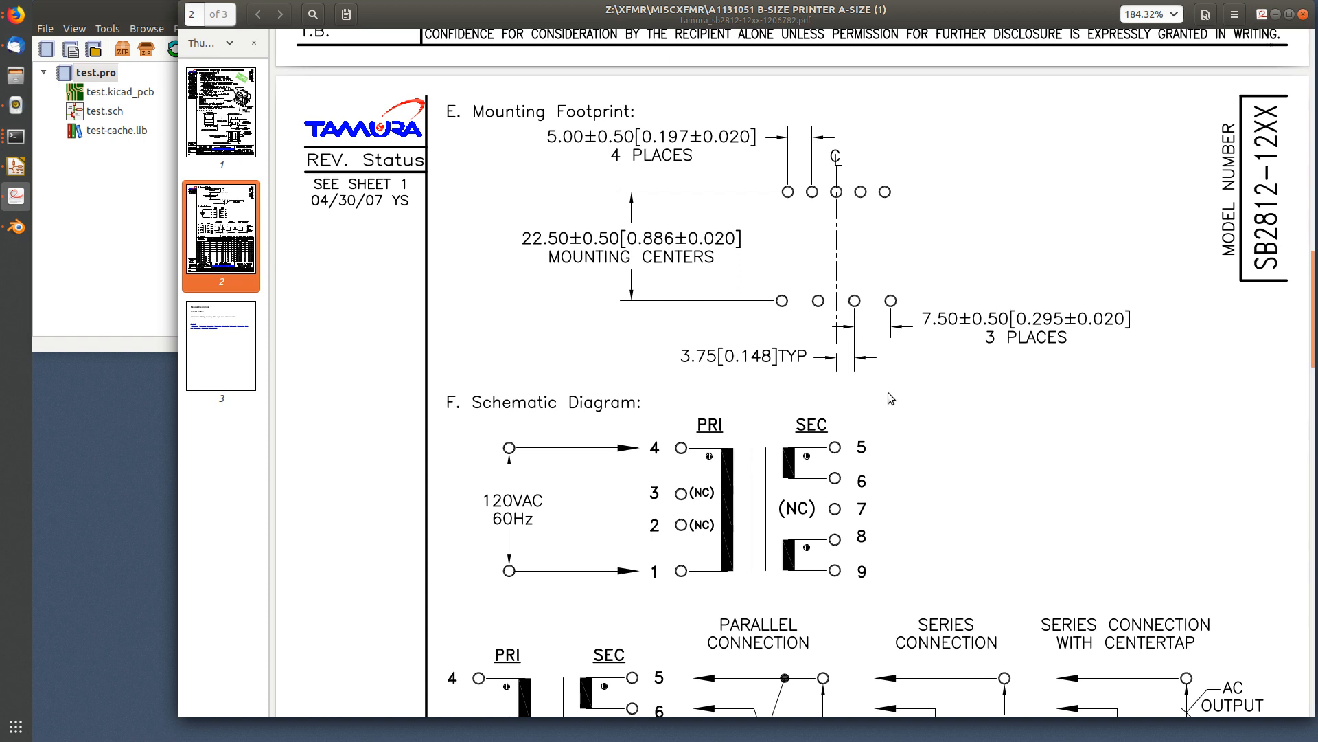
{"action": "mouse_move", "coordinate": [1223, 291]}
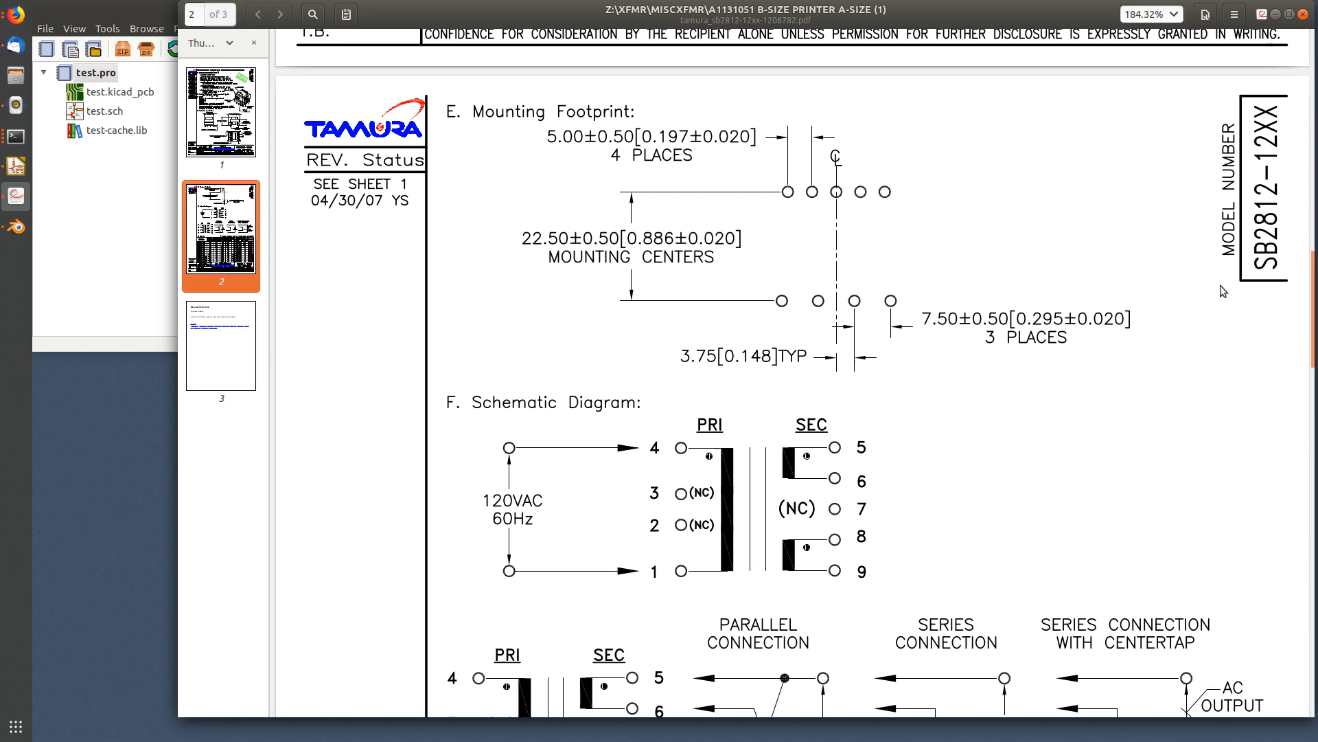
{"action": "mouse_move", "coordinate": [987, 248]}
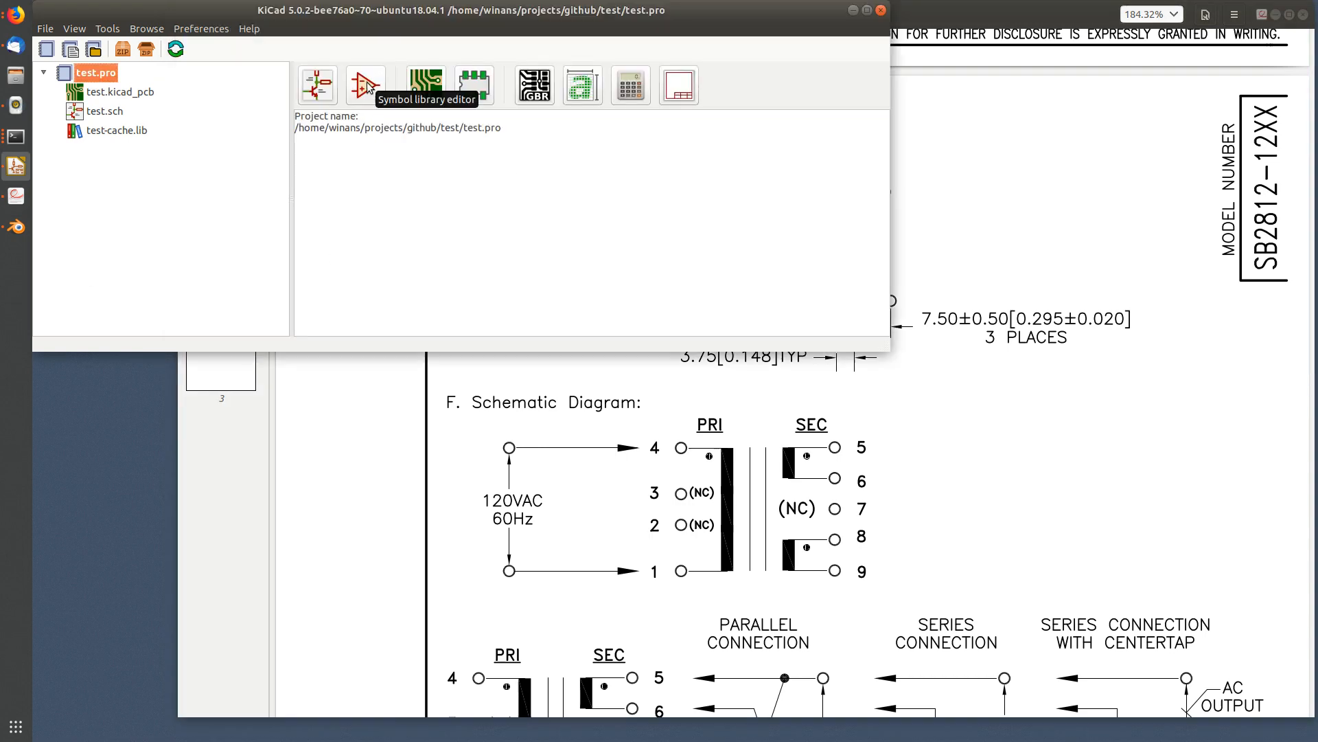
Search the symbol libraries for 'trans' and open Device > Transformer_1P_2S
{"action": "left_click", "coordinate": [365, 84]}
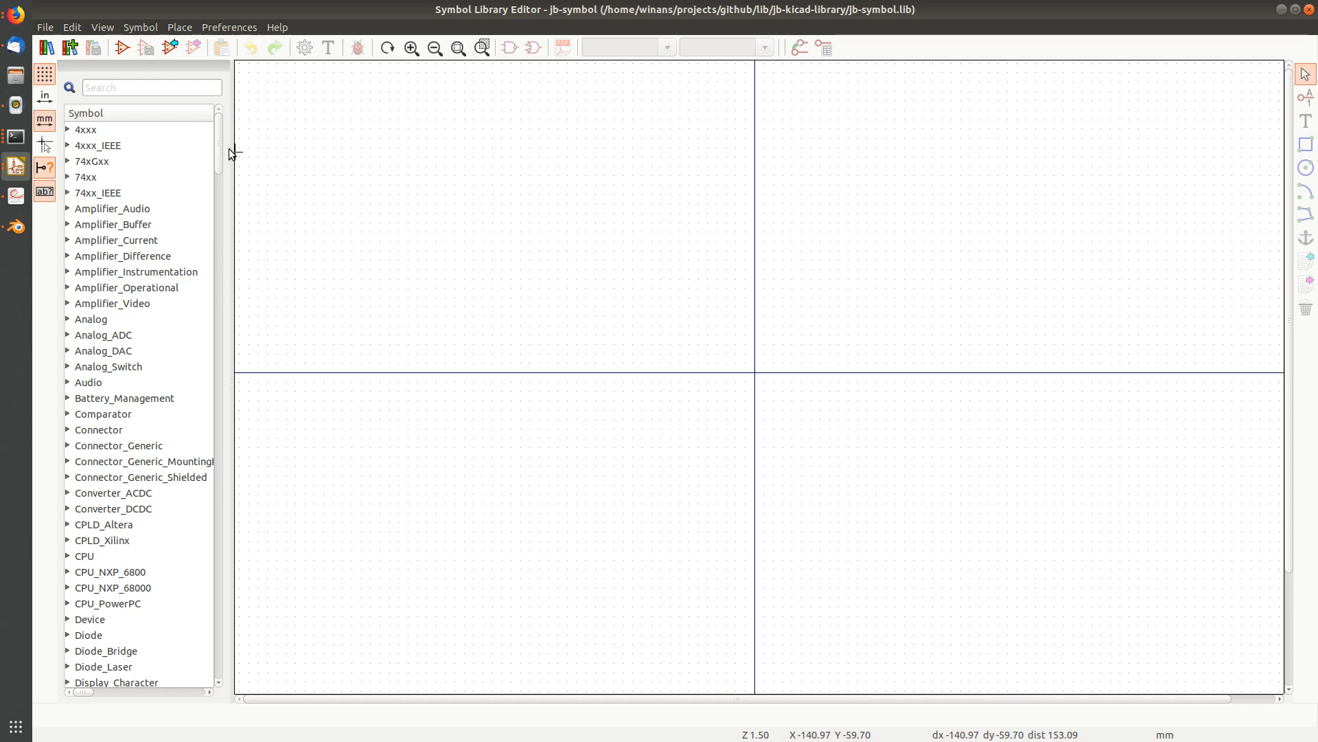
{"action": "left_click", "coordinate": [151, 86]}
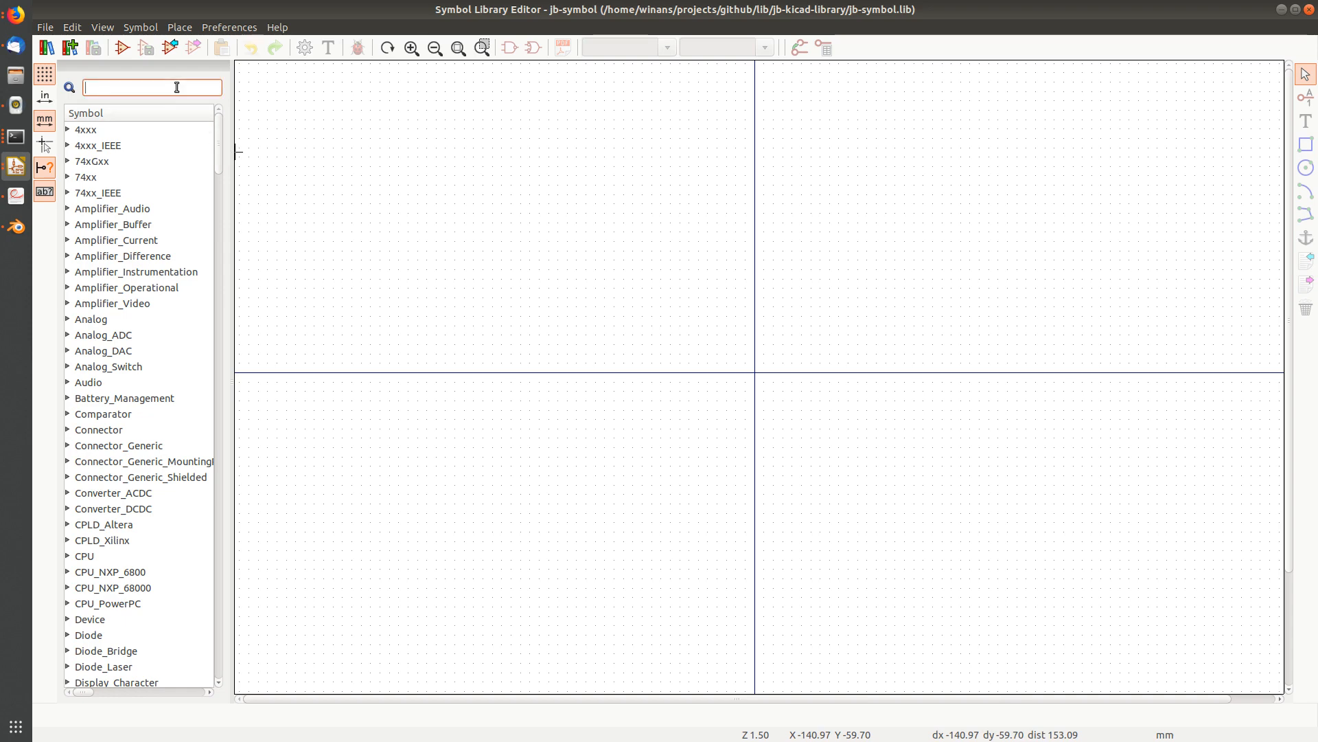
{"action": "type", "text": "transformer"}
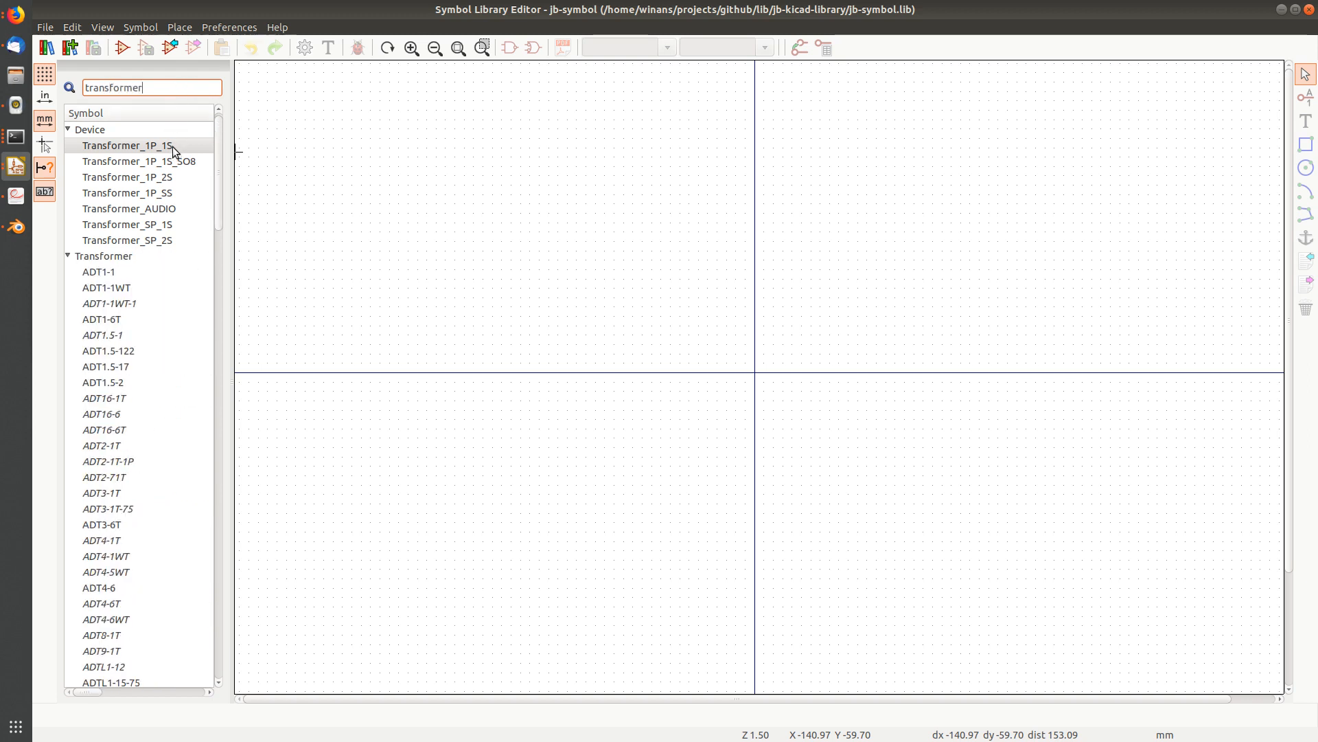
{"action": "left_click", "coordinate": [127, 177]}
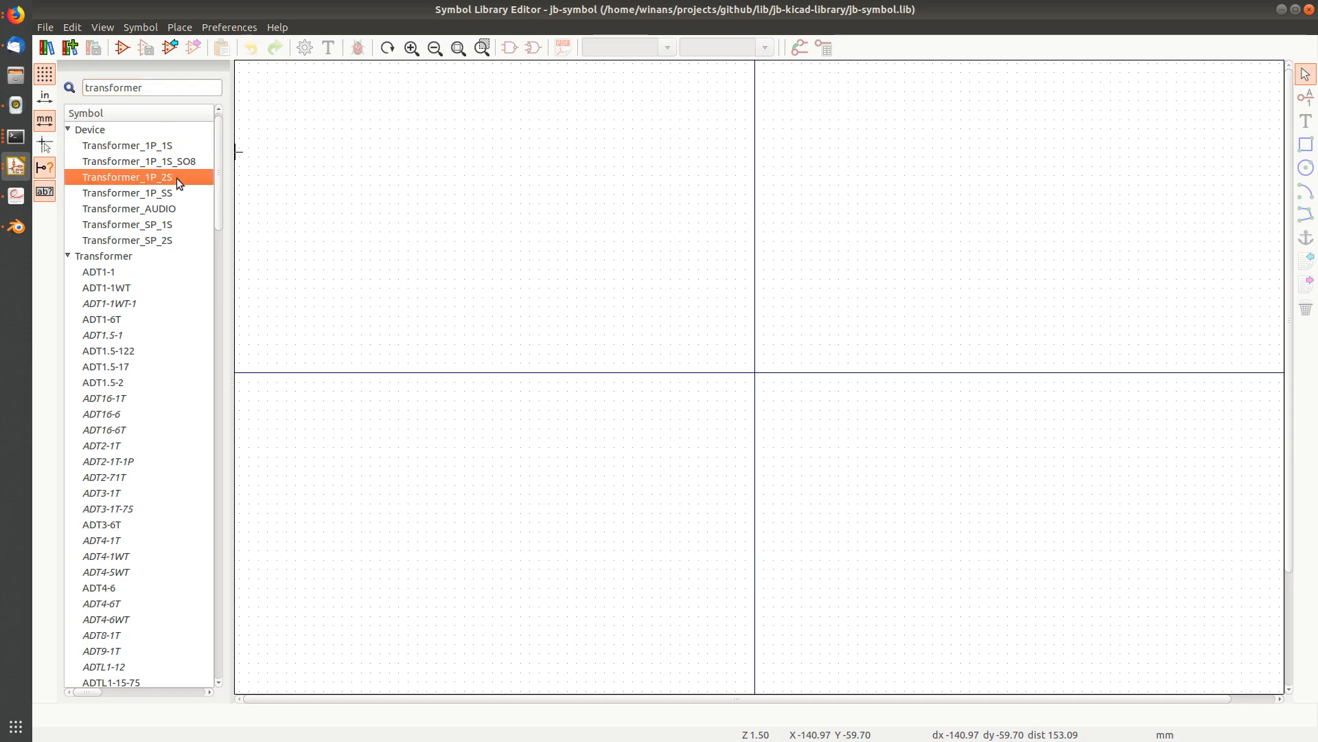
{"action": "double_click", "coordinate": [127, 177]}
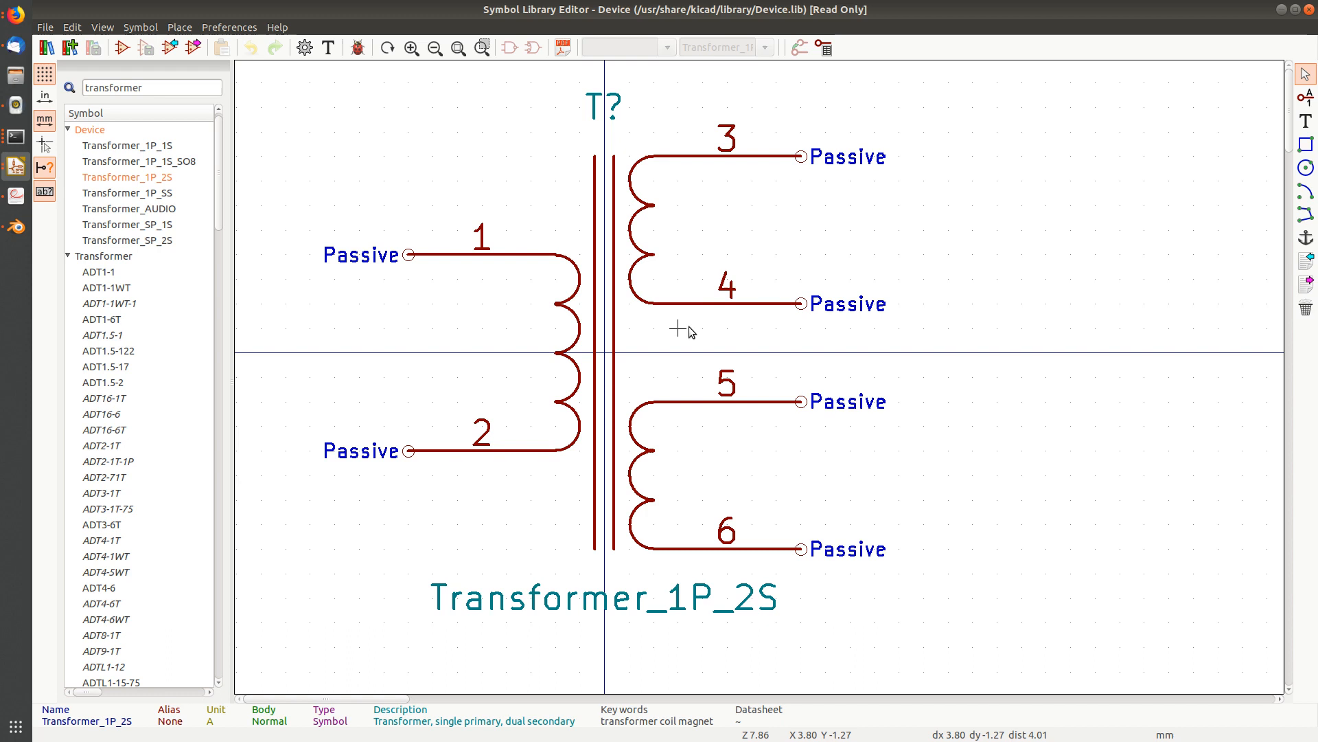
{"action": "mouse_move", "coordinate": [898, 135]}
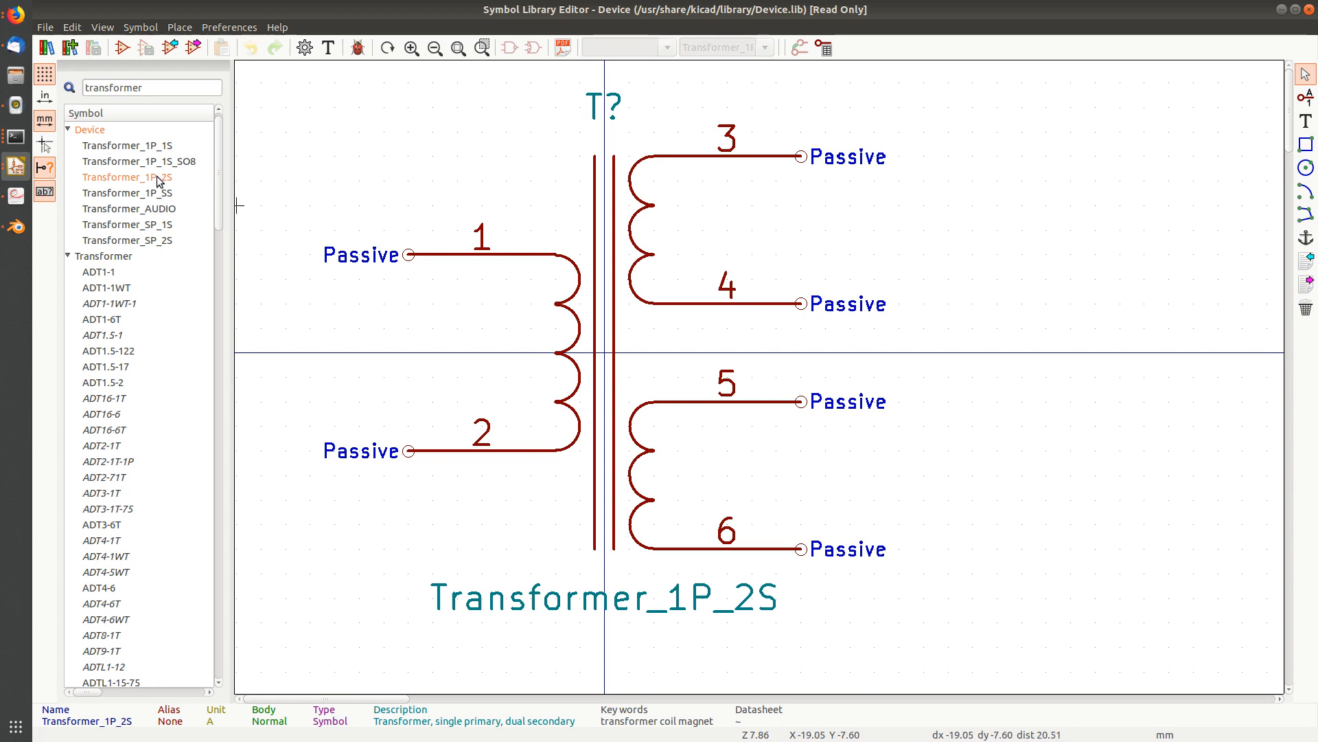
Copy Transformer_1P_2S and paste it into the jb-symbol library
{"action": "right_click", "coordinate": [127, 176]}
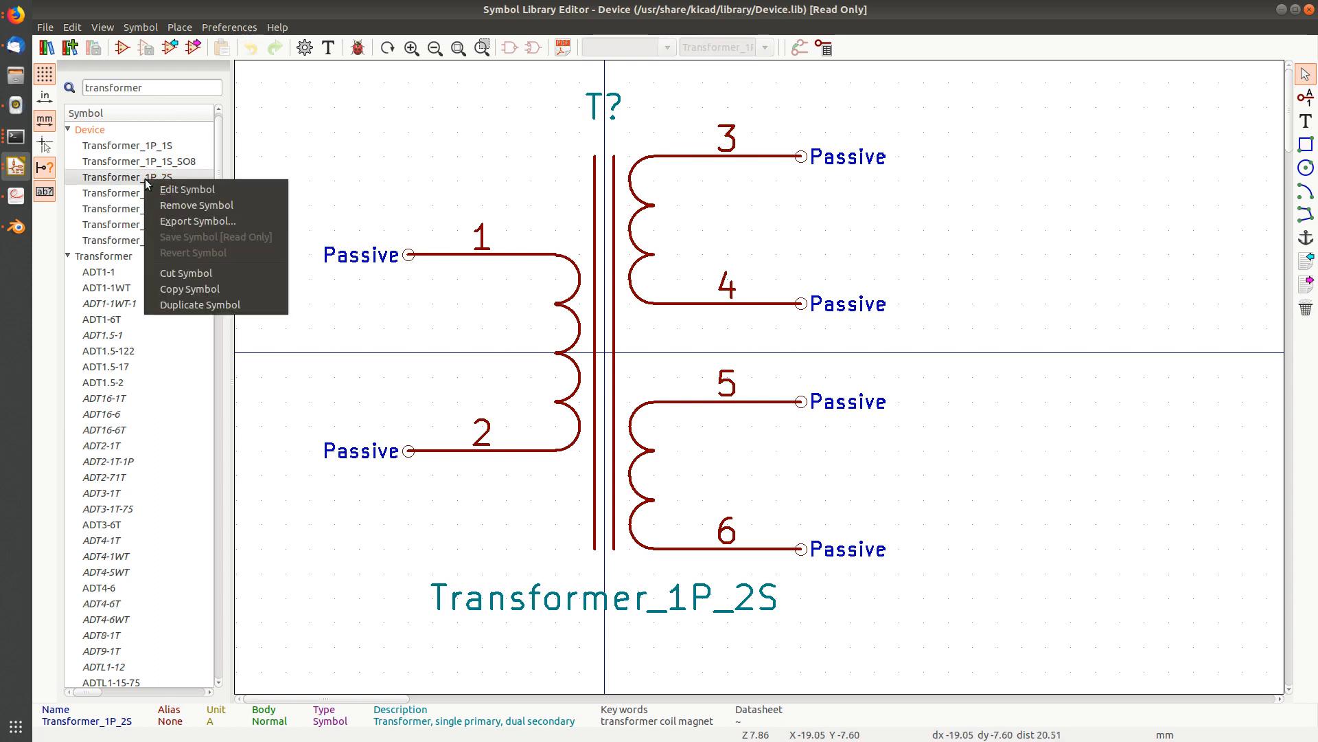
{"action": "mouse_move", "coordinate": [205, 288]}
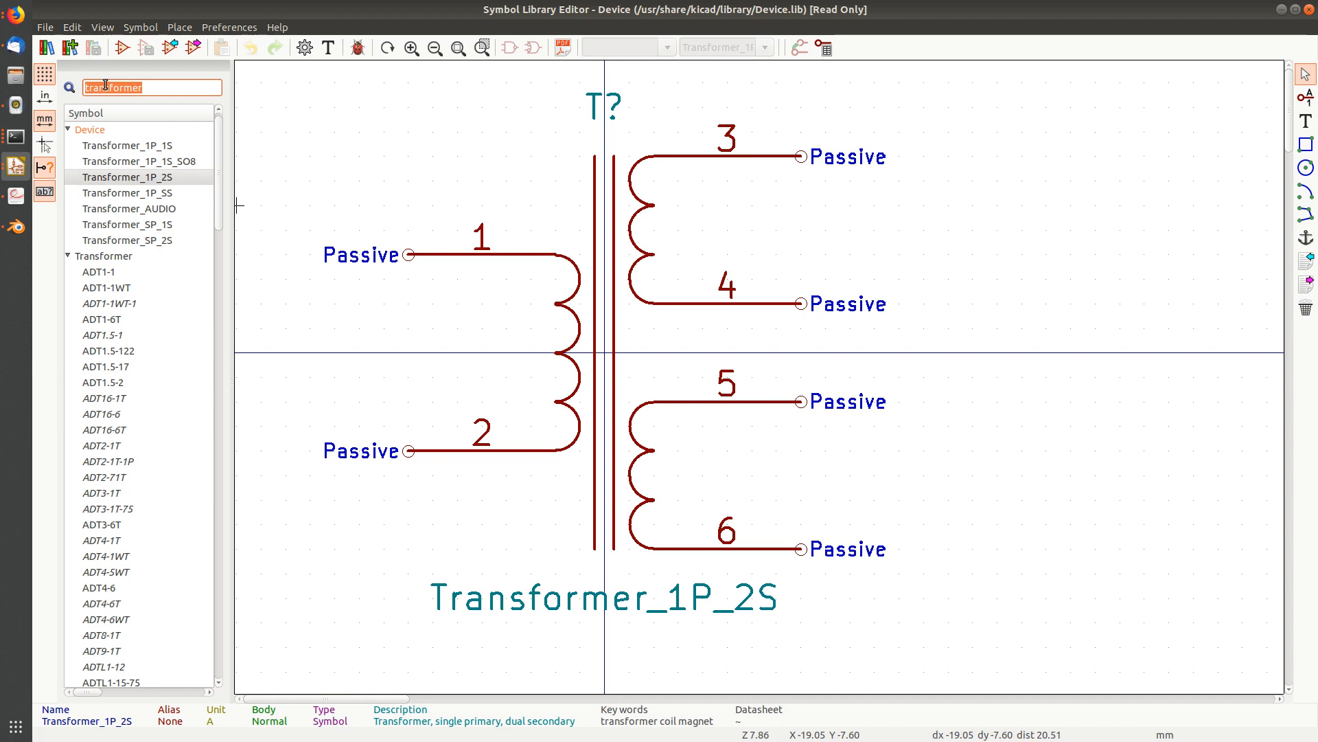
{"action": "type", "text": "jb-"}
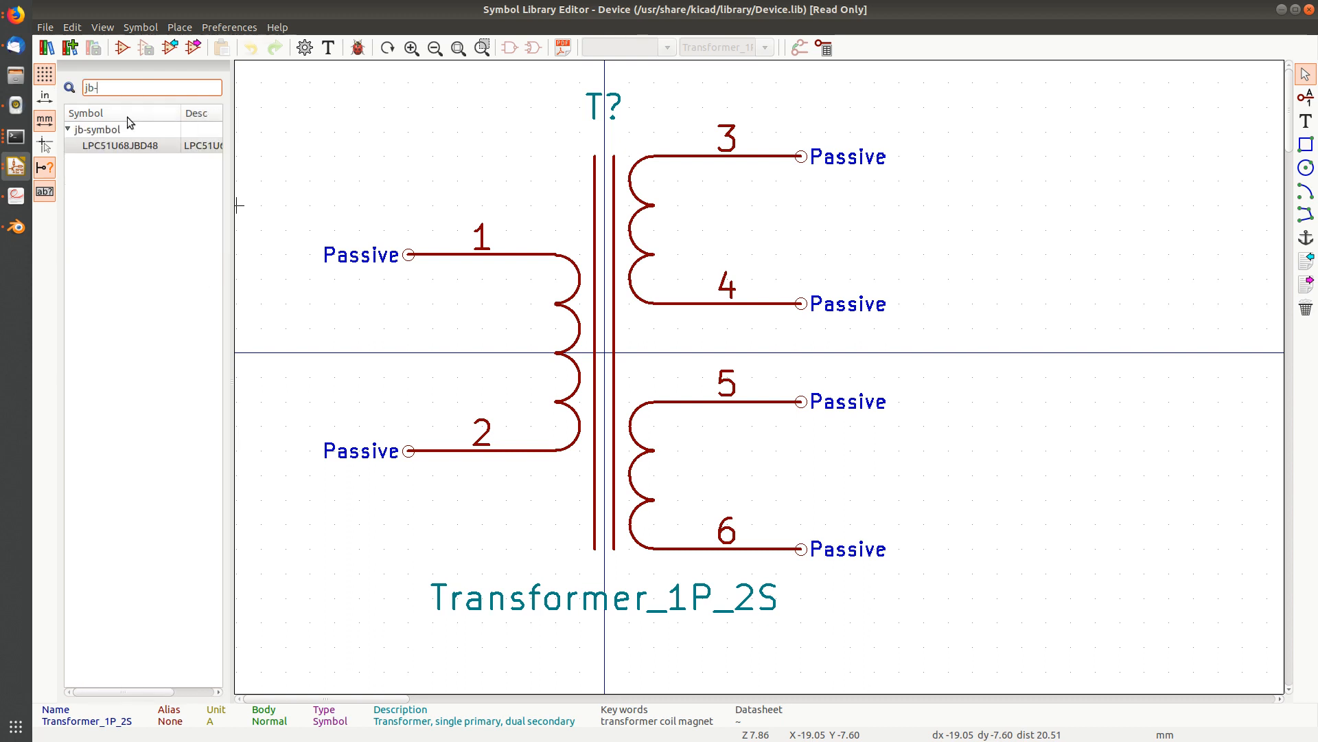
{"action": "left_click", "coordinate": [99, 130]}
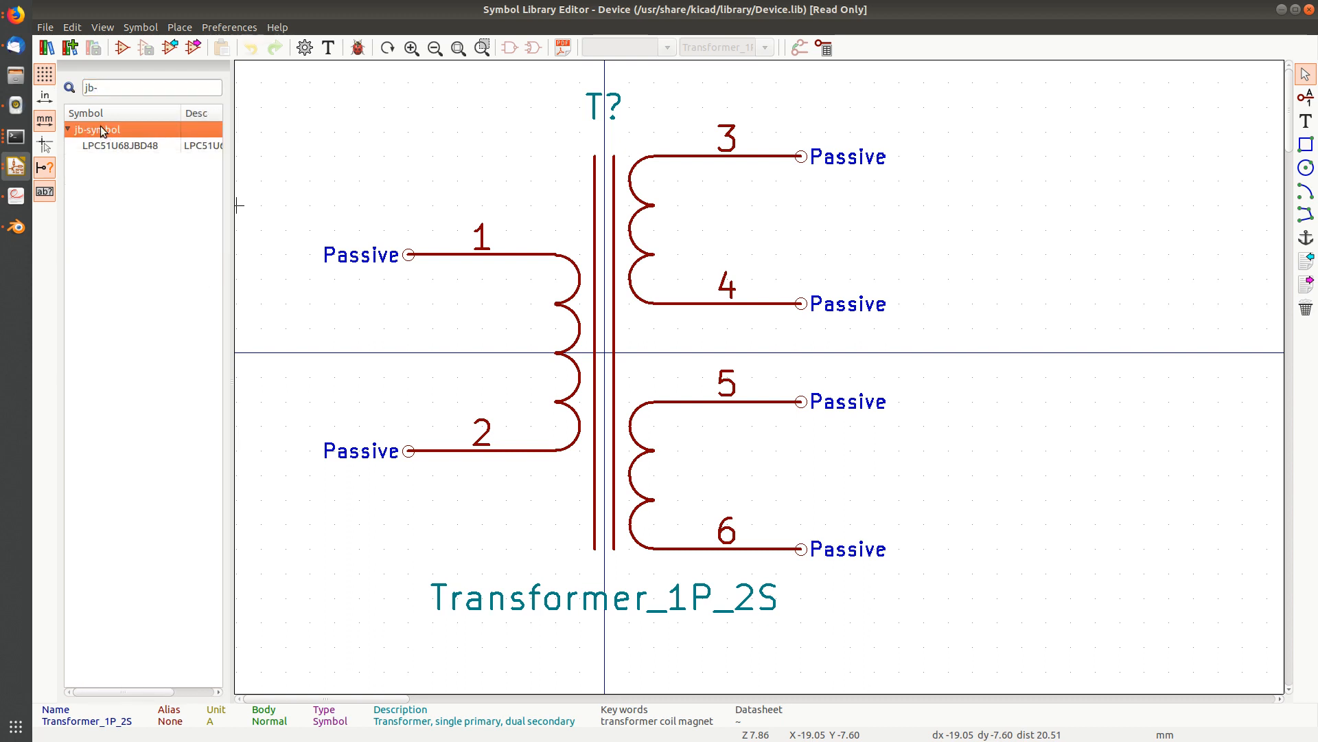
{"action": "right_click", "coordinate": [100, 129]}
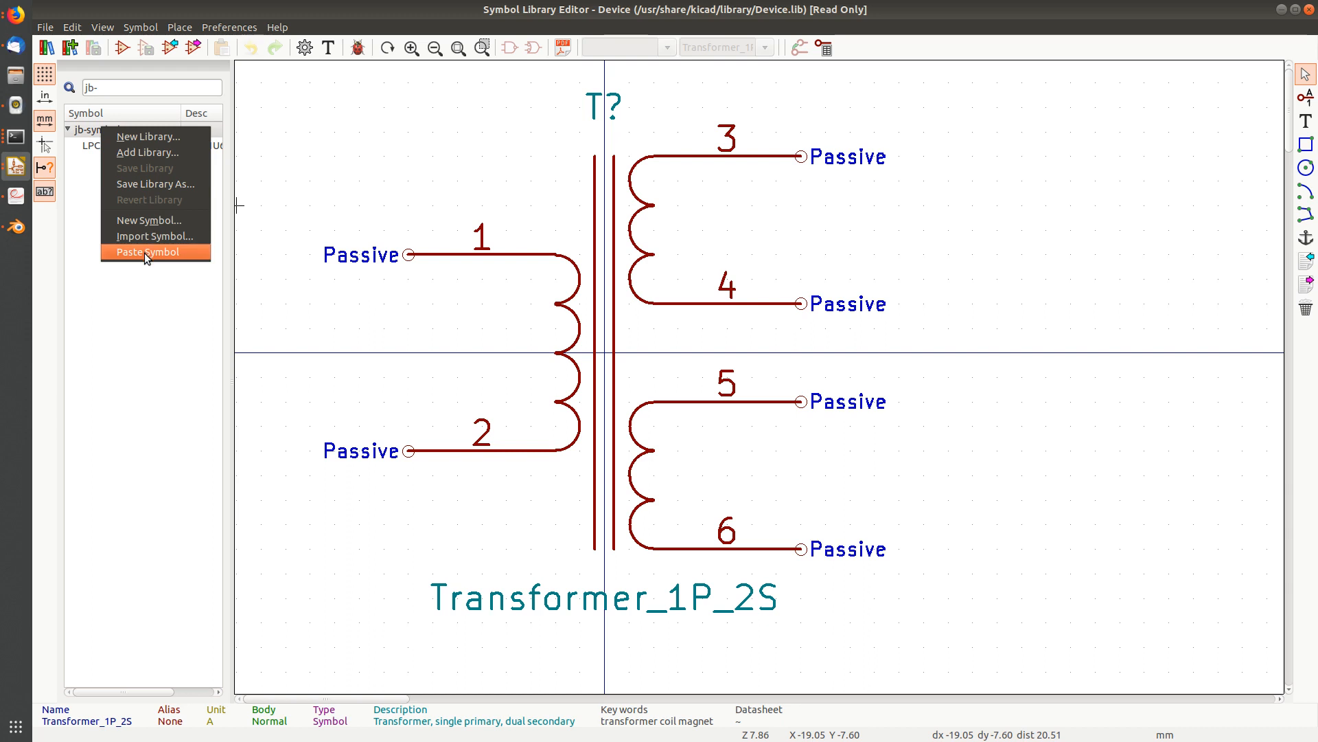
{"action": "left_click", "coordinate": [150, 251]}
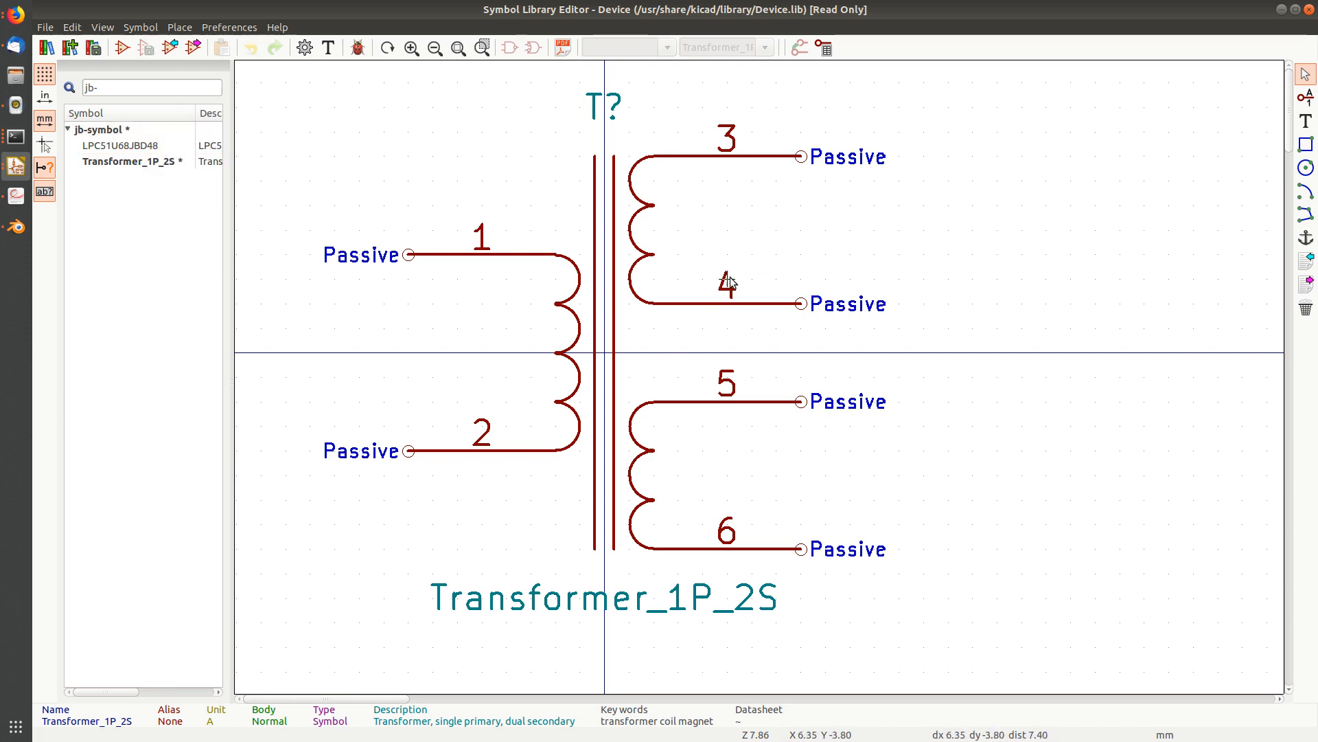
{"action": "mouse_move", "coordinate": [621, 233]}
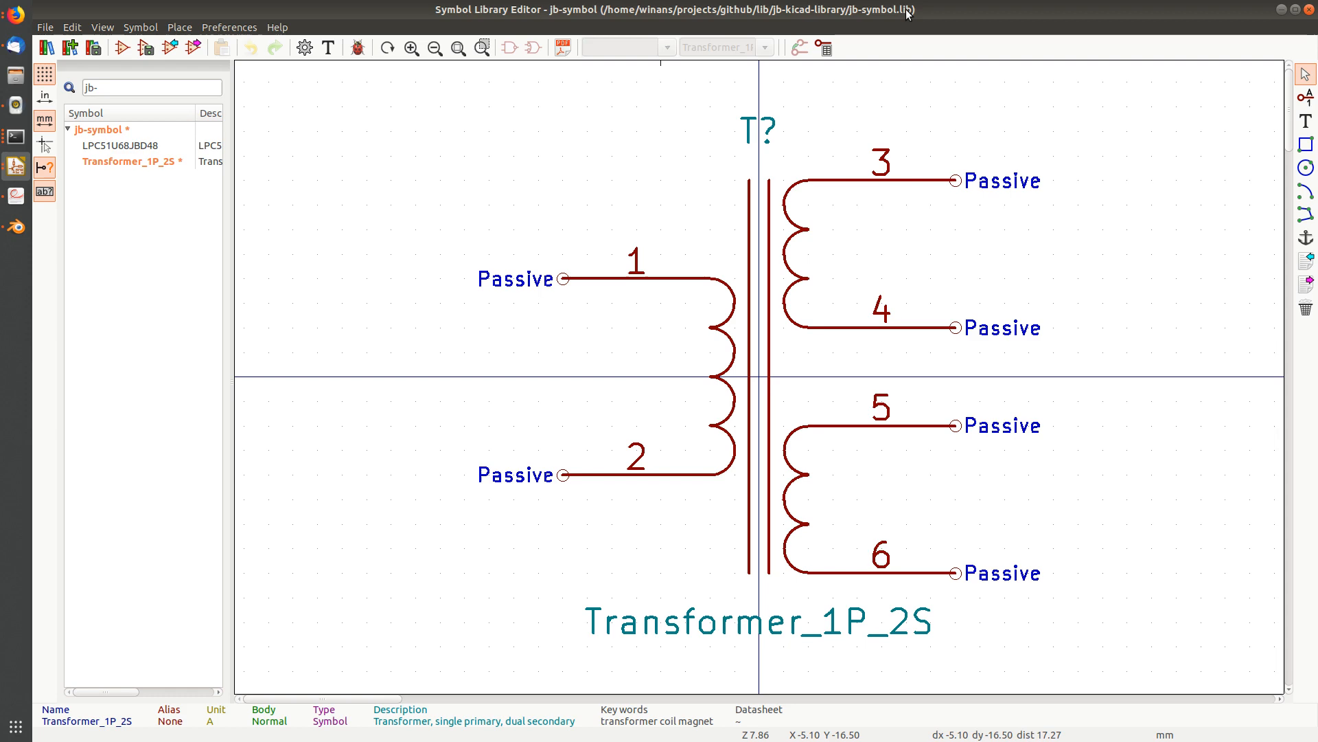
{"action": "mouse_move", "coordinate": [414, 230]}
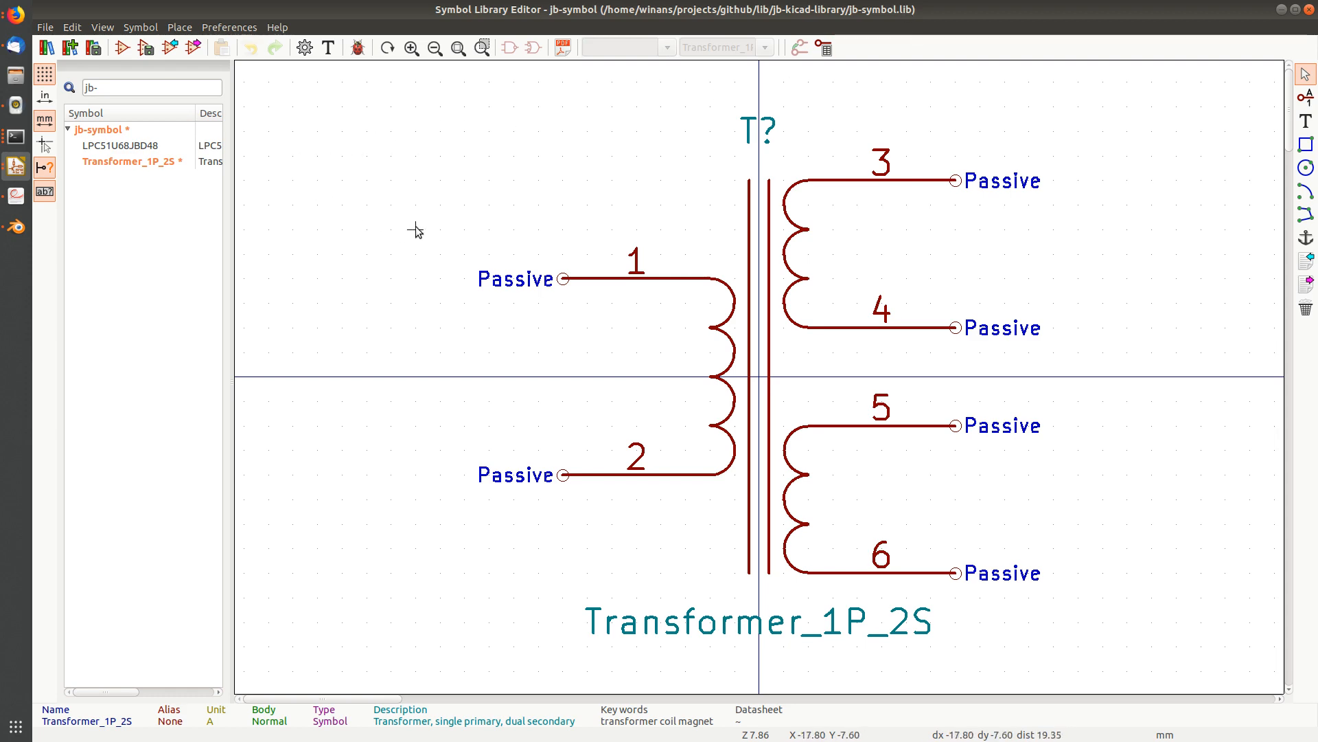
{"action": "mouse_move", "coordinate": [506, 326]}
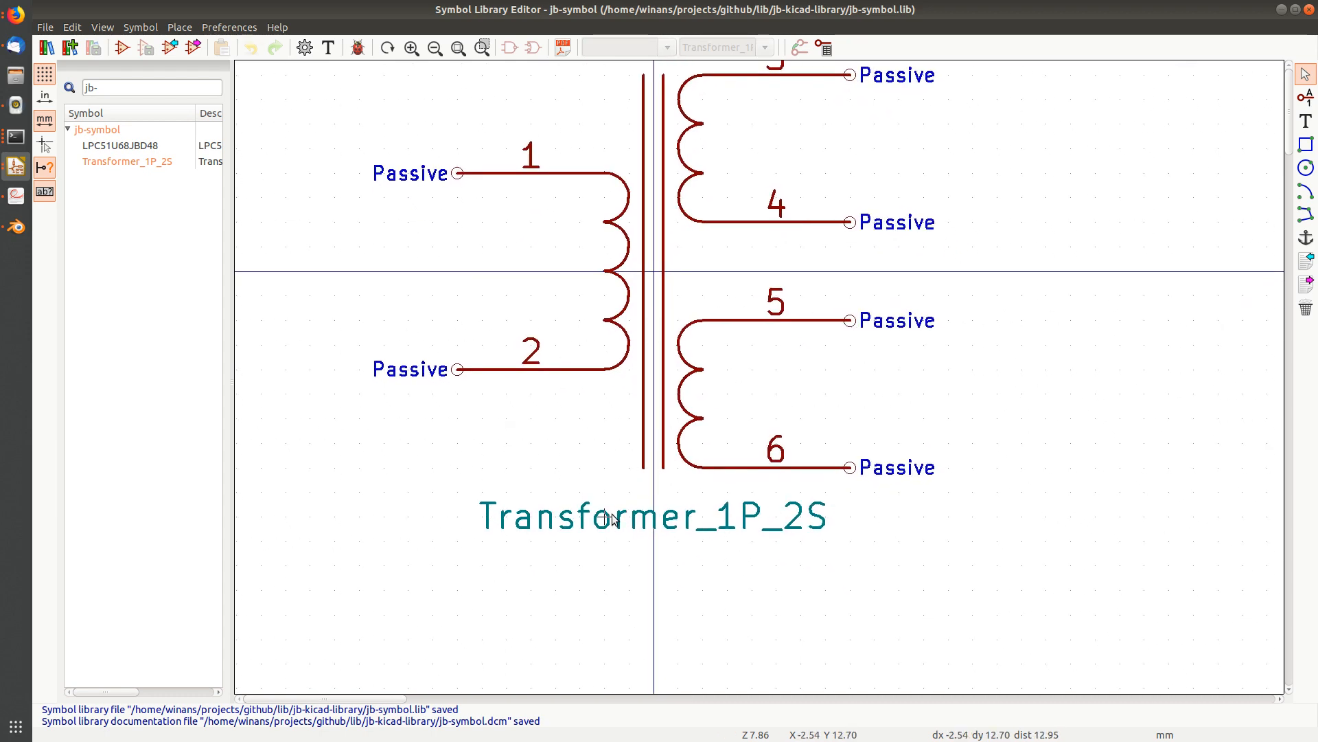
{"action": "mouse_move", "coordinate": [656, 445]}
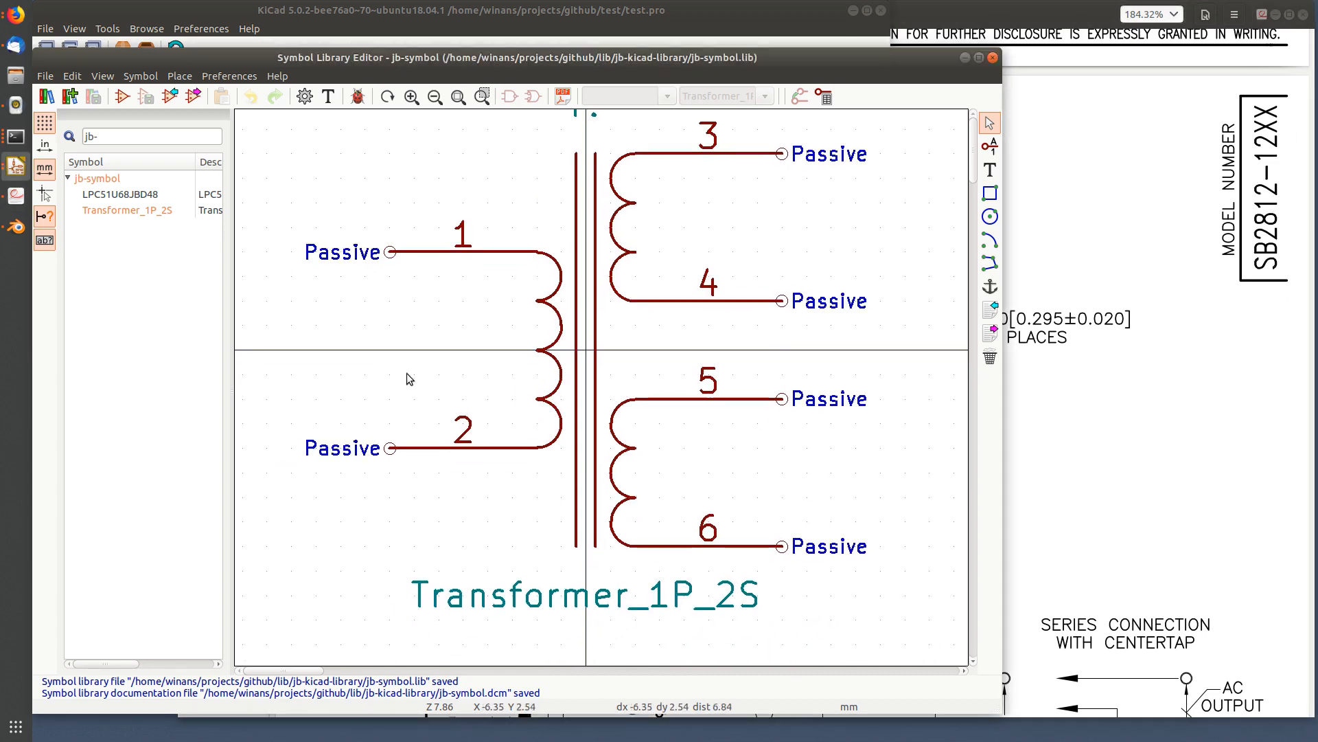
Change the copied symbol's name field to SB2812-12XX
{"action": "right_click", "coordinate": [128, 210]}
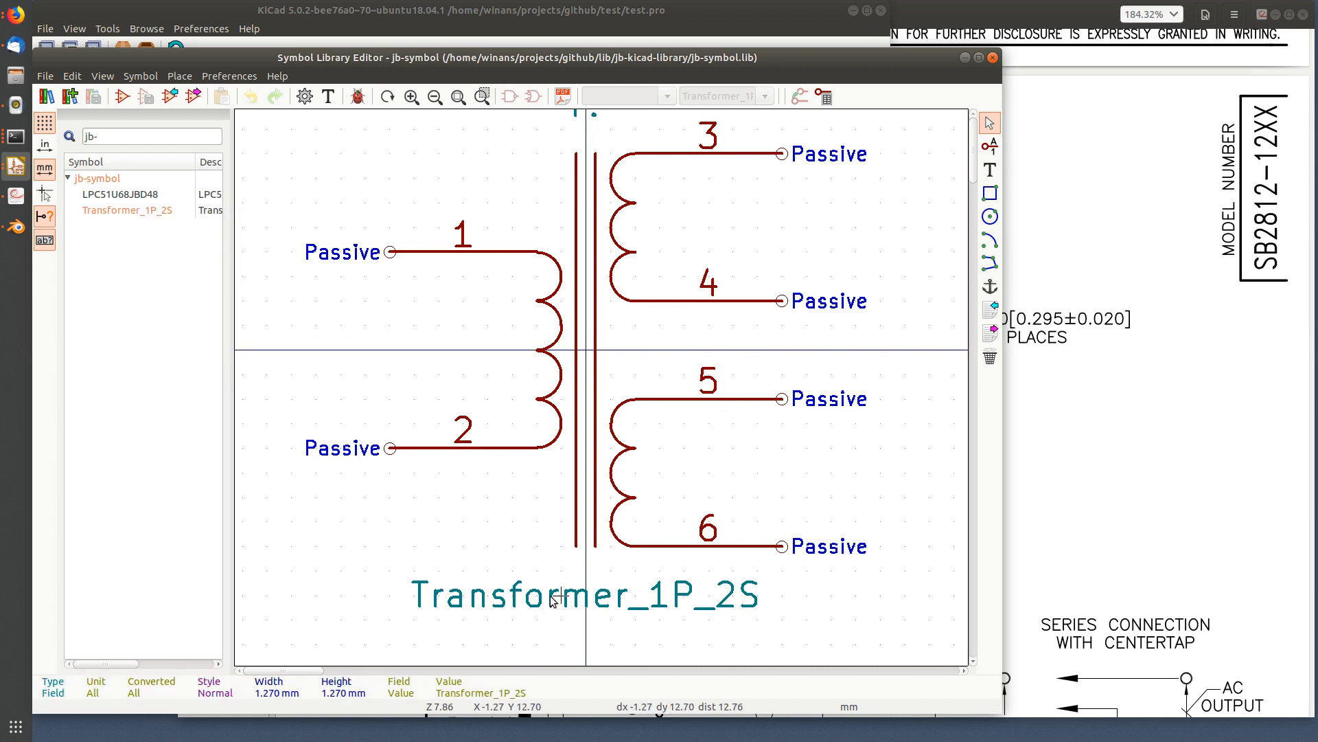
{"action": "double_click", "coordinate": [581, 596]}
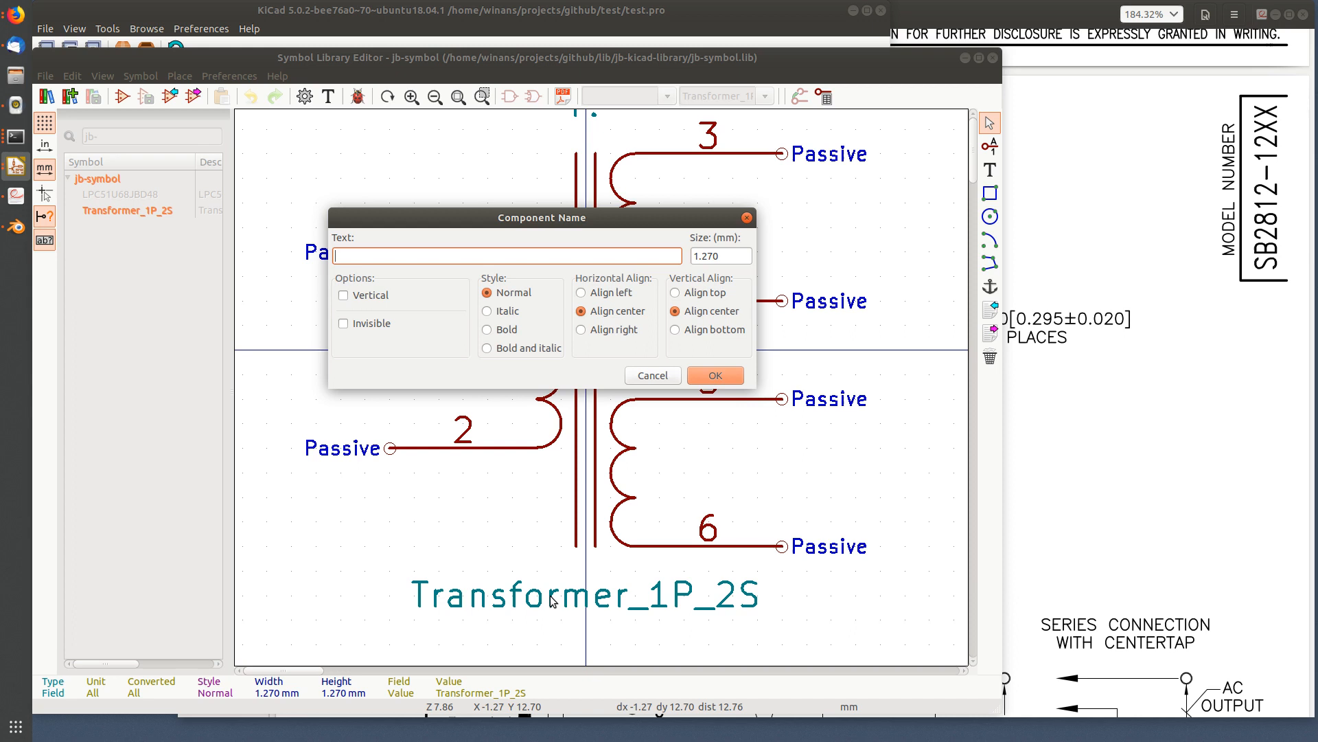
{"action": "type", "text": "SB2812"}
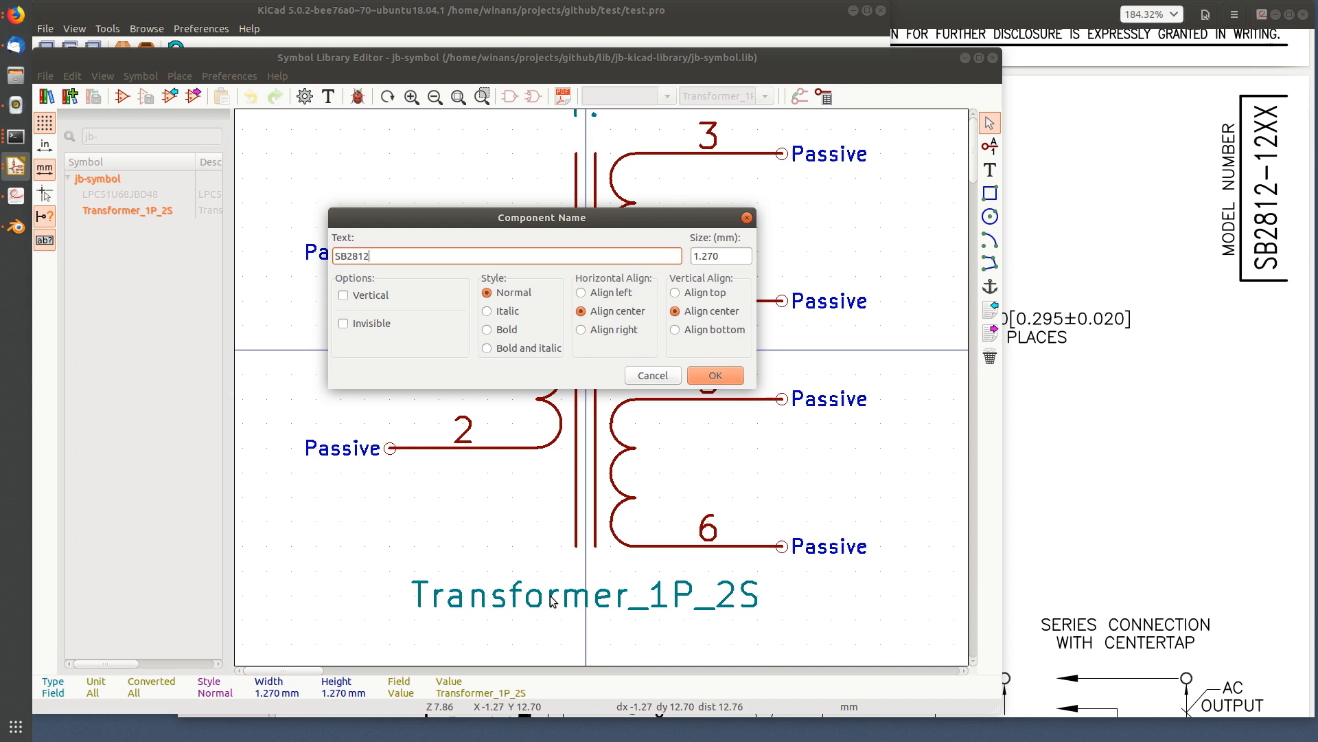
{"action": "type", "text": "-12XX"}
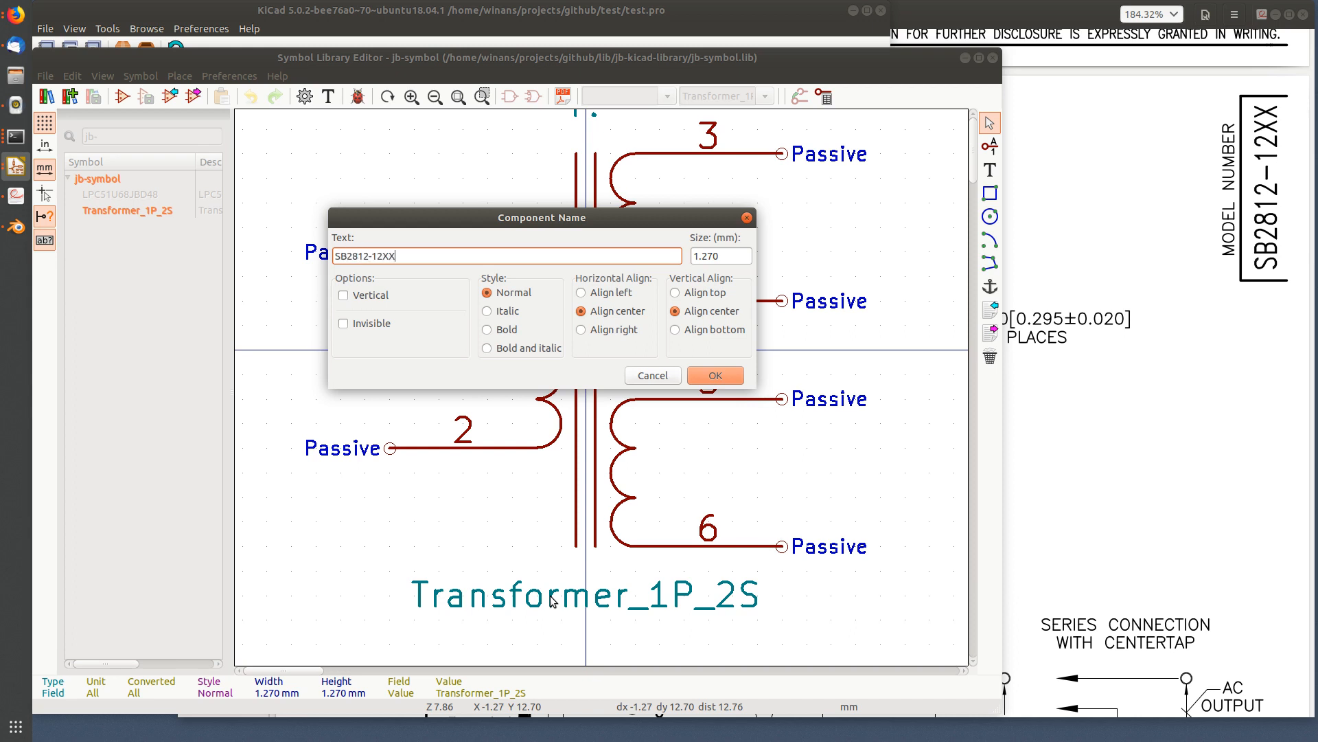
{"action": "left_click", "coordinate": [714, 374]}
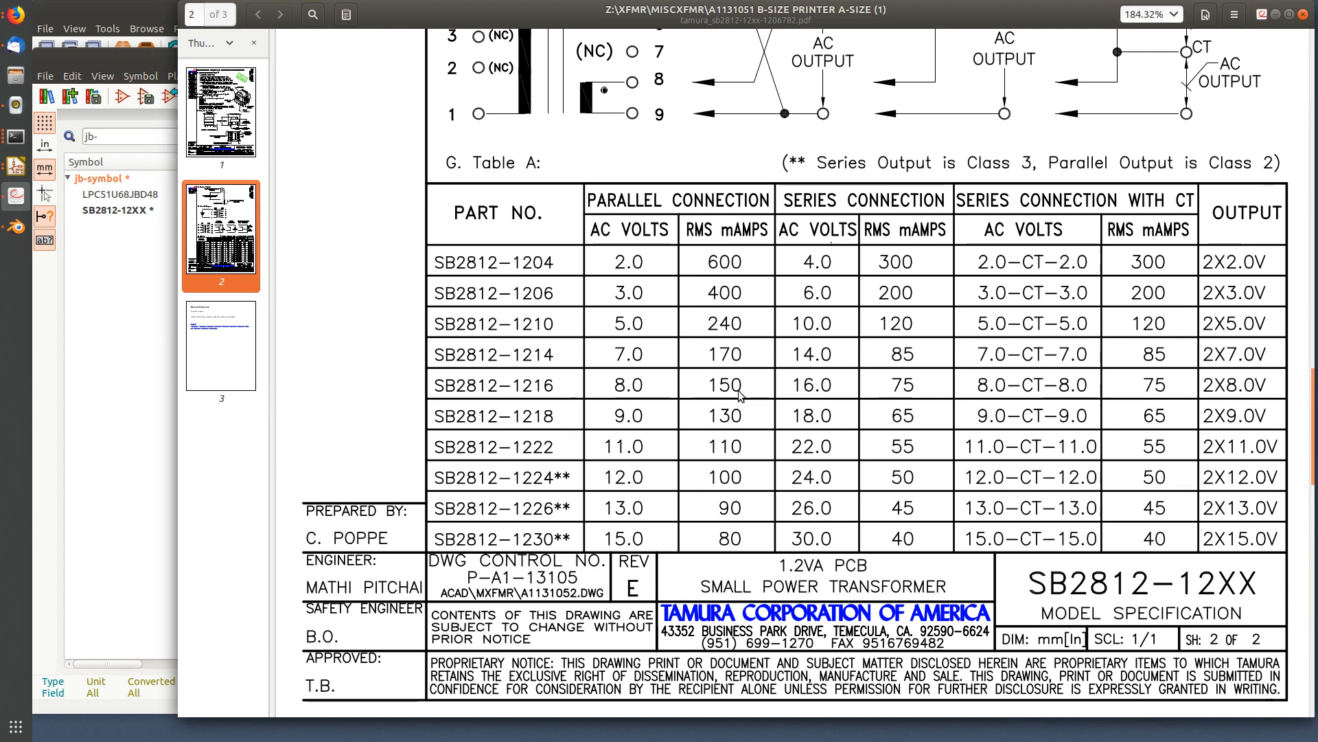
{"action": "scroll", "scroll_direction": "down", "scroll_amount": 3}
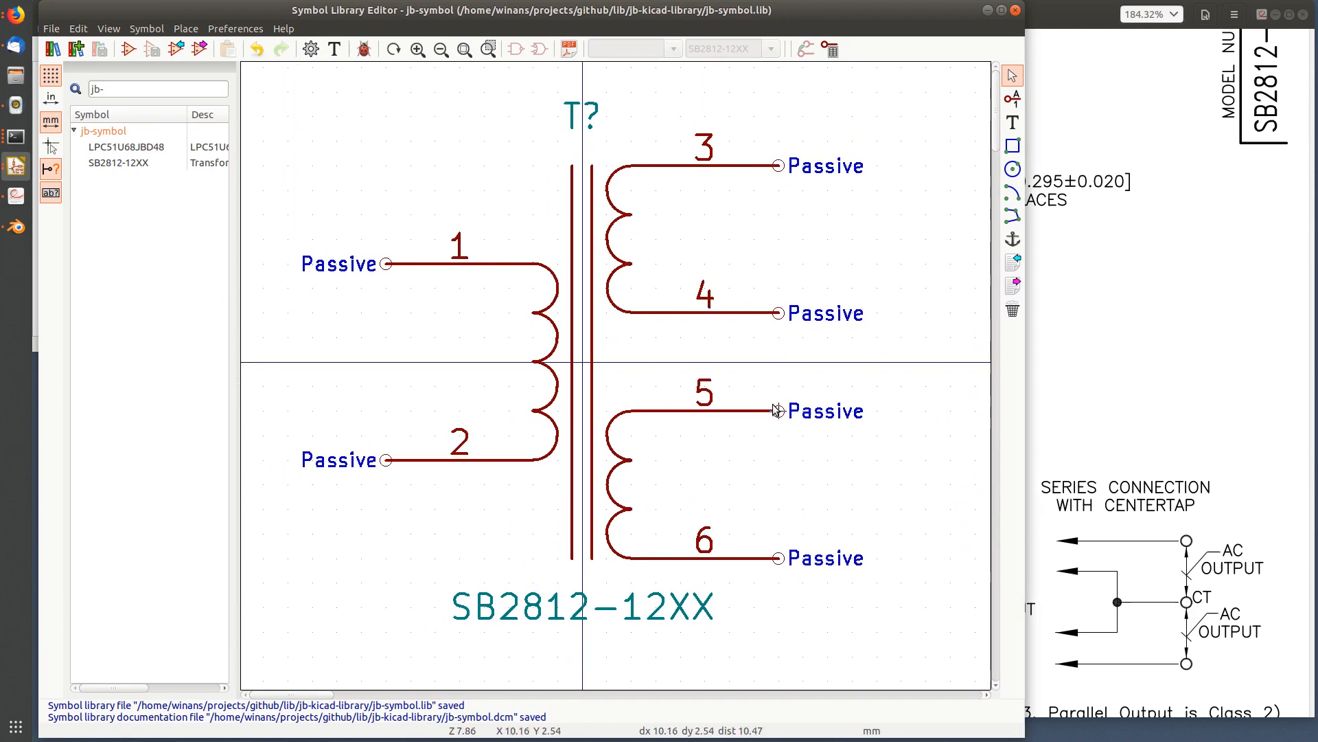
{"action": "mouse_move", "coordinate": [605, 293]}
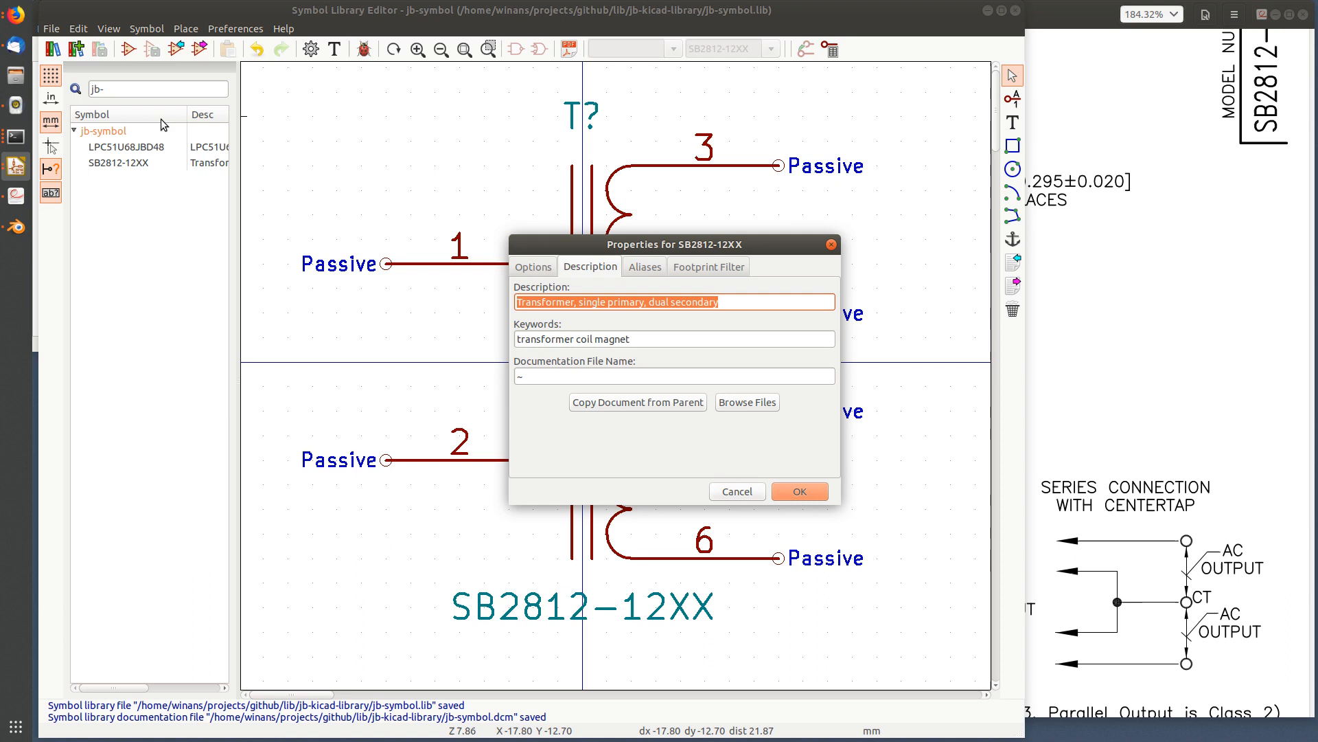
{"action": "mouse_move", "coordinate": [539, 258]}
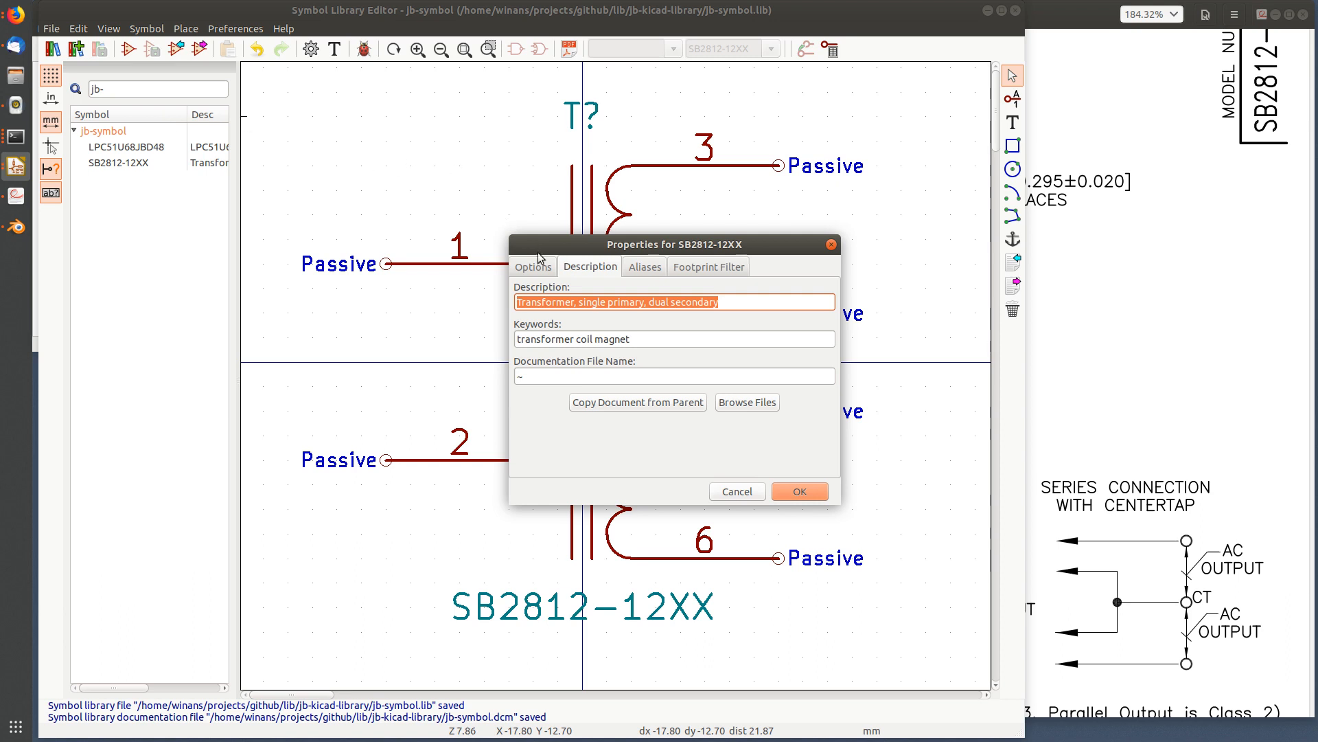
Briefly enable pin names in Symbol Properties, then reopen Properties and hide them again
{"action": "left_click", "coordinate": [532, 265]}
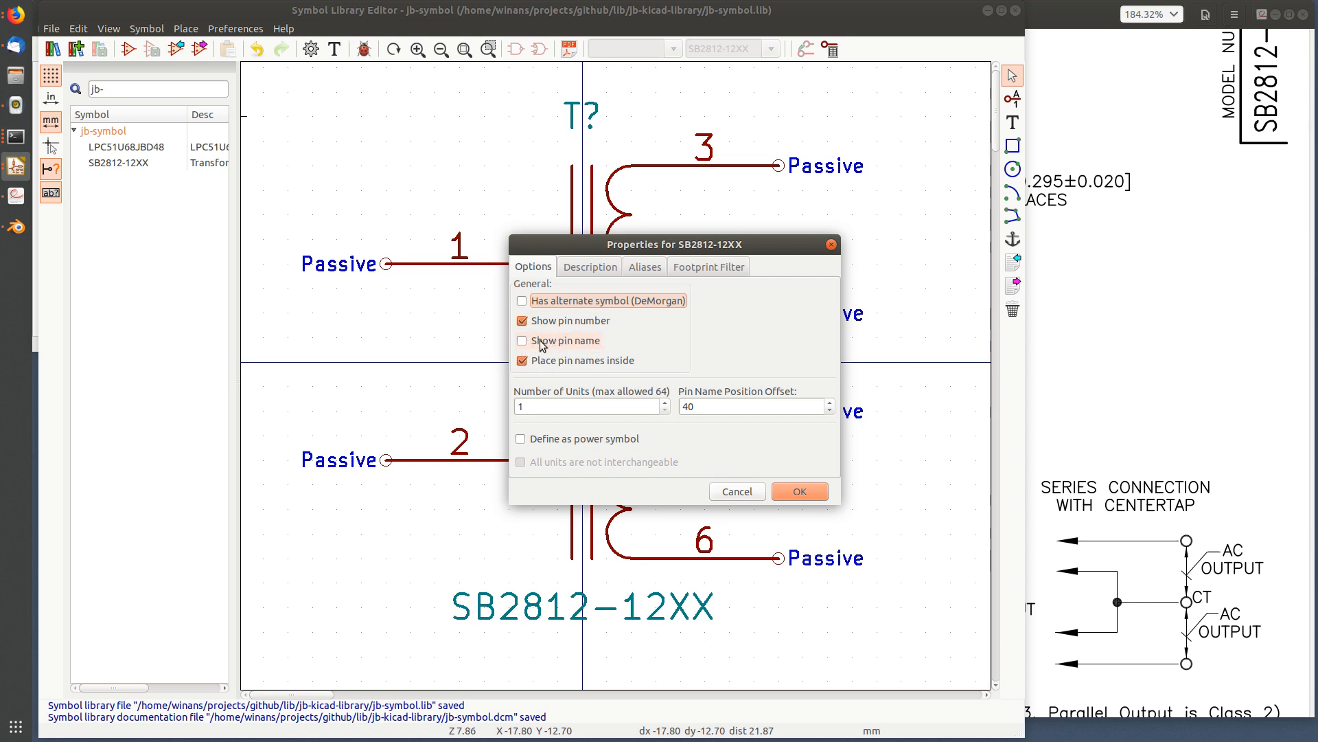
{"action": "left_click", "coordinate": [521, 341]}
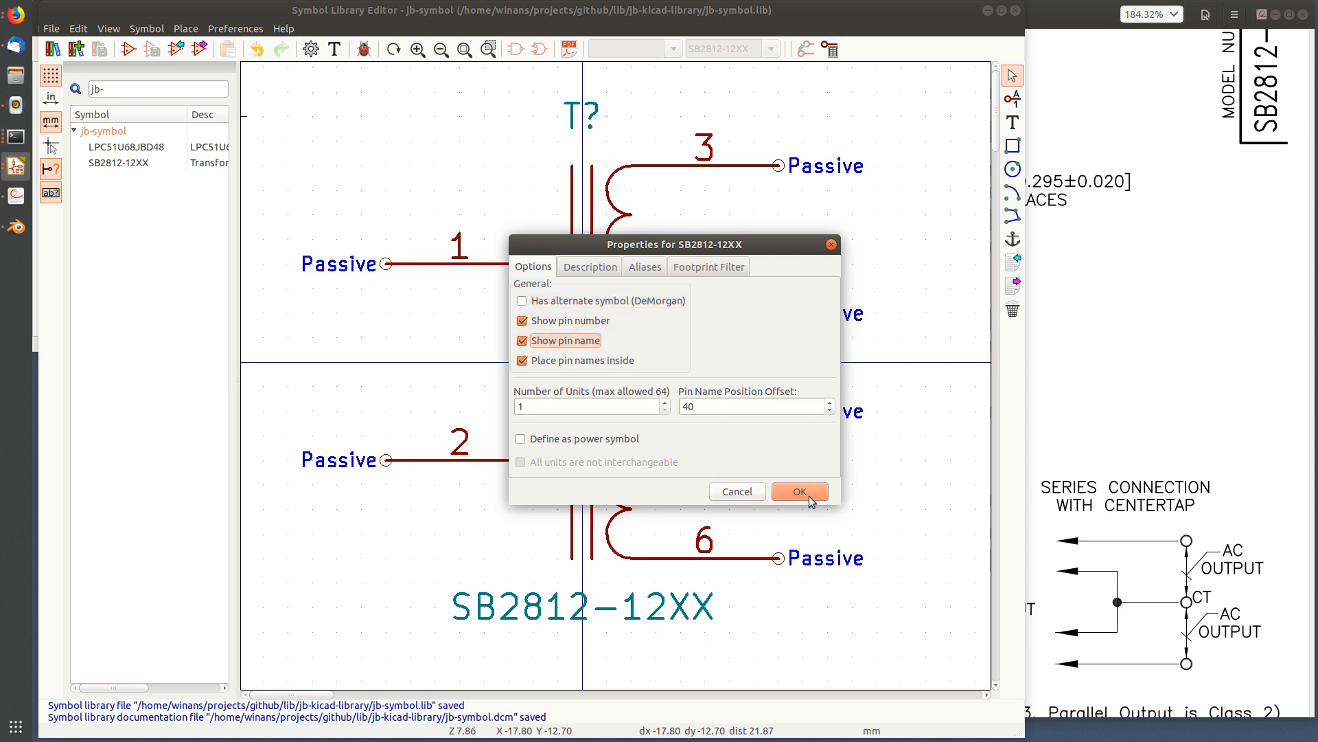
{"action": "left_click", "coordinate": [797, 490]}
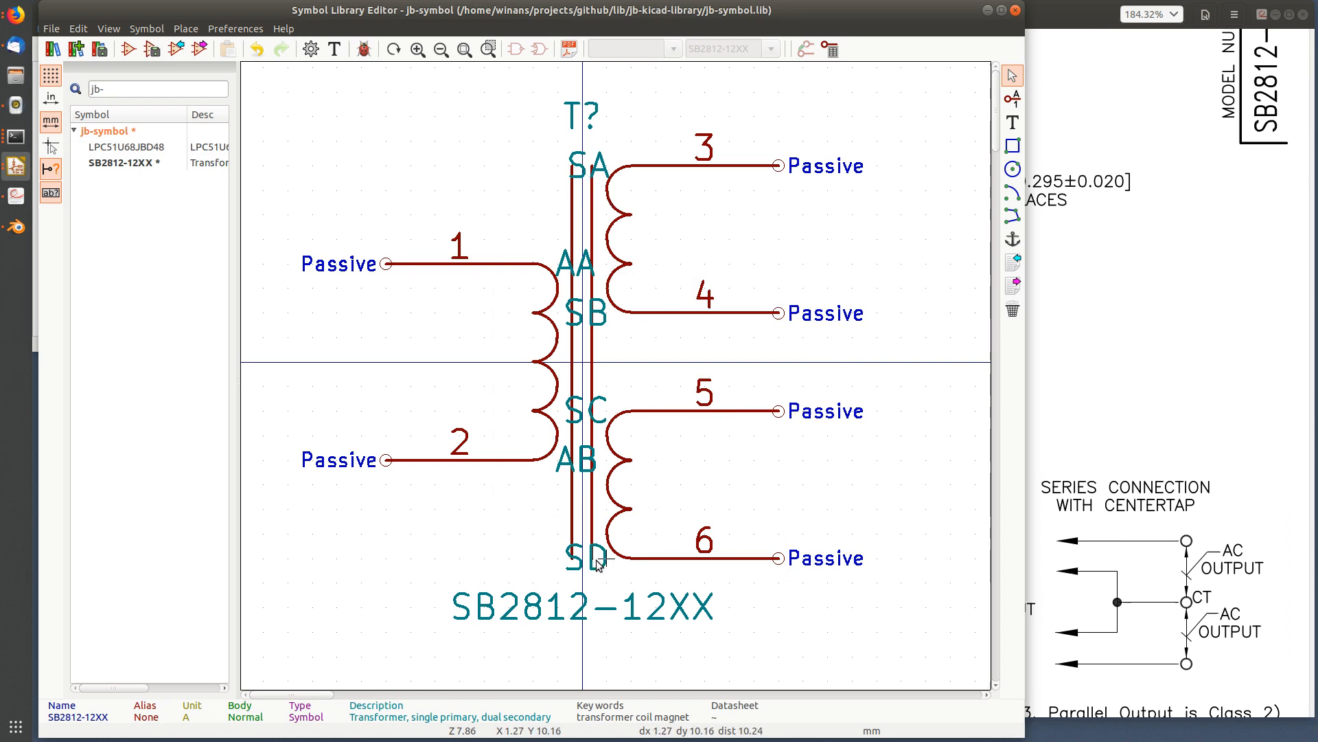
{"action": "mouse_move", "coordinate": [602, 410]}
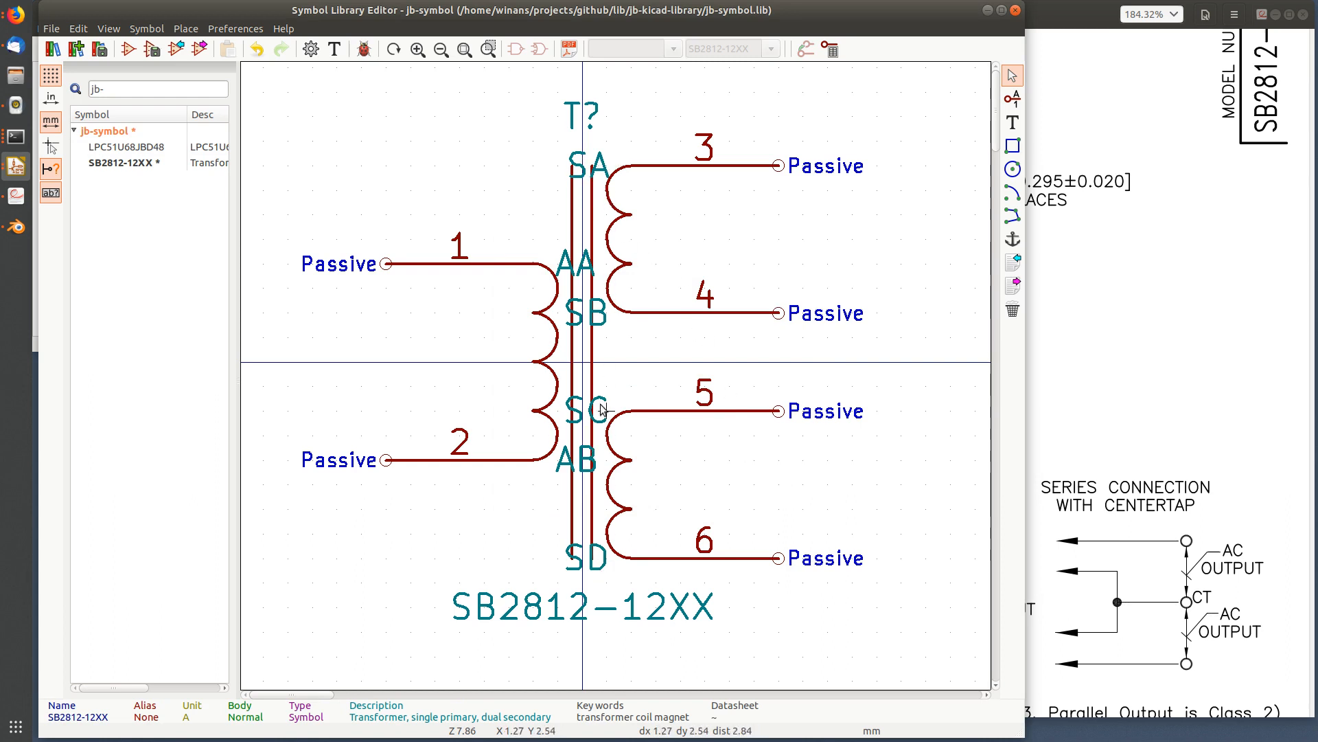
{"action": "mouse_move", "coordinate": [467, 217]}
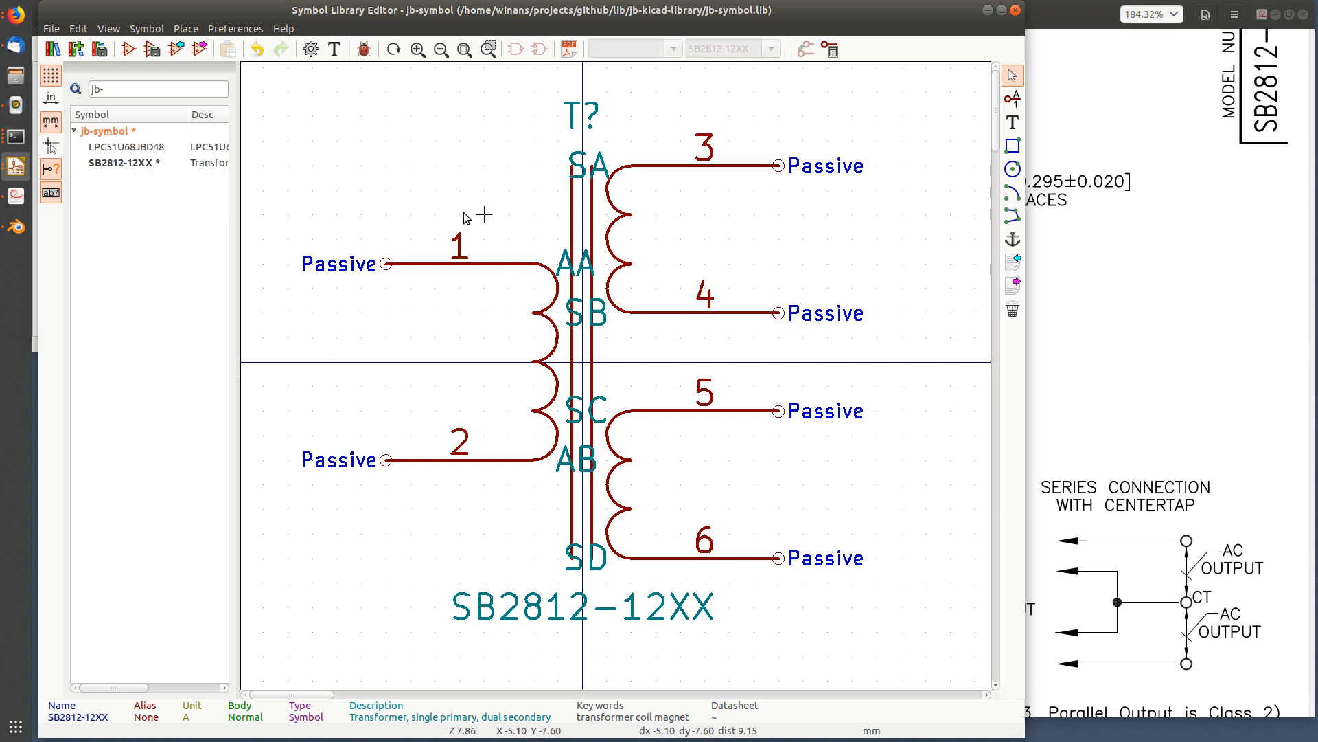
{"action": "left_click", "coordinate": [147, 27]}
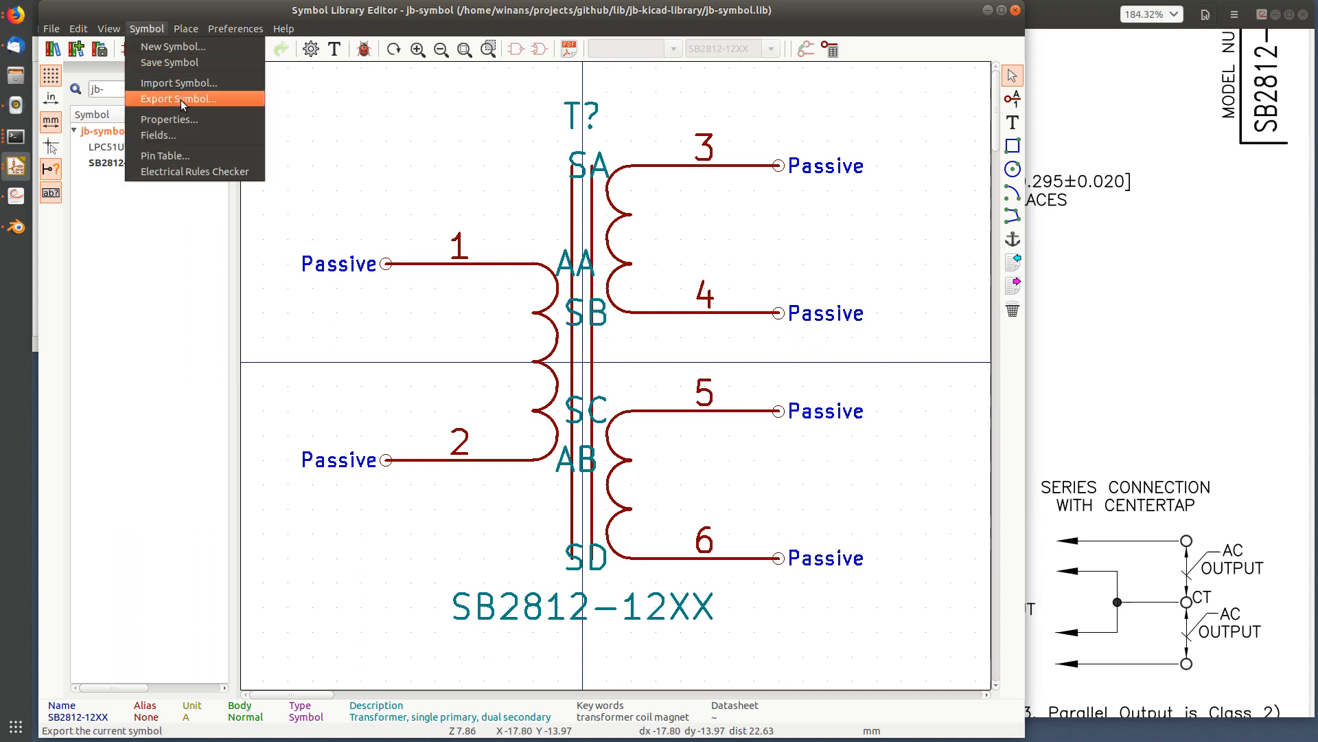
{"action": "left_click", "coordinate": [169, 119]}
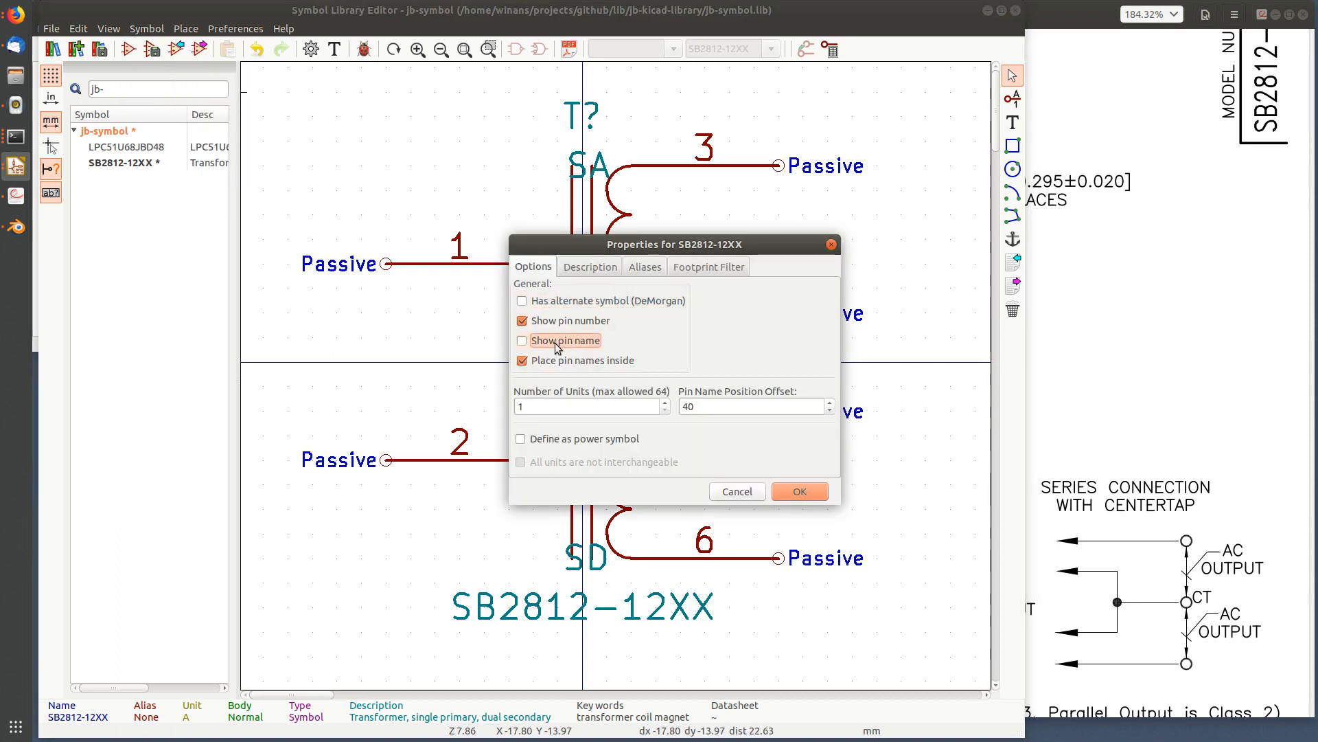
{"action": "left_click", "coordinate": [798, 491]}
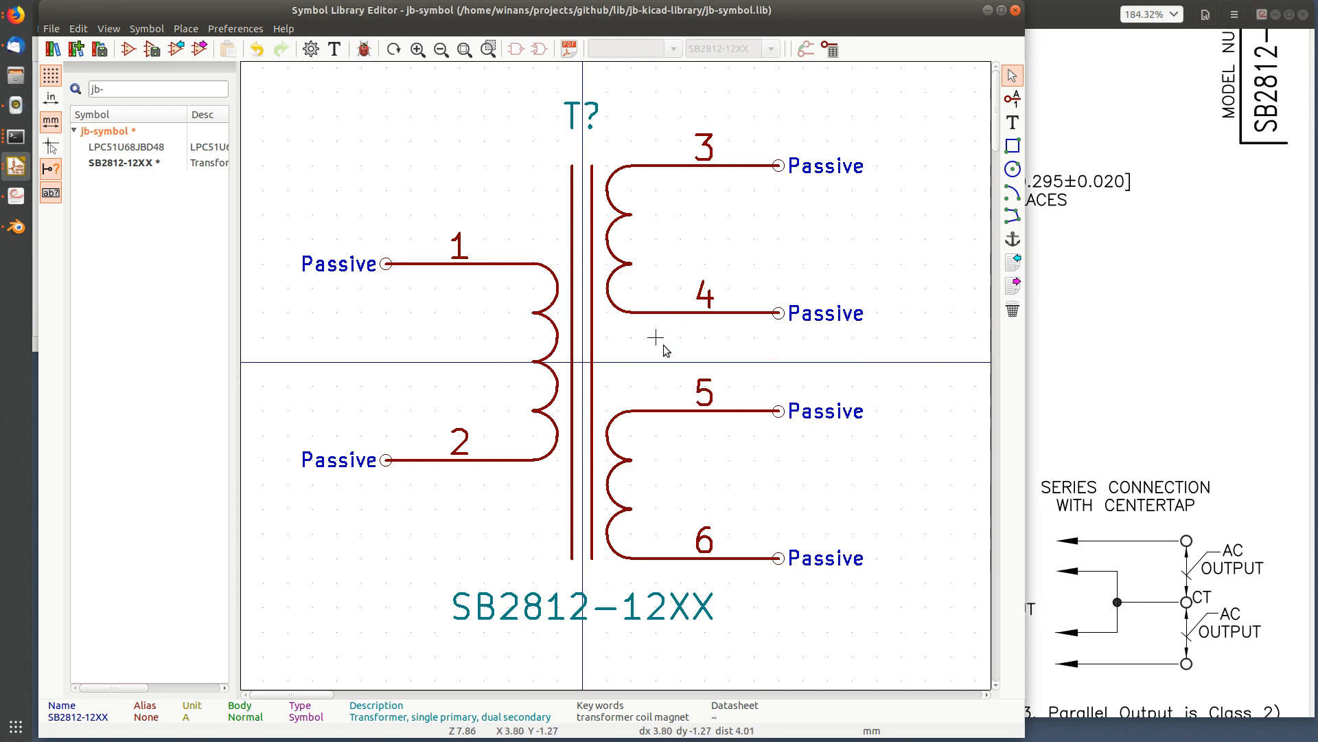
{"action": "mouse_move", "coordinate": [681, 340]}
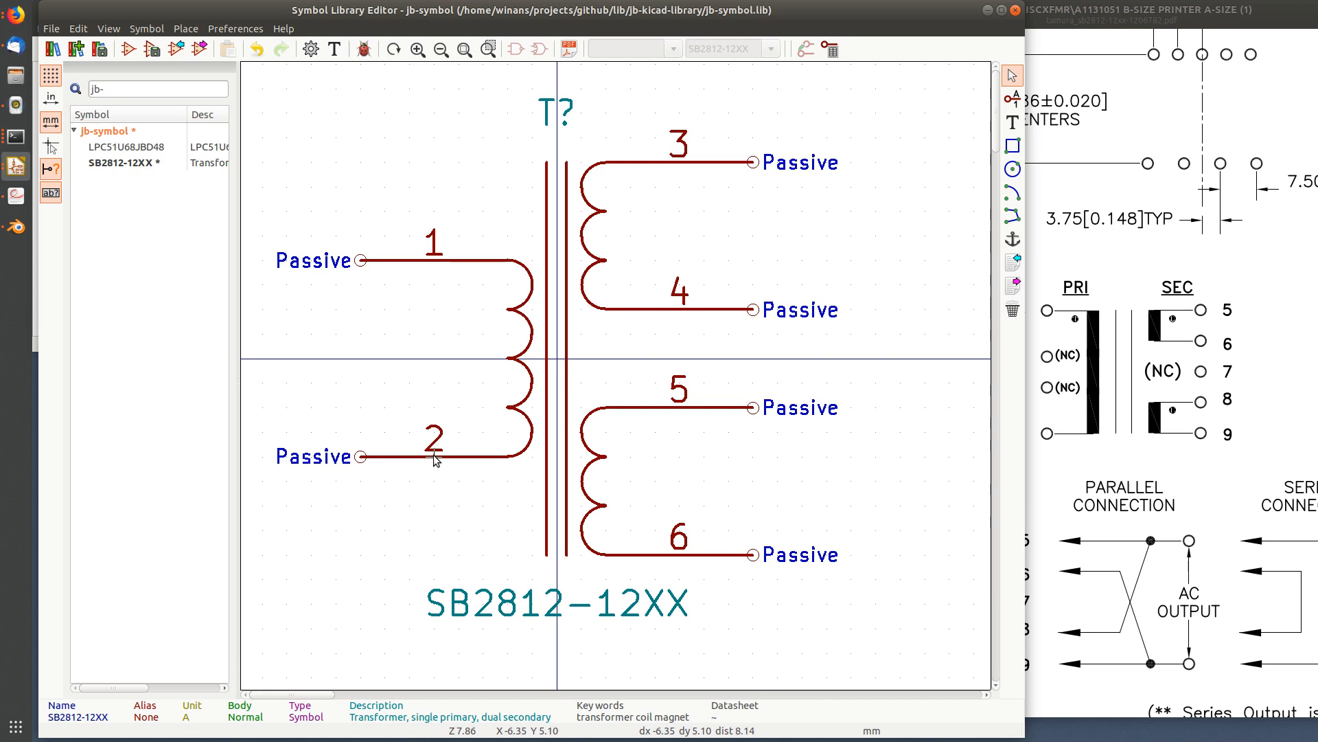
Confirm the primary pins as 1 and 2 and the bottom secondary pin as 9
{"action": "double_click", "coordinate": [434, 456]}
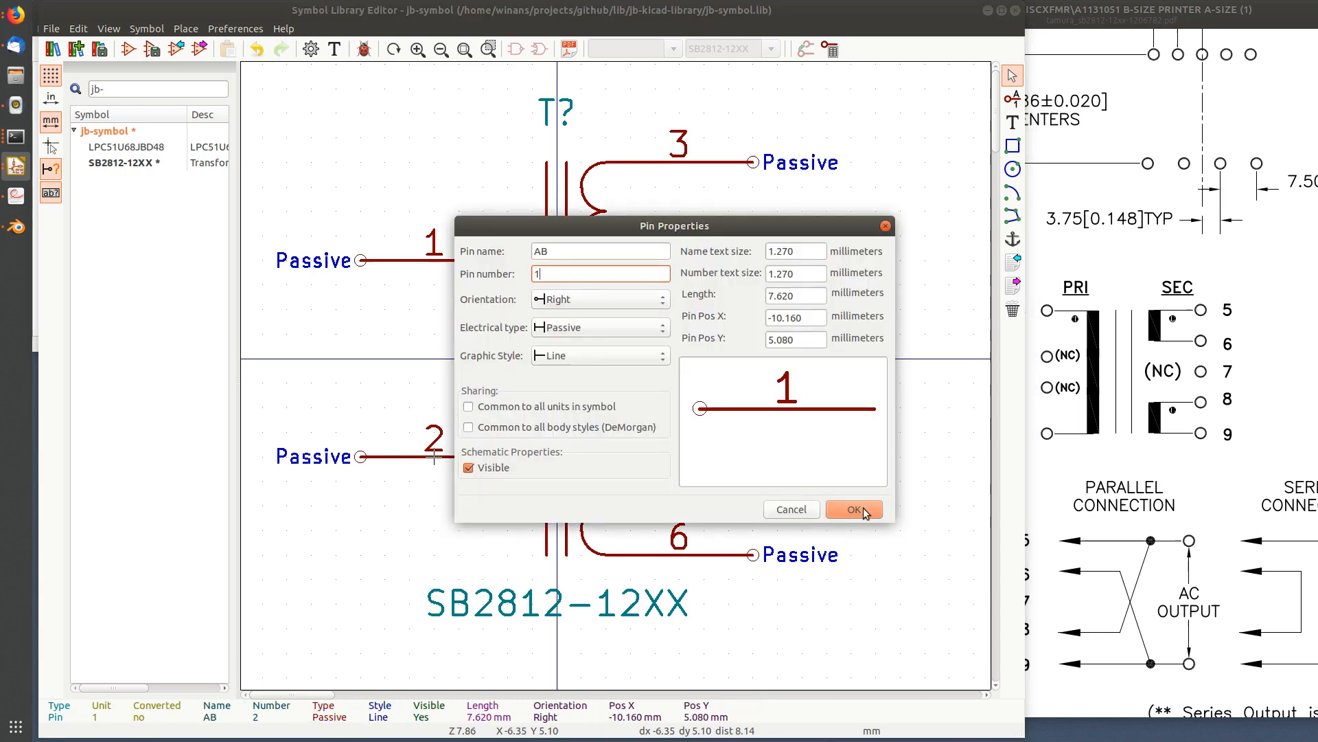
{"action": "left_click", "coordinate": [854, 509]}
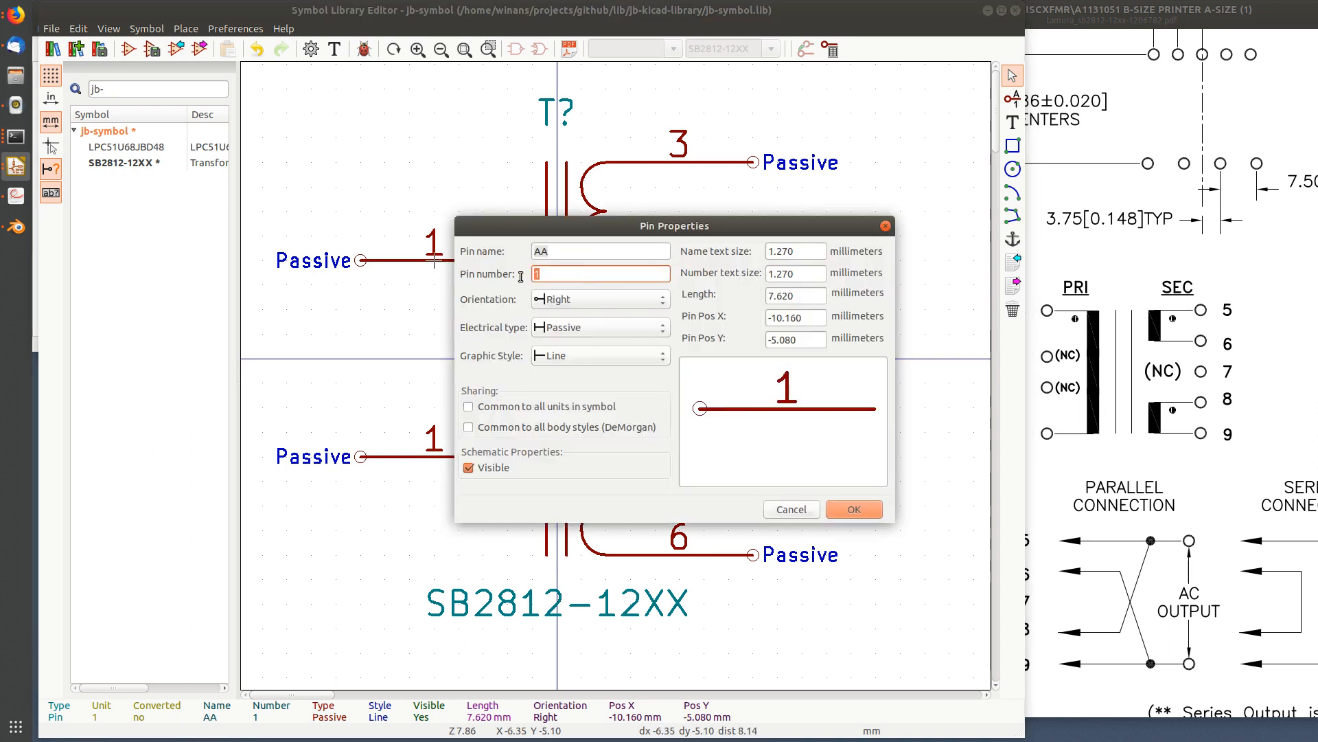
{"action": "left_click", "coordinate": [853, 508]}
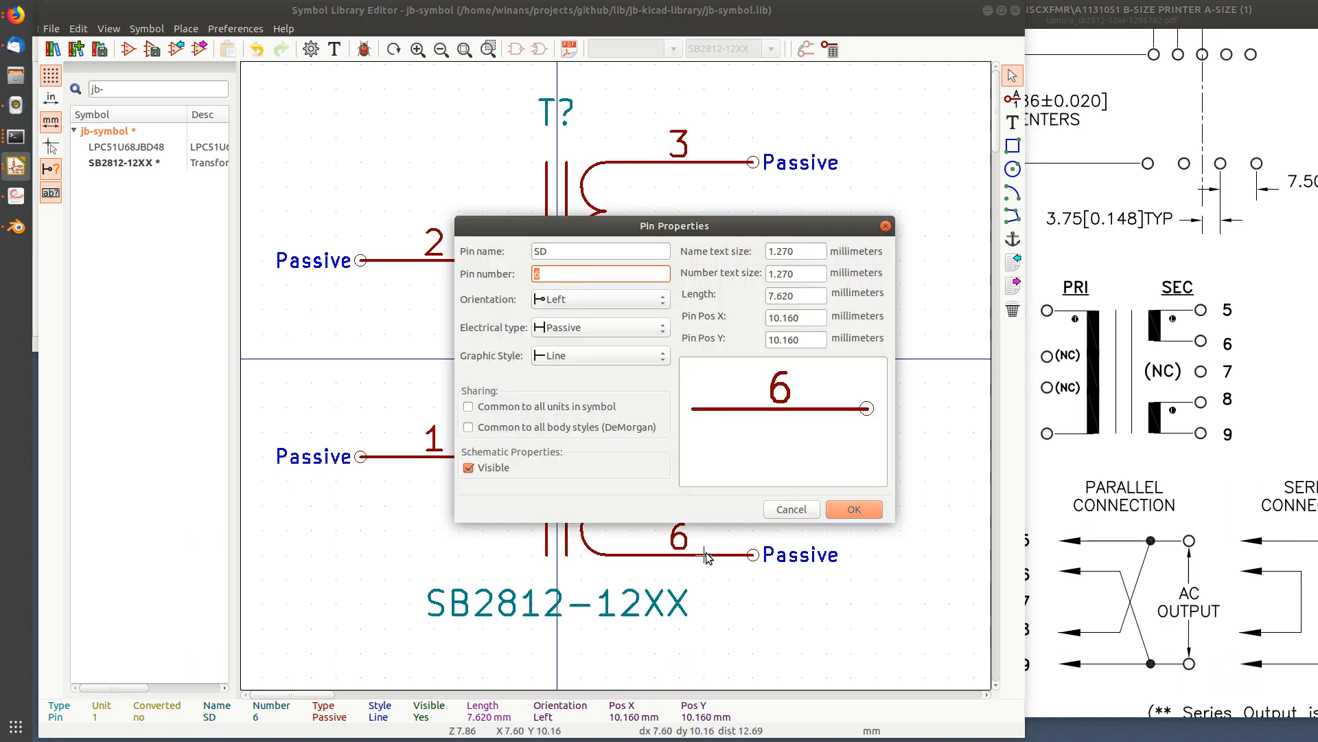
{"action": "left_click", "coordinate": [851, 509]}
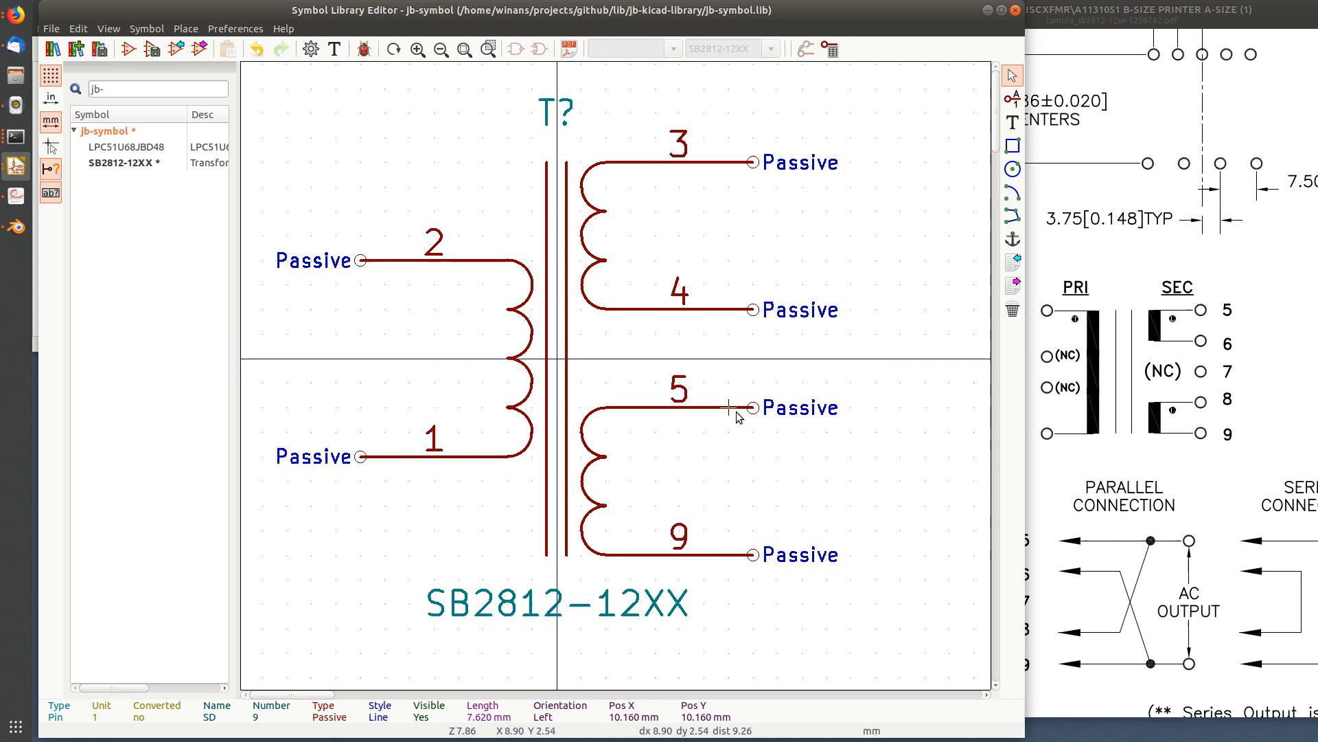
Renumber the secondary pins 5, 4 and 3 to 8, 6 and 5
{"action": "double_click", "coordinate": [737, 408]}
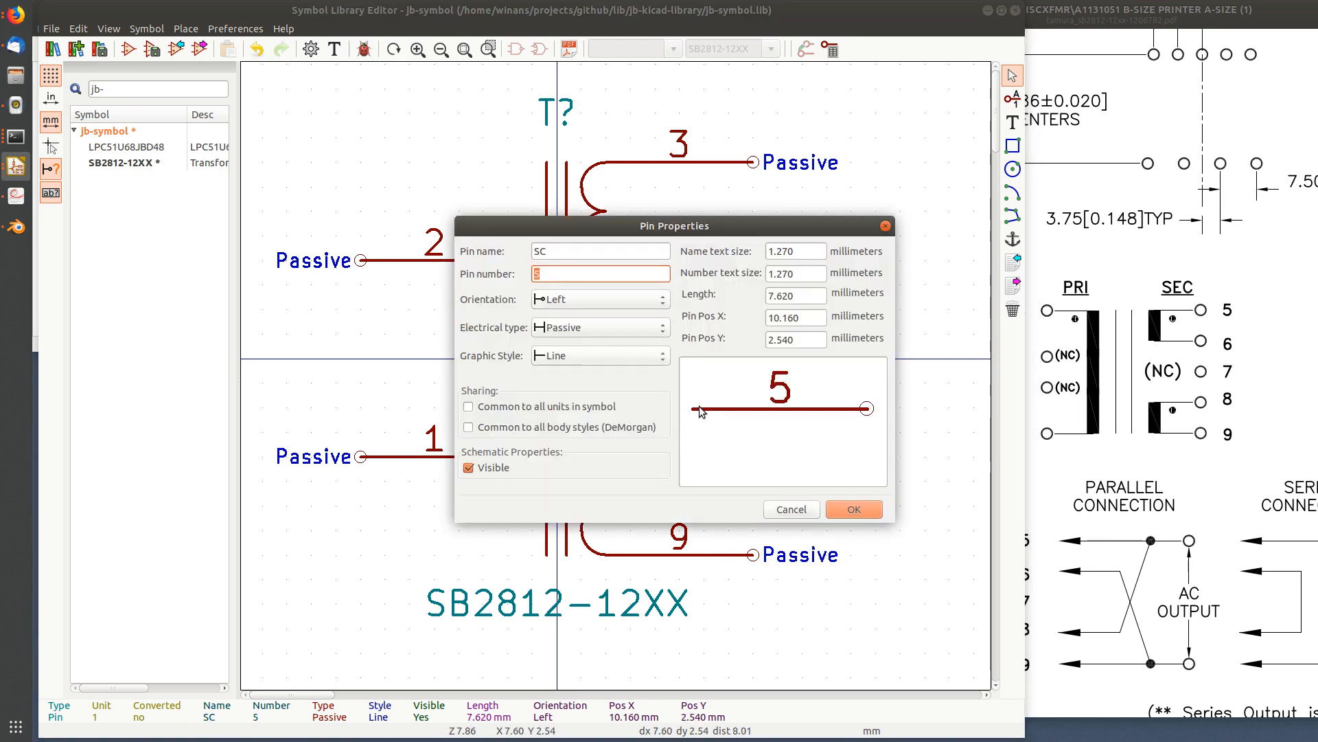
{"action": "left_click", "coordinate": [853, 508]}
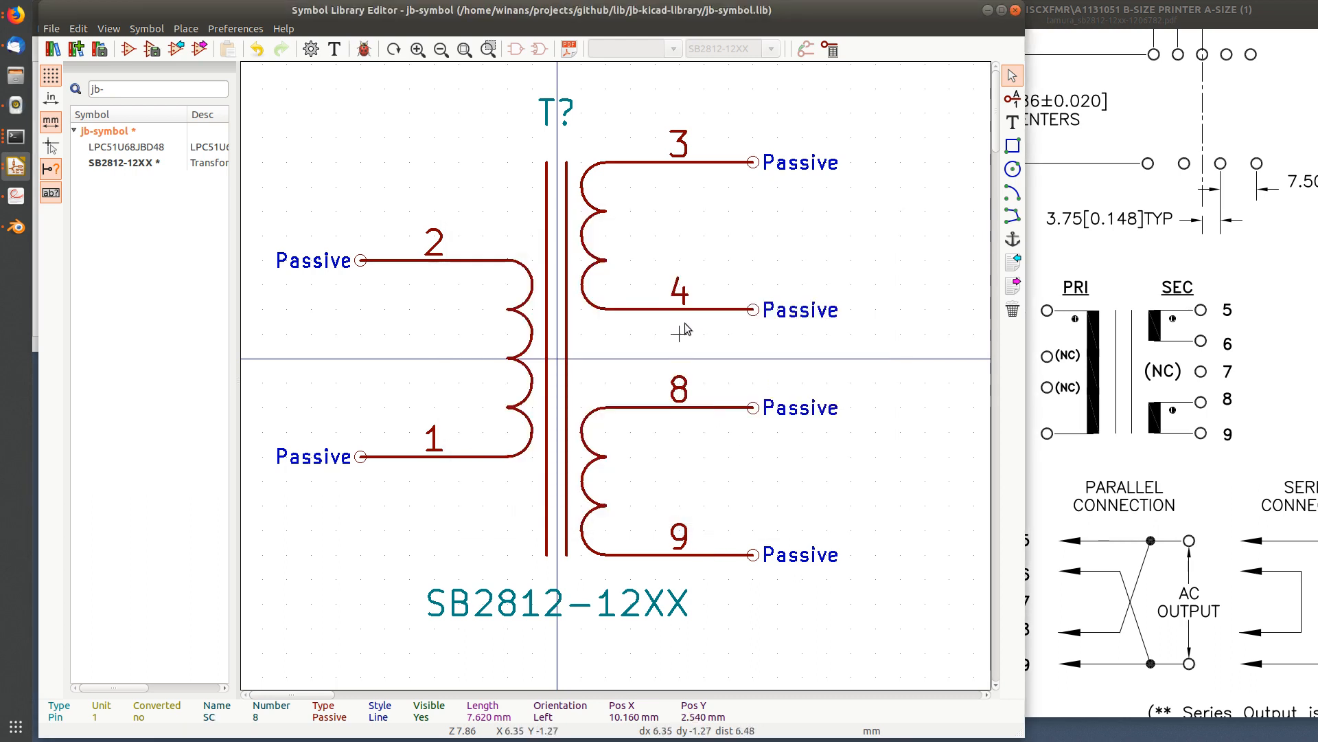
{"action": "double_click", "coordinate": [681, 328]}
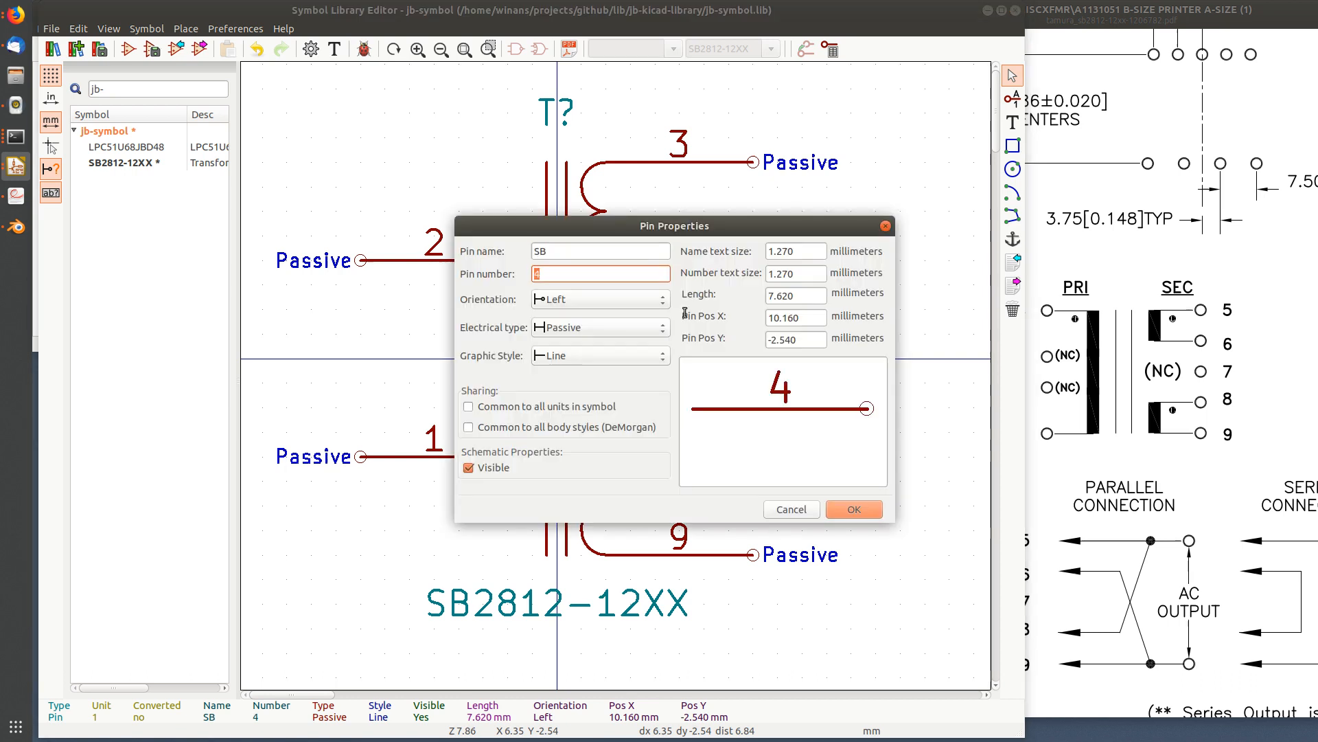
{"action": "type", "text": "6"}
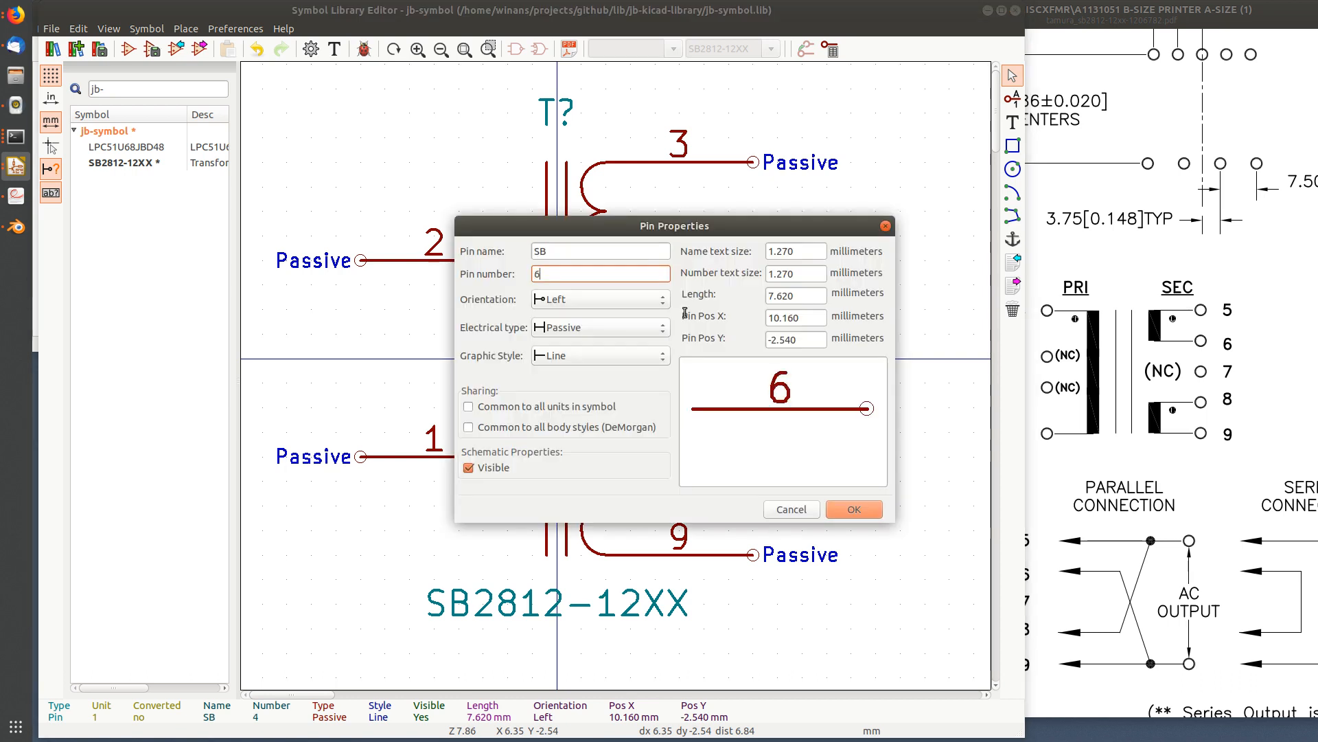
{"action": "left_click", "coordinate": [854, 509]}
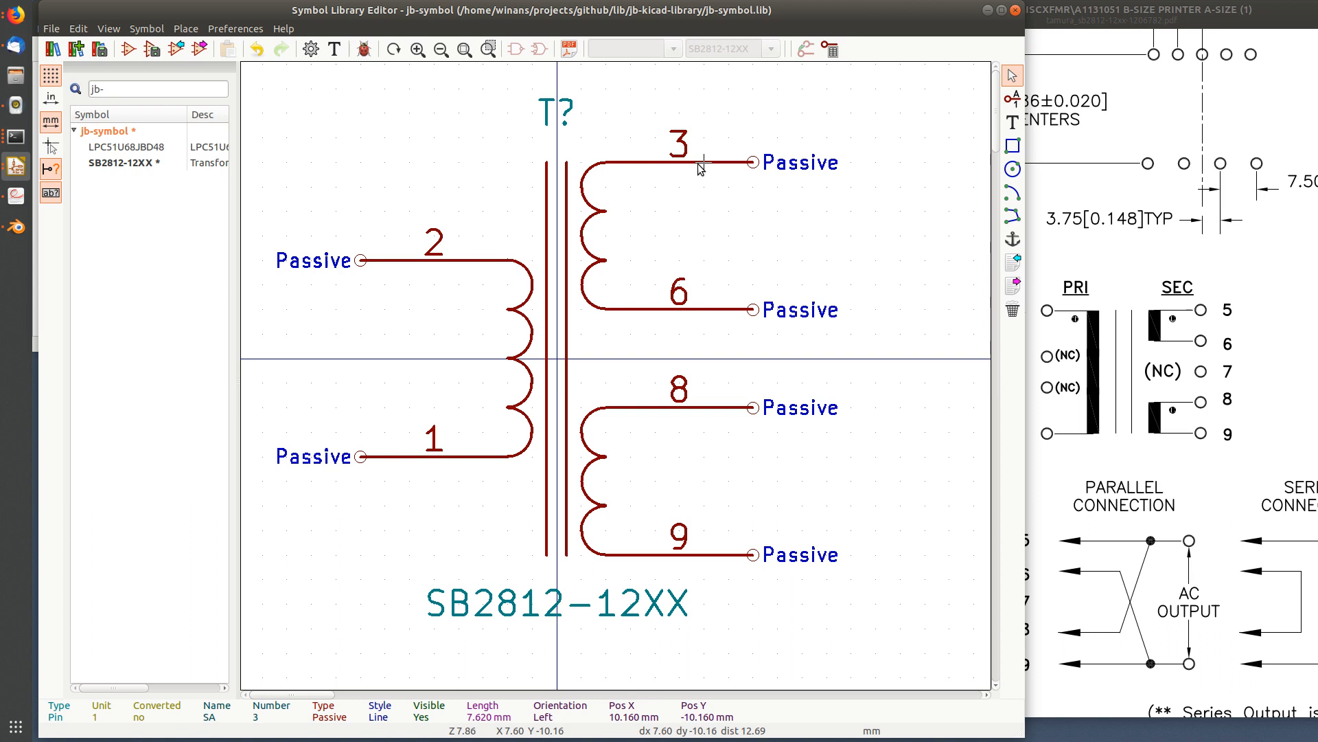
{"action": "double_click", "coordinate": [700, 162]}
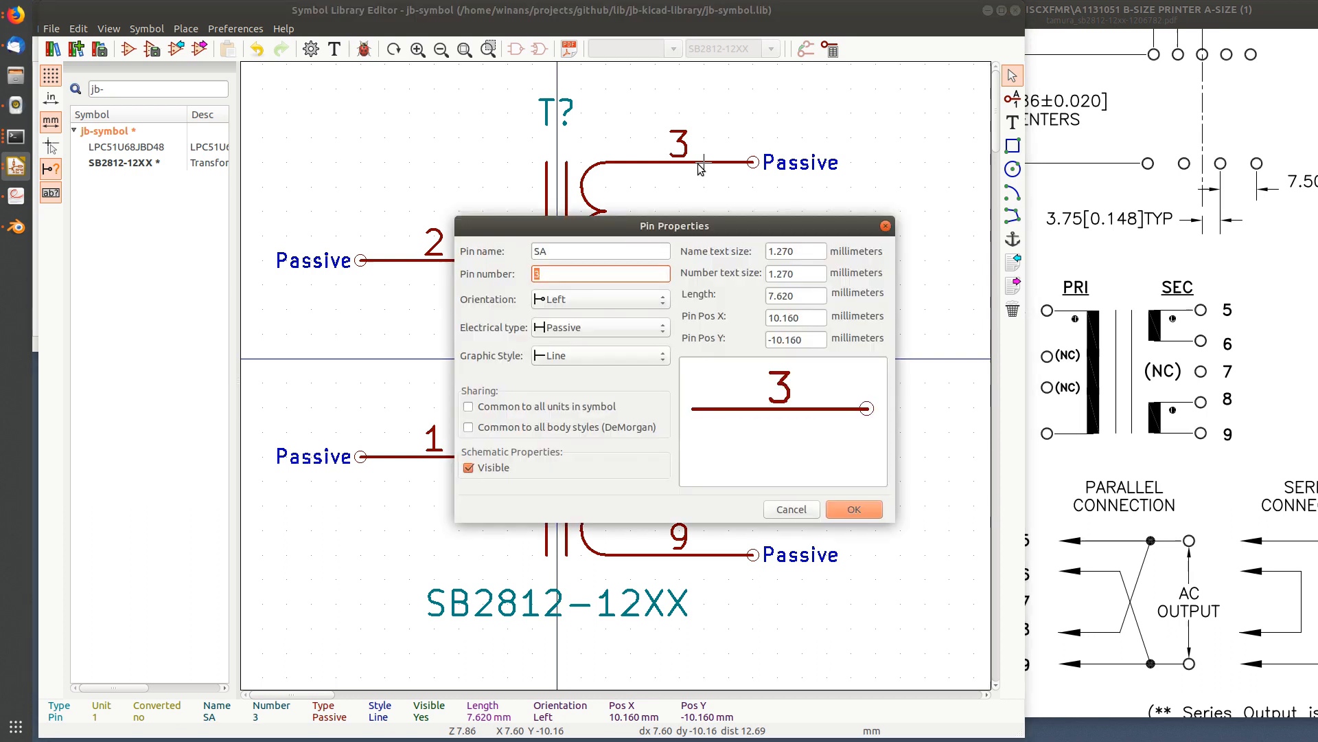
{"action": "left_click", "coordinate": [853, 509]}
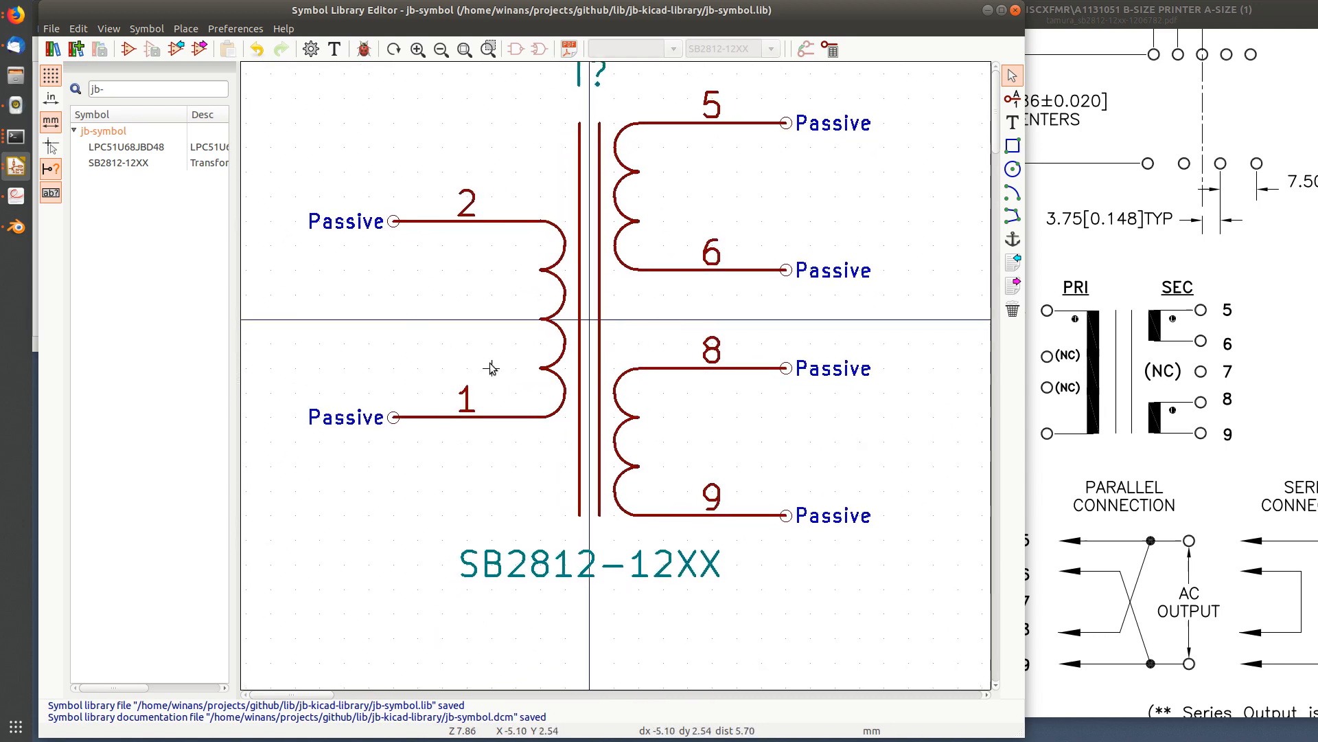
{"action": "mouse_move", "coordinate": [857, 243]}
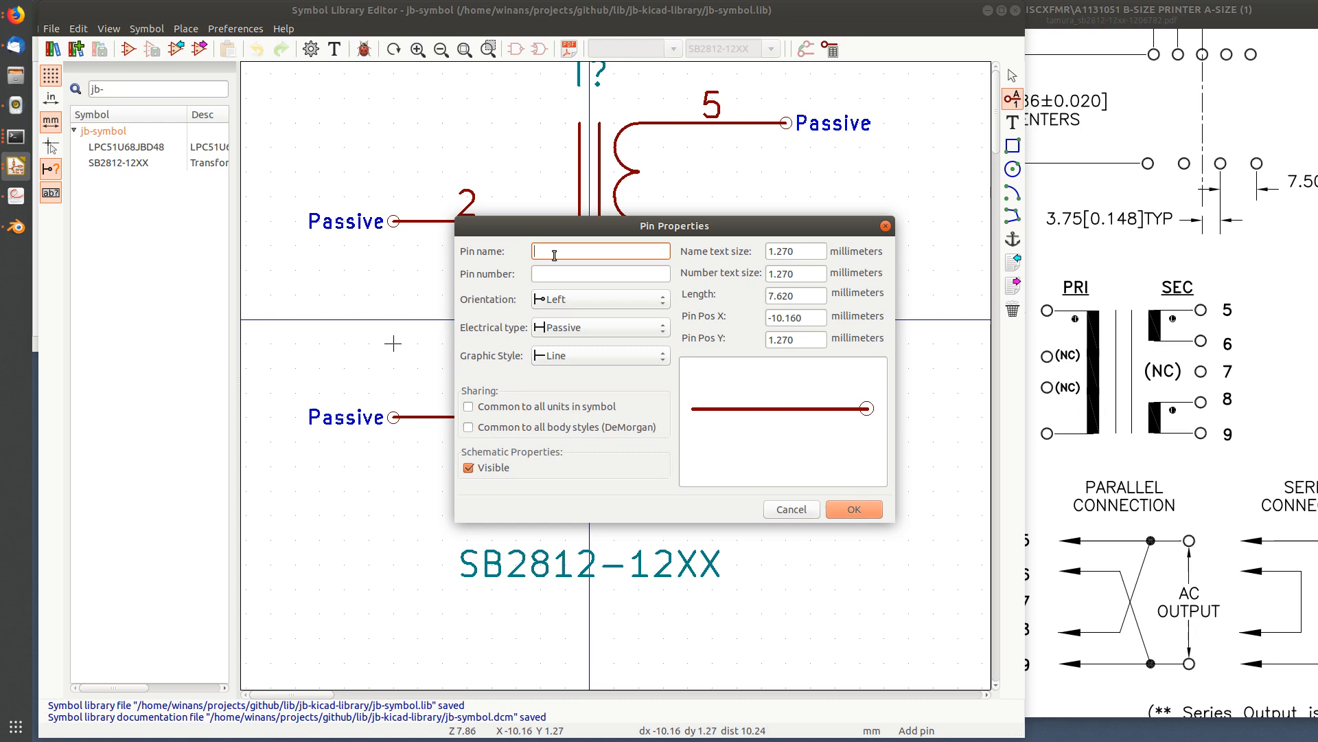
Place invisible Not connected pin 2, then a matching hidden pin 3, on the primary side
{"action": "type", "text": "2"}
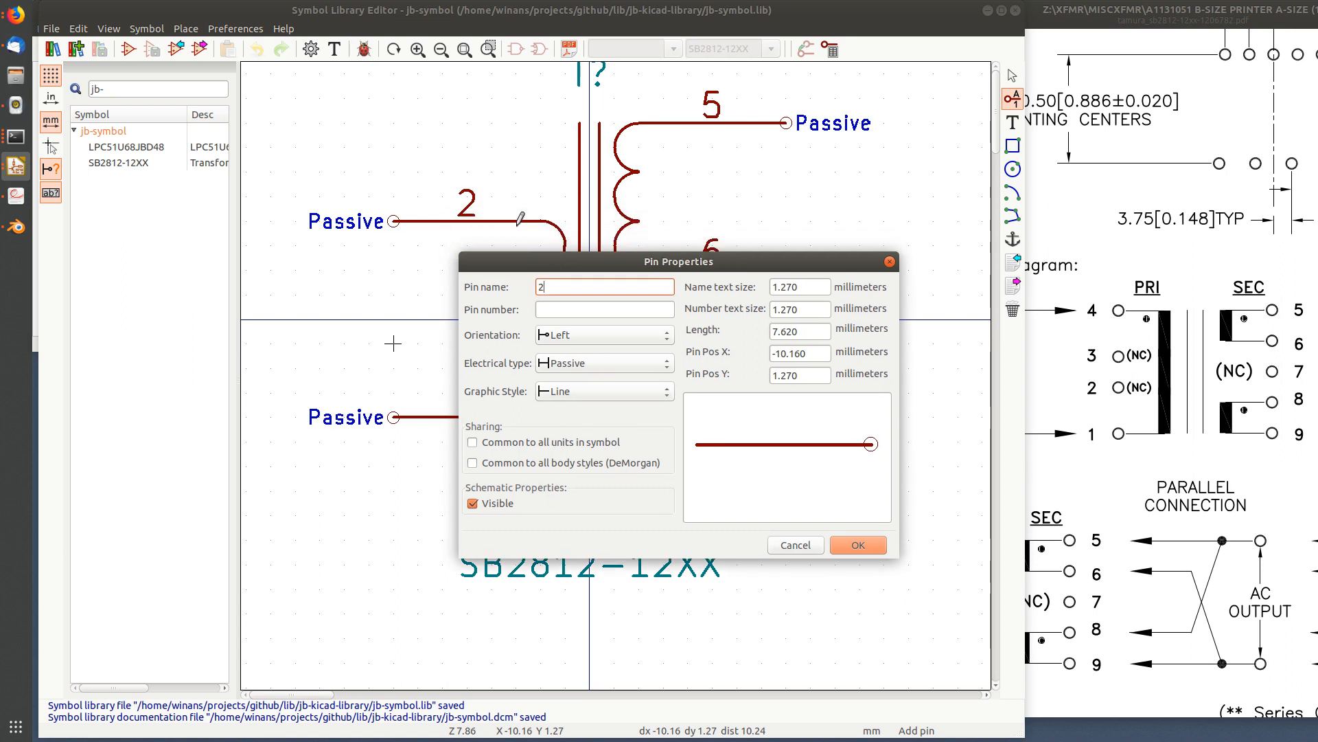
{"action": "left_click", "coordinate": [604, 309]}
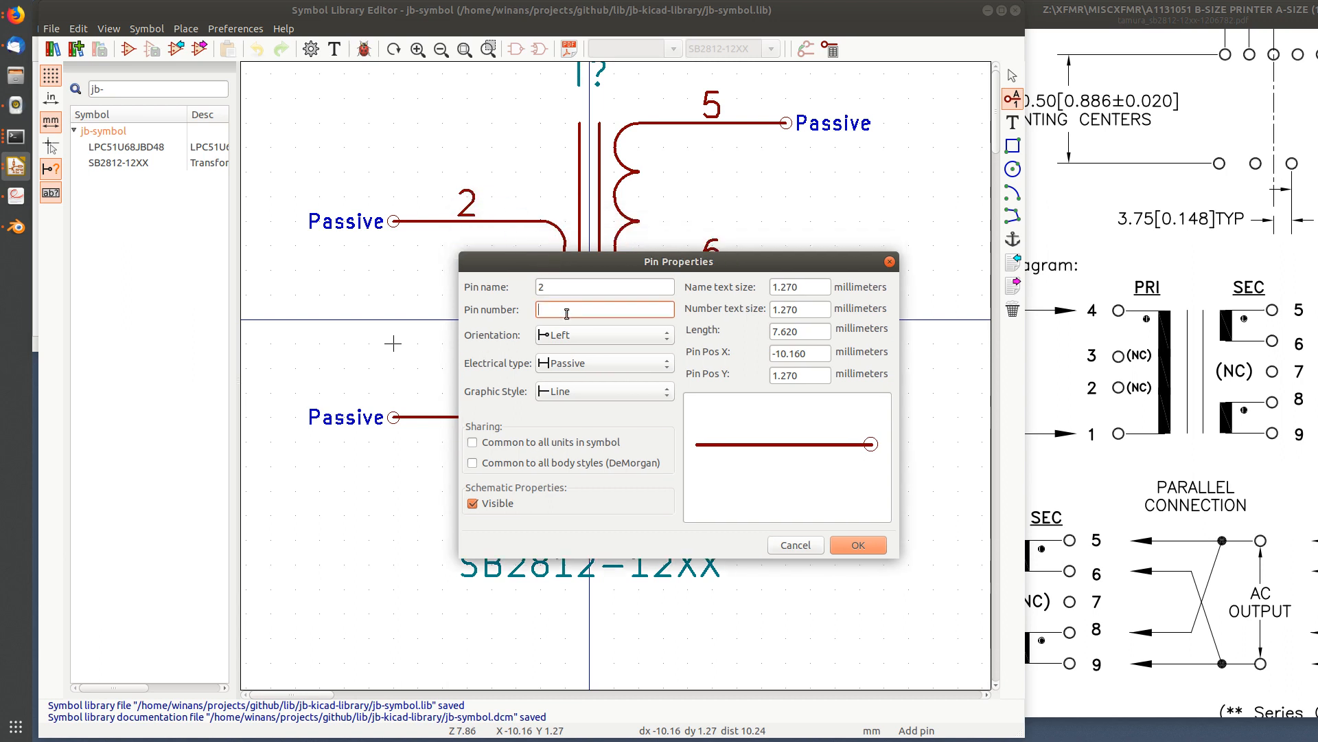
{"action": "type", "text": "2"}
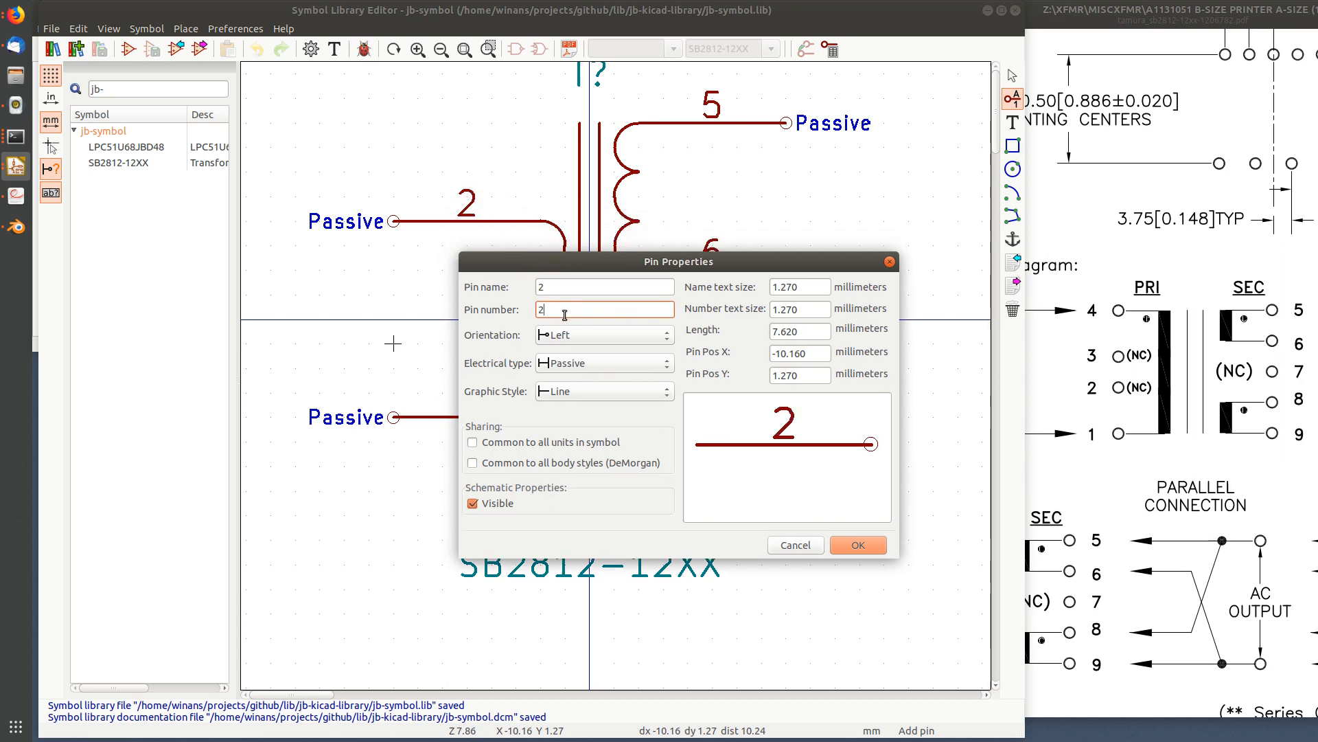
{"action": "left_click", "coordinate": [603, 363]}
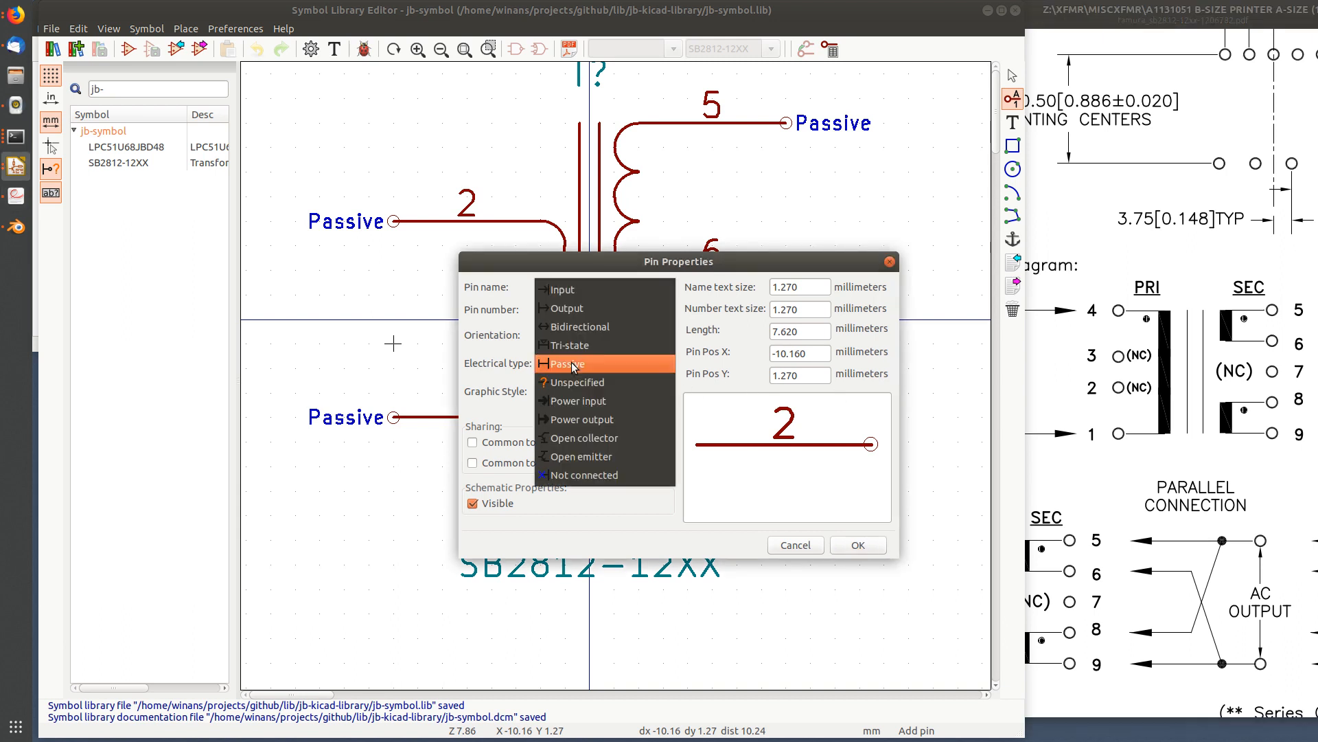
{"action": "mouse_move", "coordinate": [591, 475]}
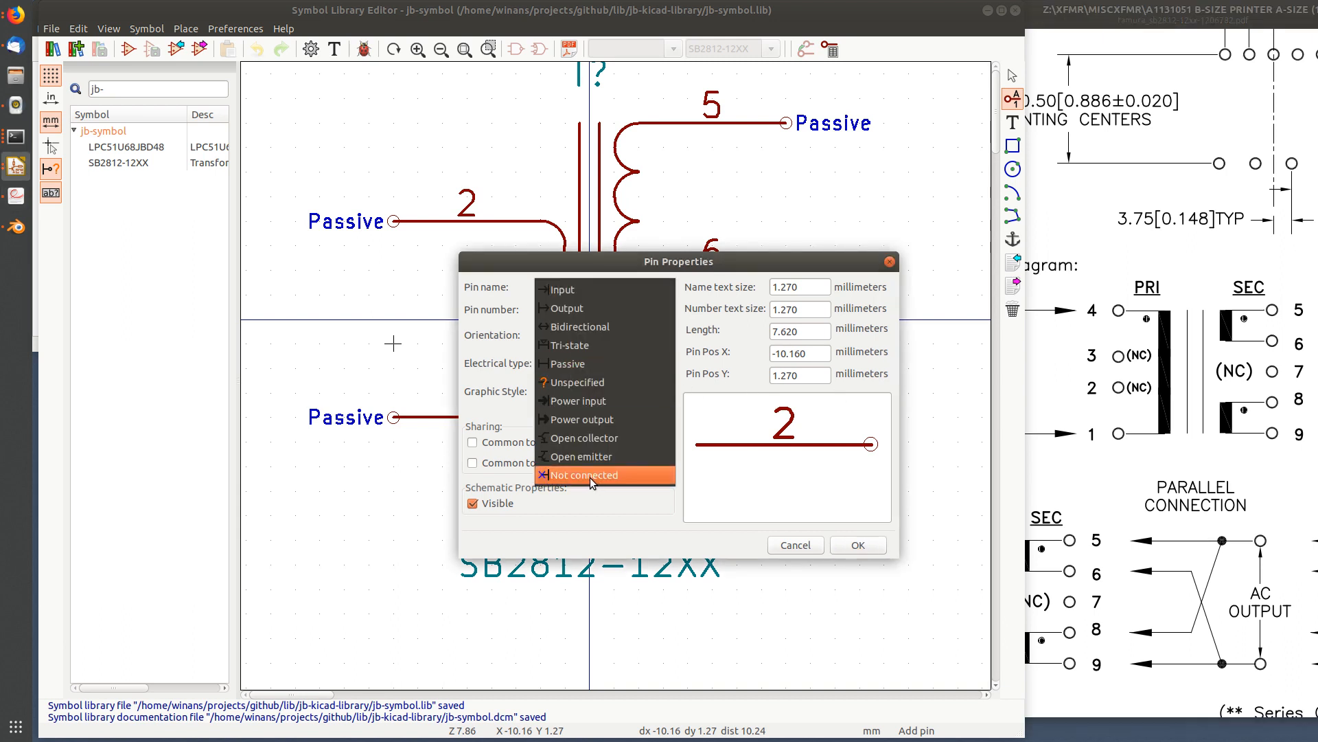
{"action": "left_click", "coordinate": [584, 475]}
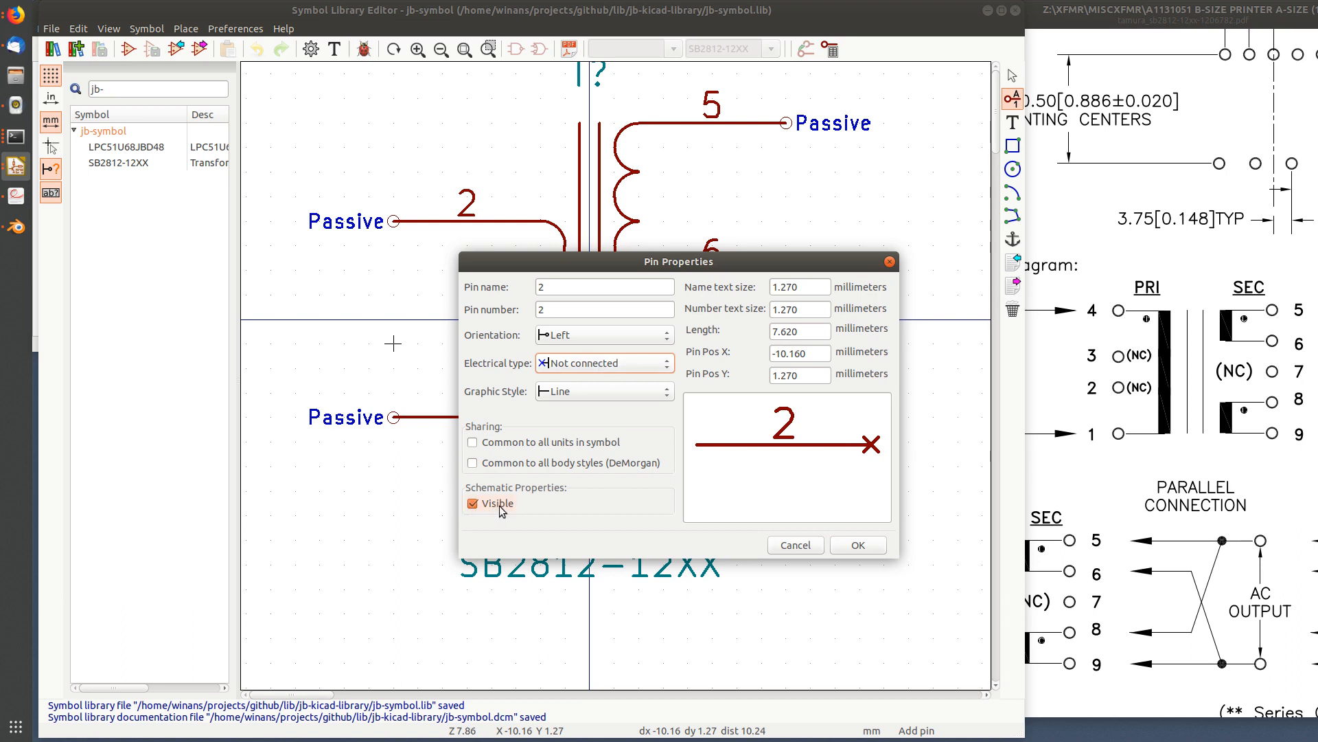
{"action": "left_click", "coordinate": [471, 502]}
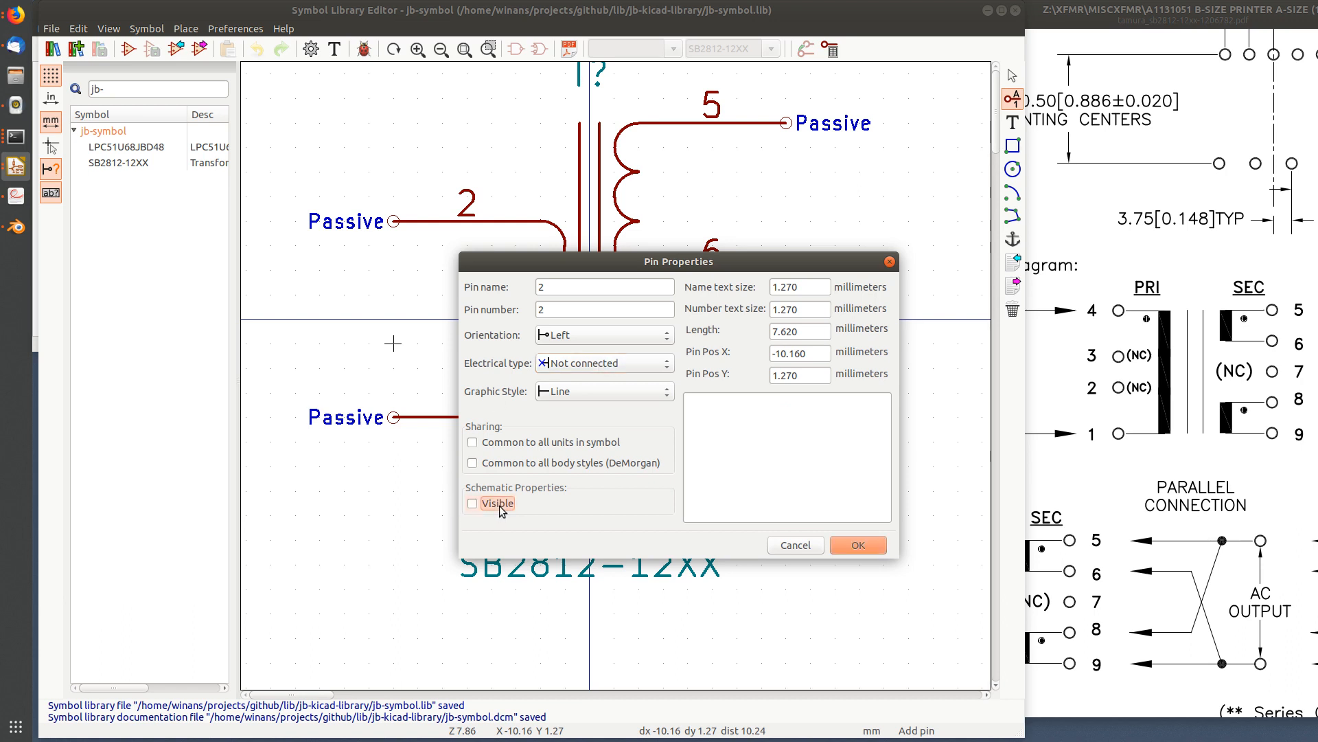
{"action": "left_click", "coordinate": [857, 544]}
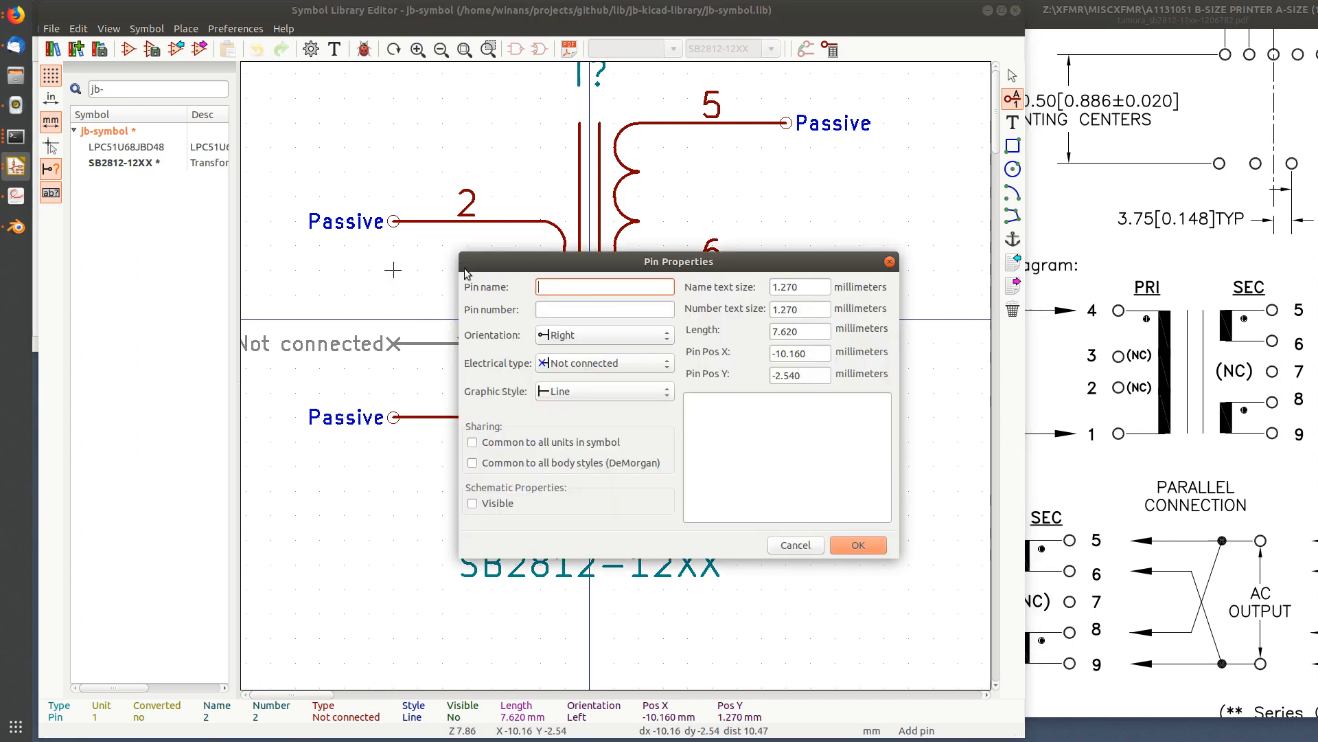
{"action": "type", "text": "3"}
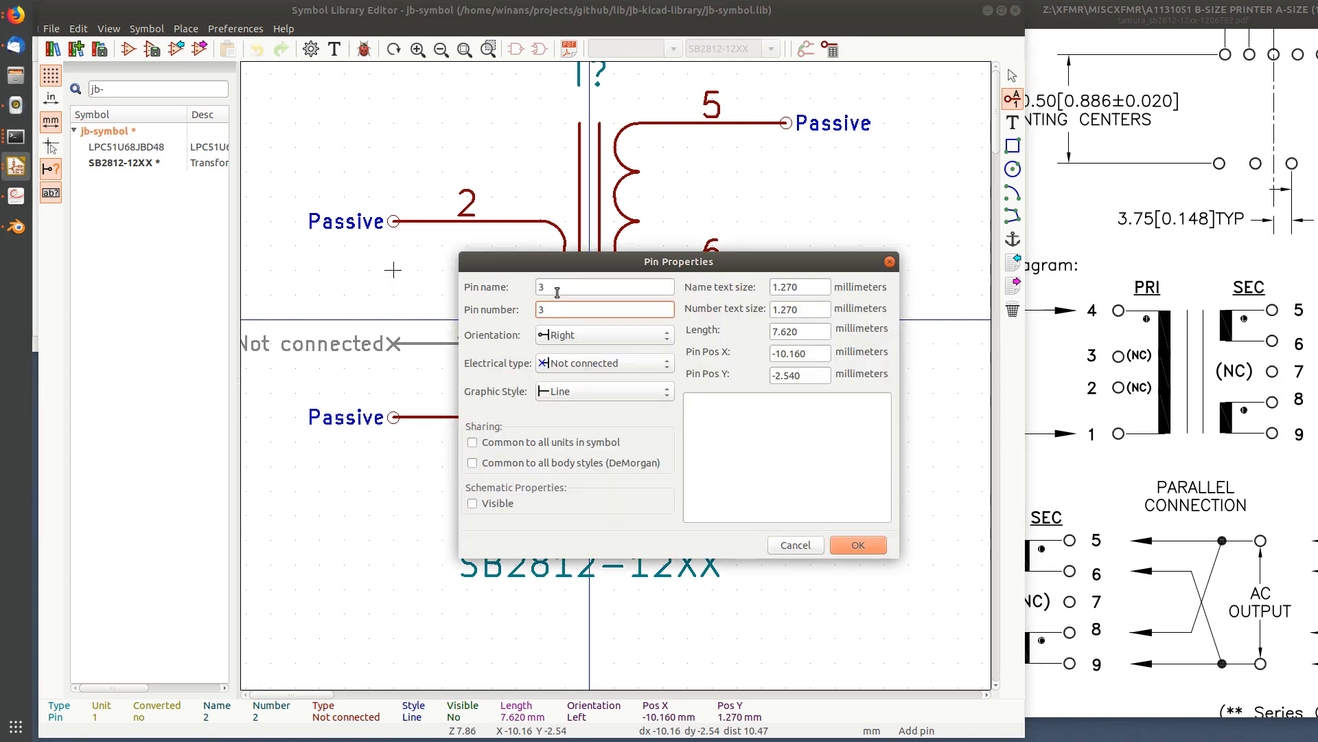
{"action": "left_click", "coordinate": [857, 544]}
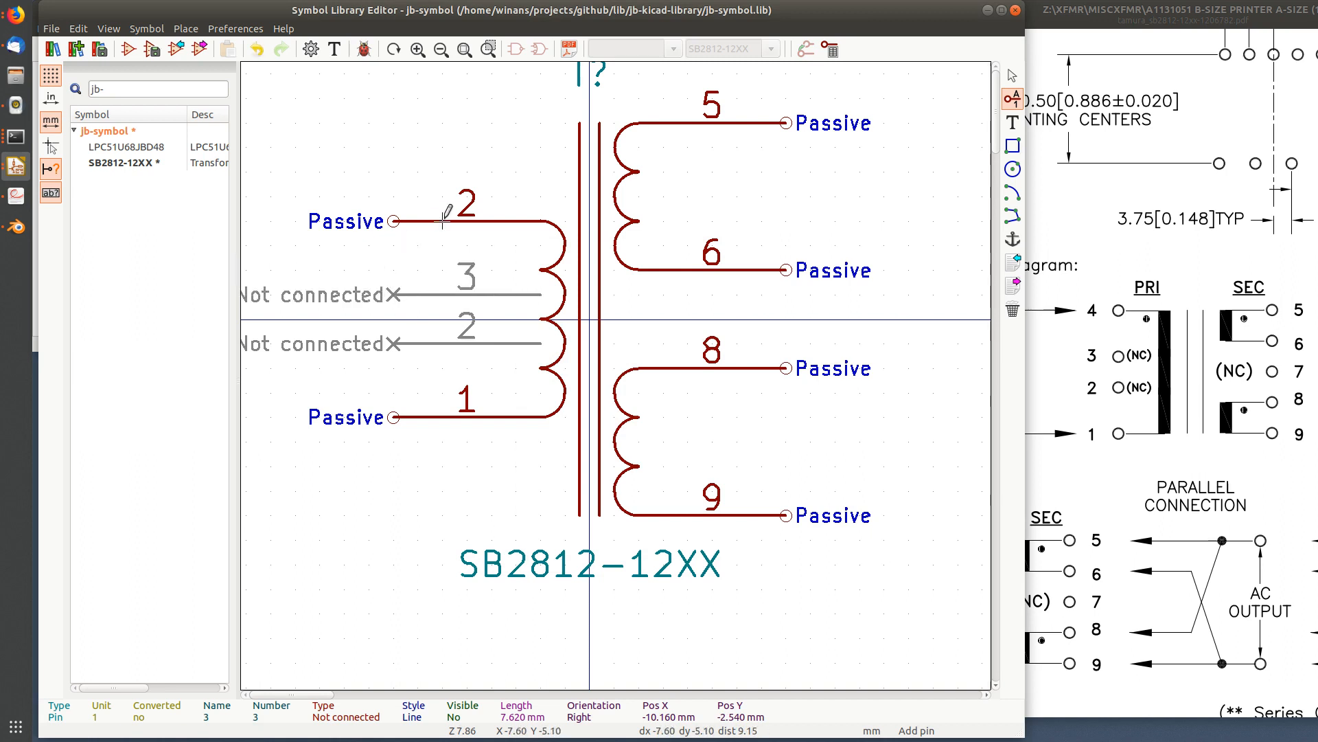
Create not-connected pin 7 on the secondary side and reopen it to hide it
{"action": "double_click", "coordinate": [446, 221]}
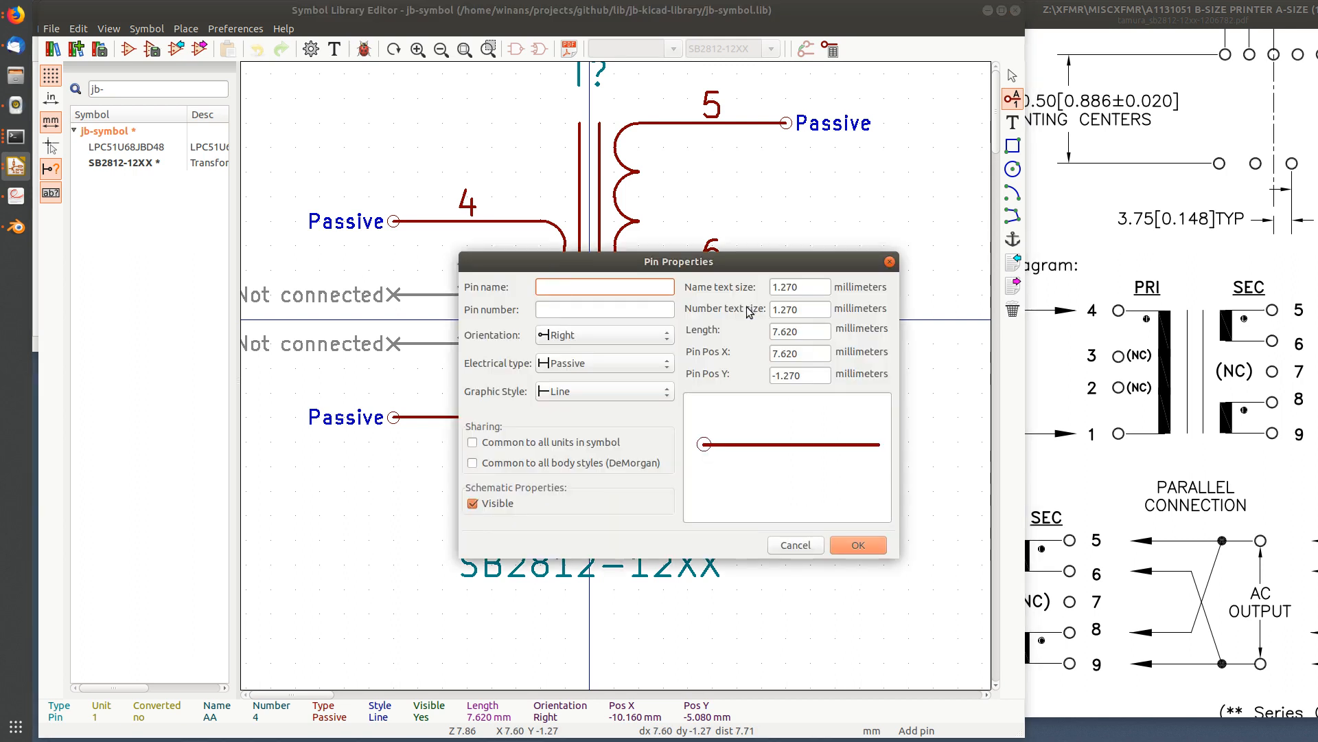
{"action": "type", "text": "7"}
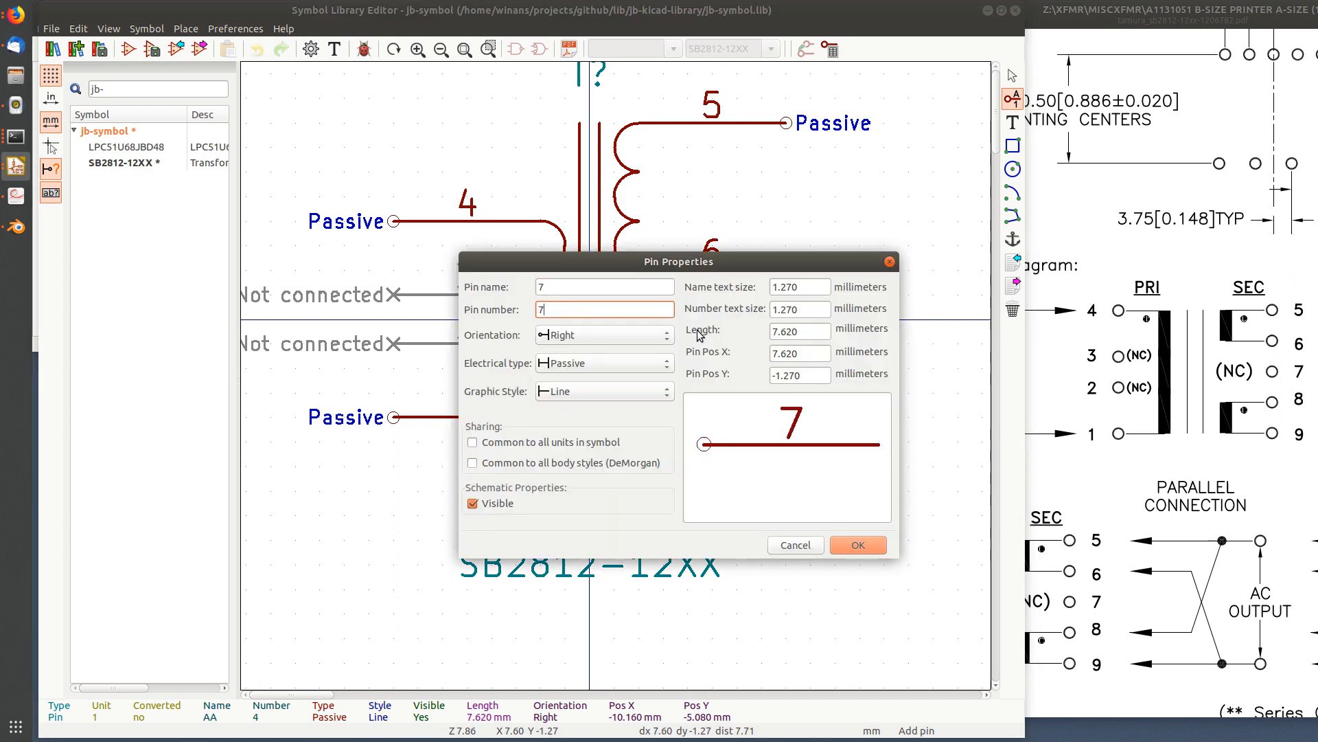
{"action": "left_click", "coordinate": [604, 362]}
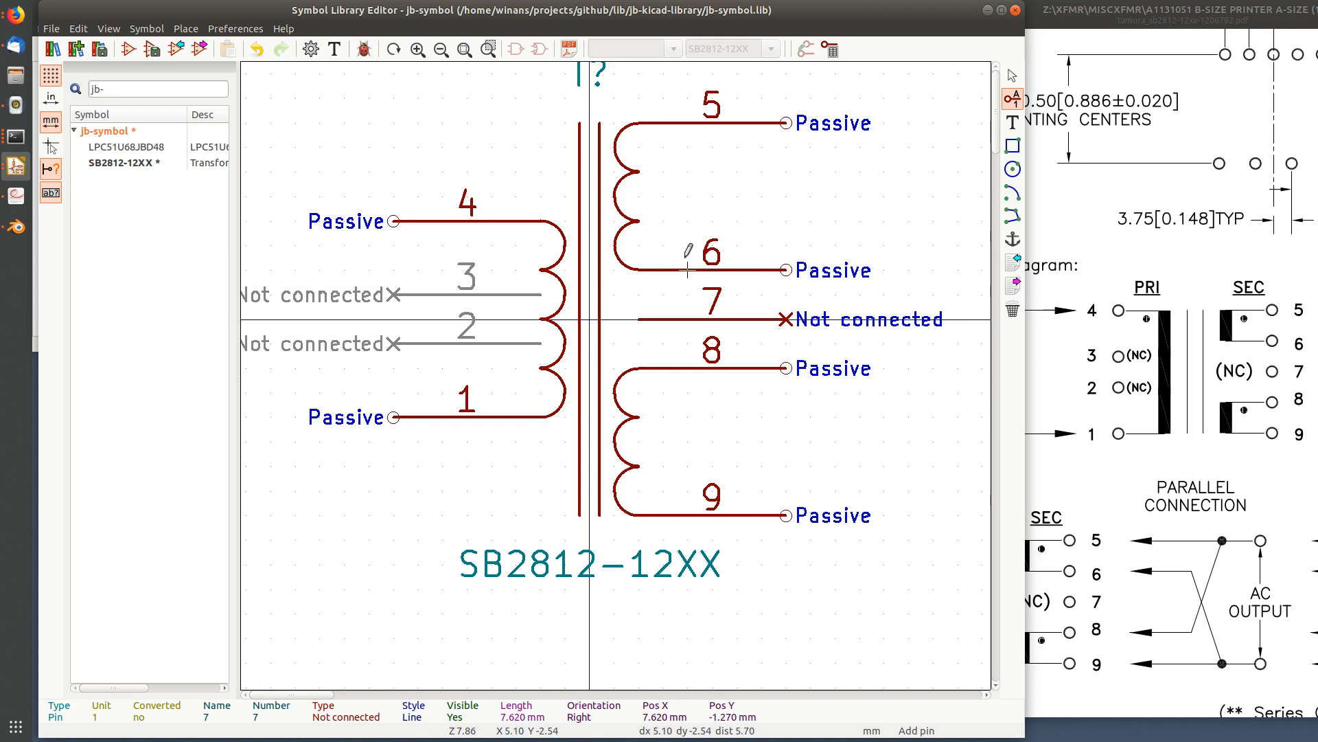
{"action": "mouse_move", "coordinate": [774, 323]}
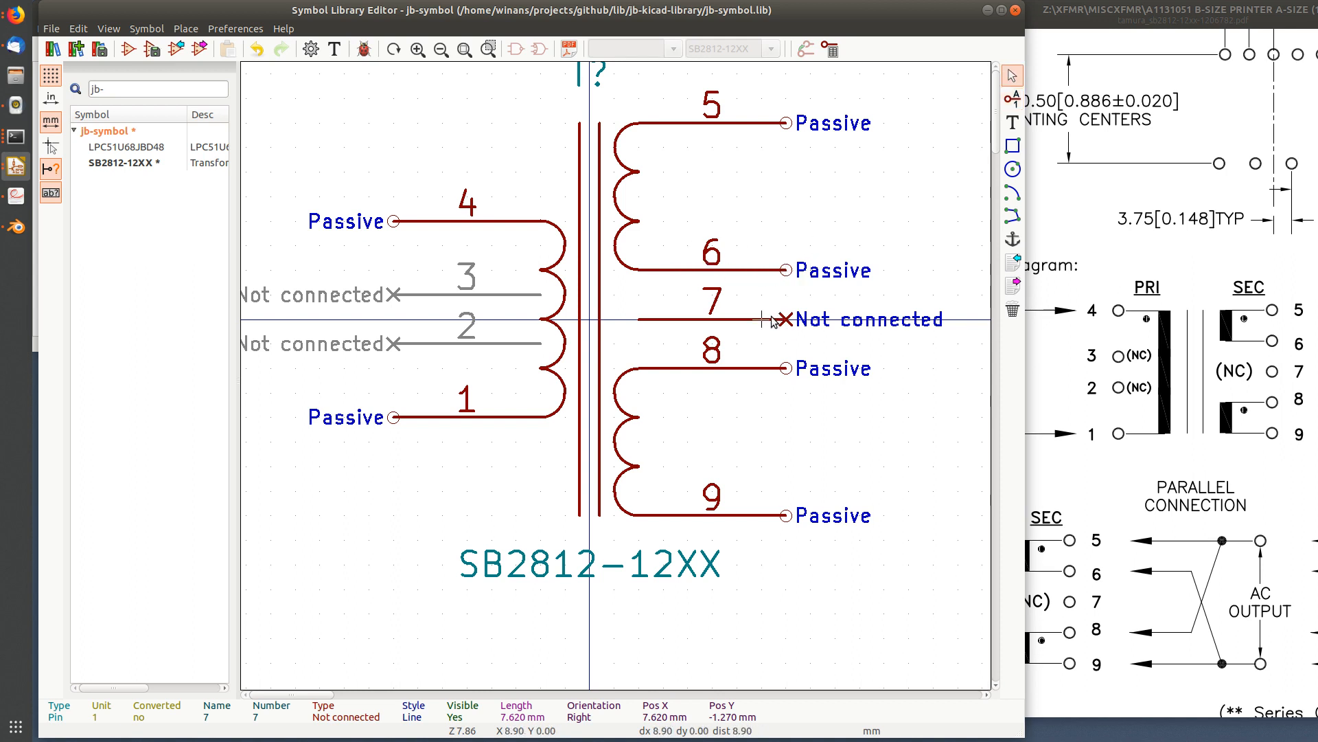
{"action": "double_click", "coordinate": [772, 320]}
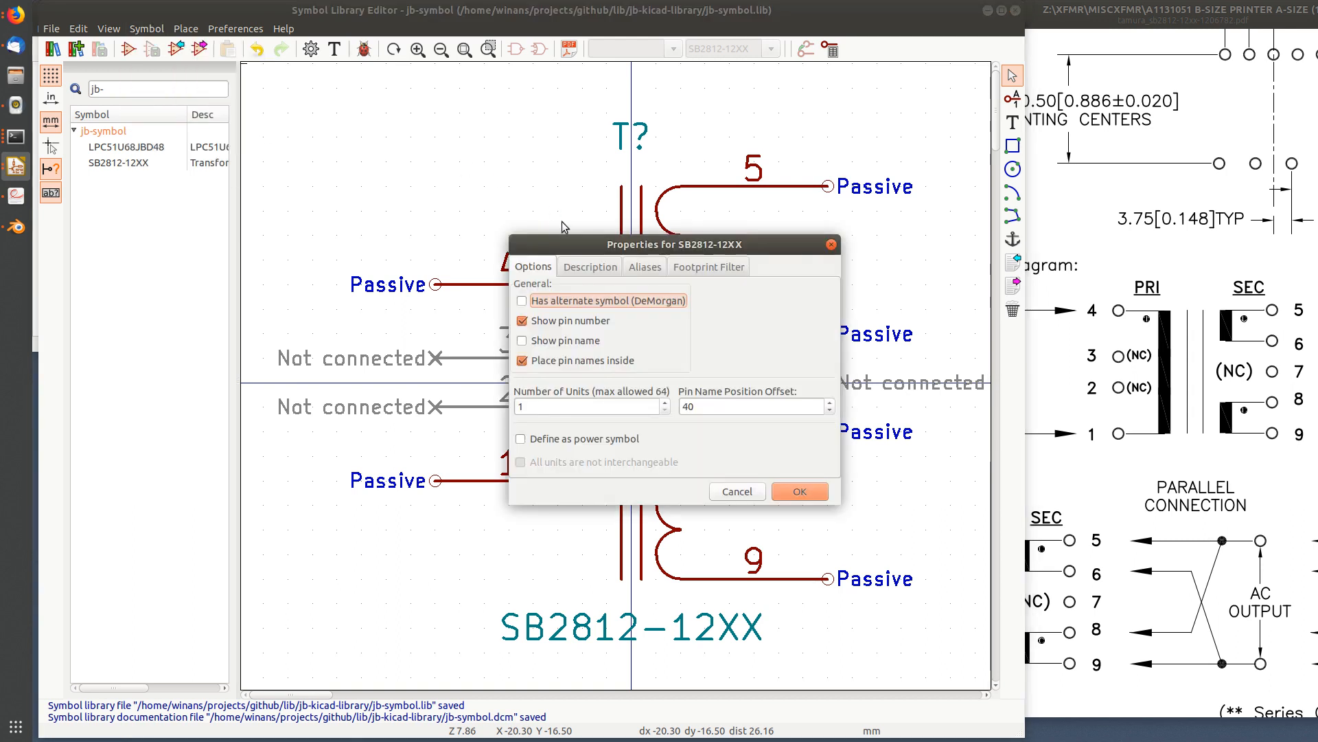
Prepend 'Tamura SB2812-12XX' to the description and delete the extra keywords
{"action": "left_click", "coordinate": [589, 266]}
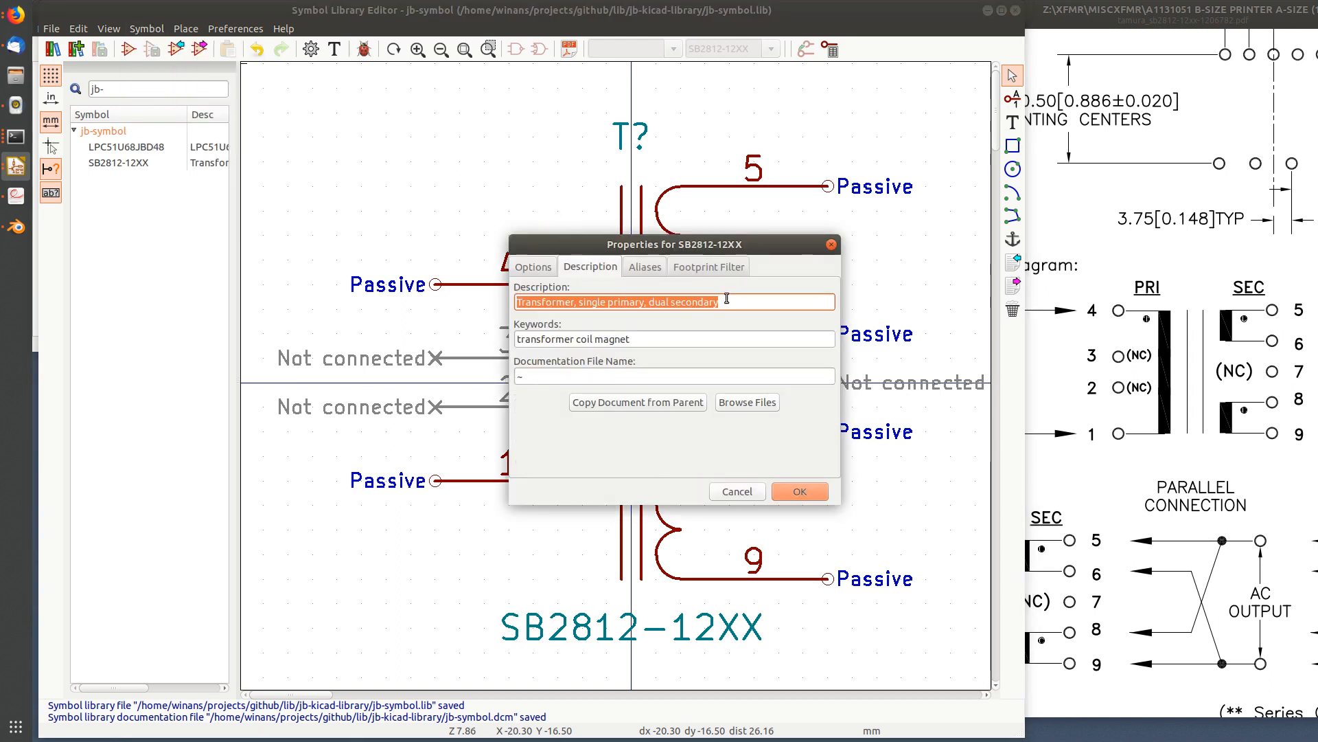
{"action": "left_click", "coordinate": [673, 301]}
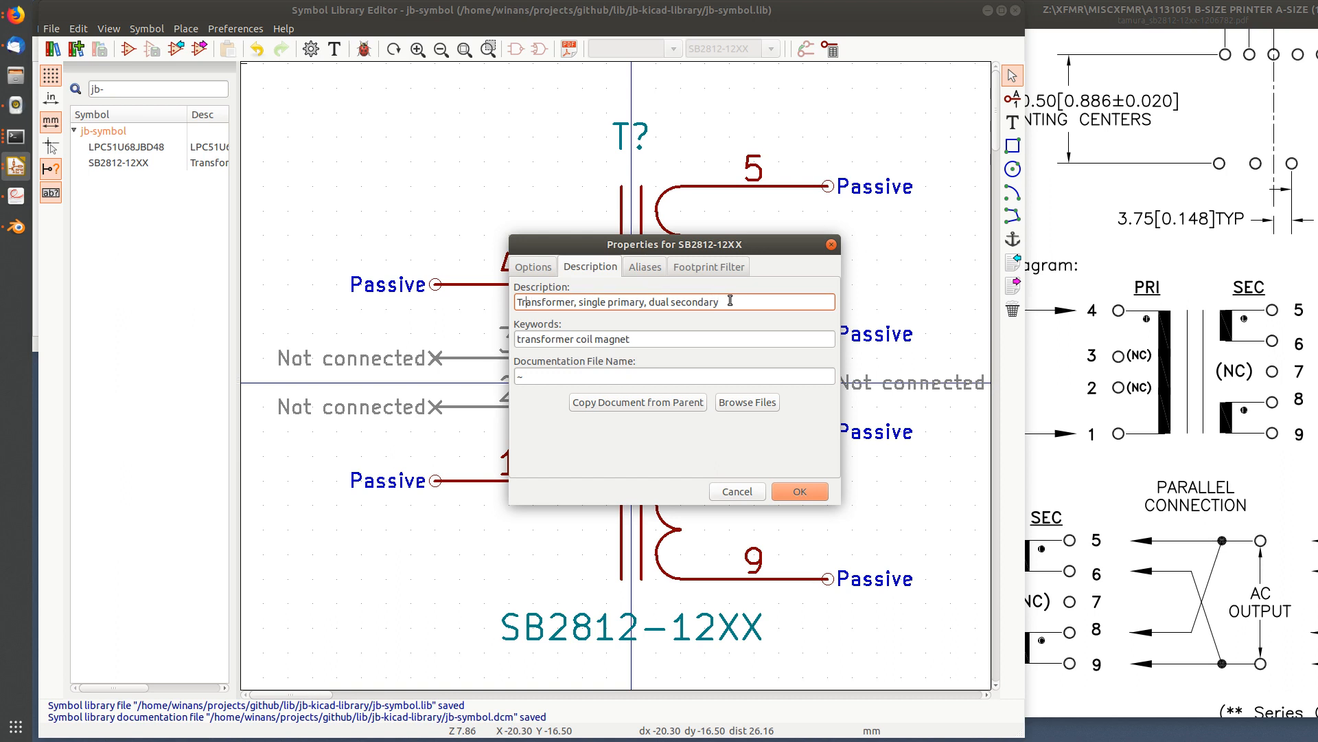
{"action": "type", "text": "Tamura SB"}
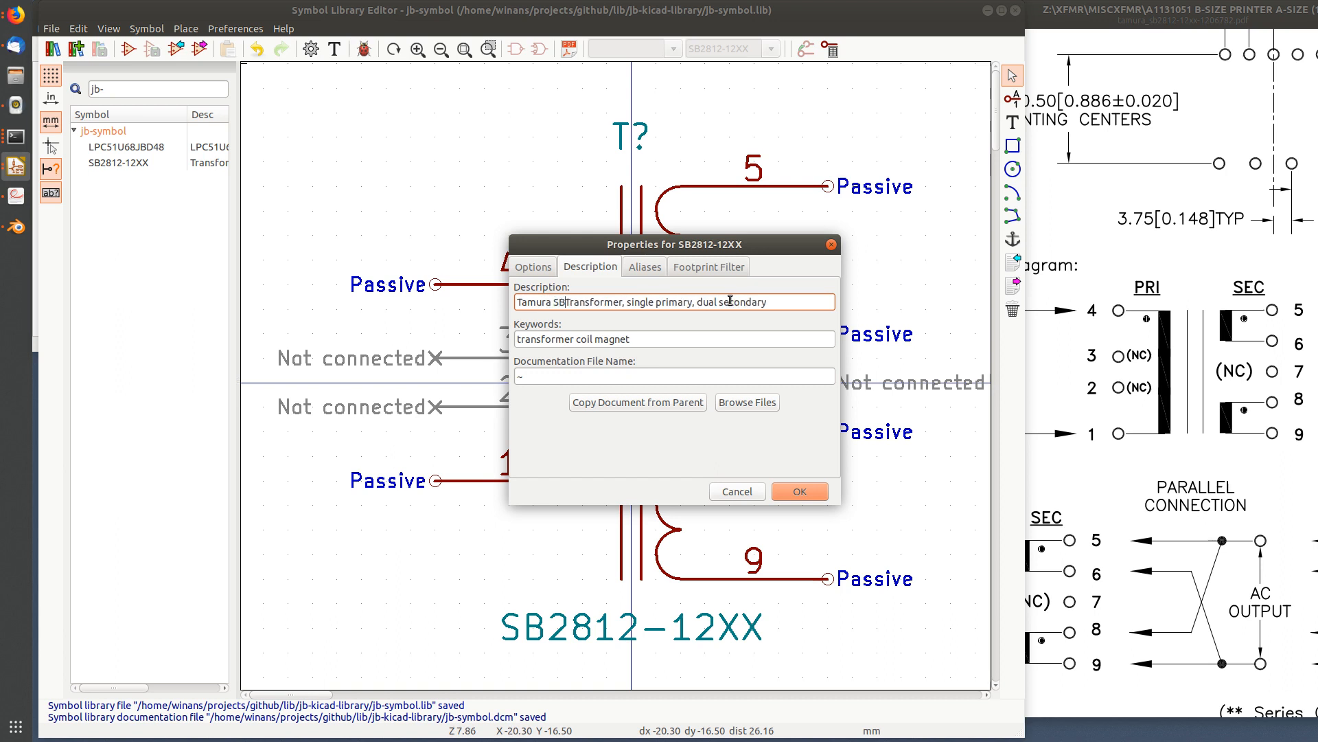
{"action": "type", "text": "2812-12XX"}
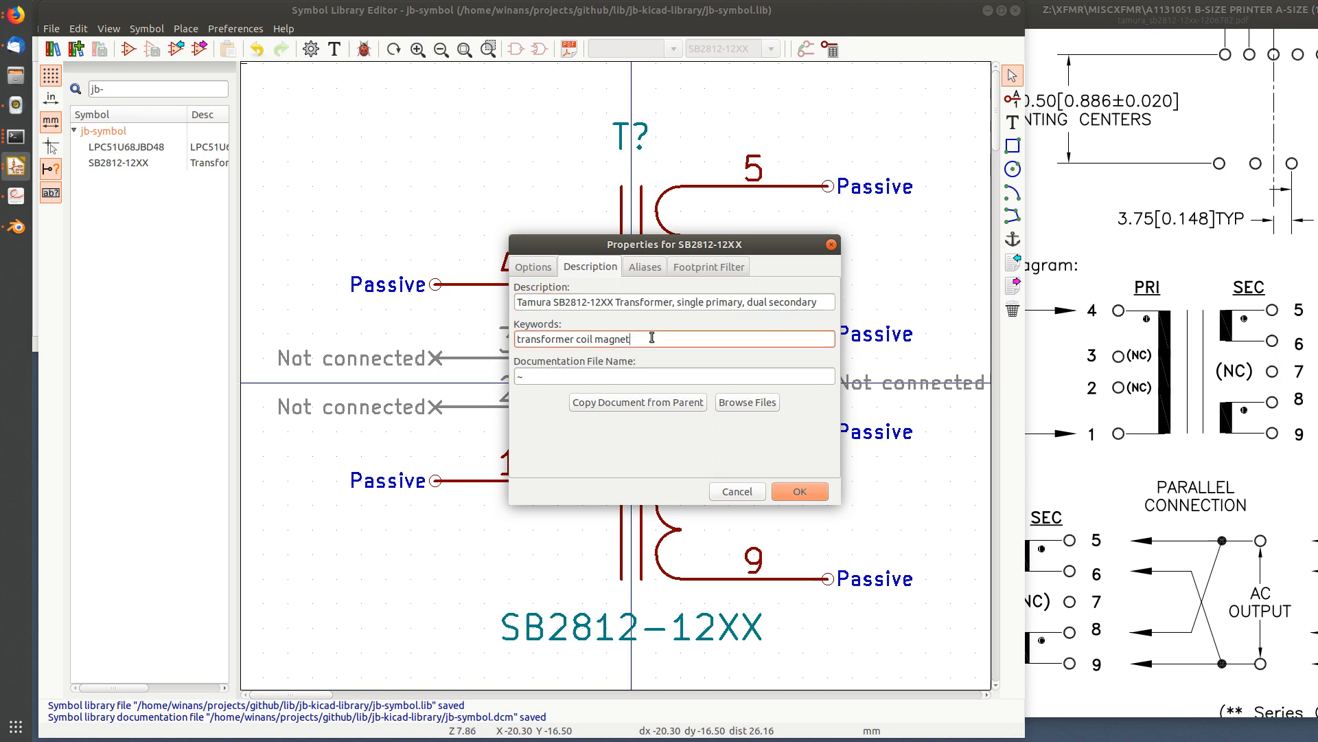
{"action": "key", "text": "BackSpace"}
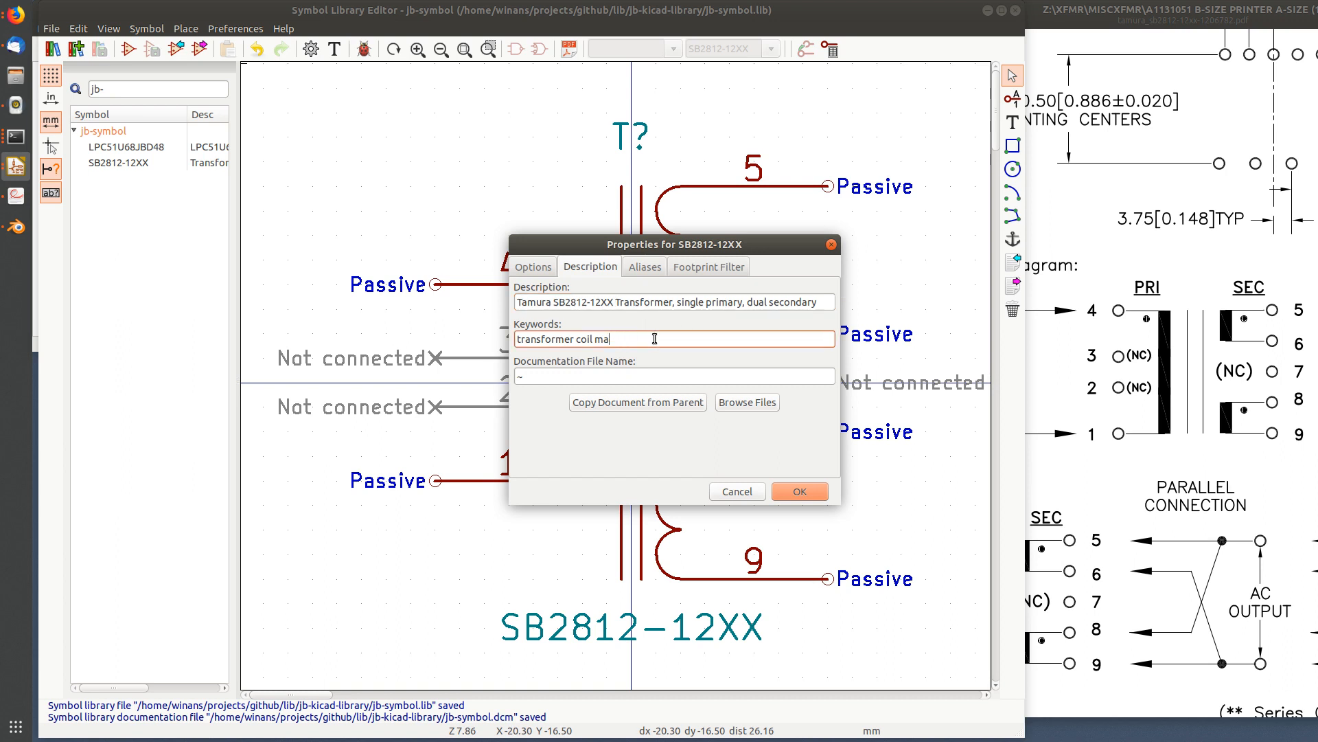
{"action": "key", "text": "BackSpace"}
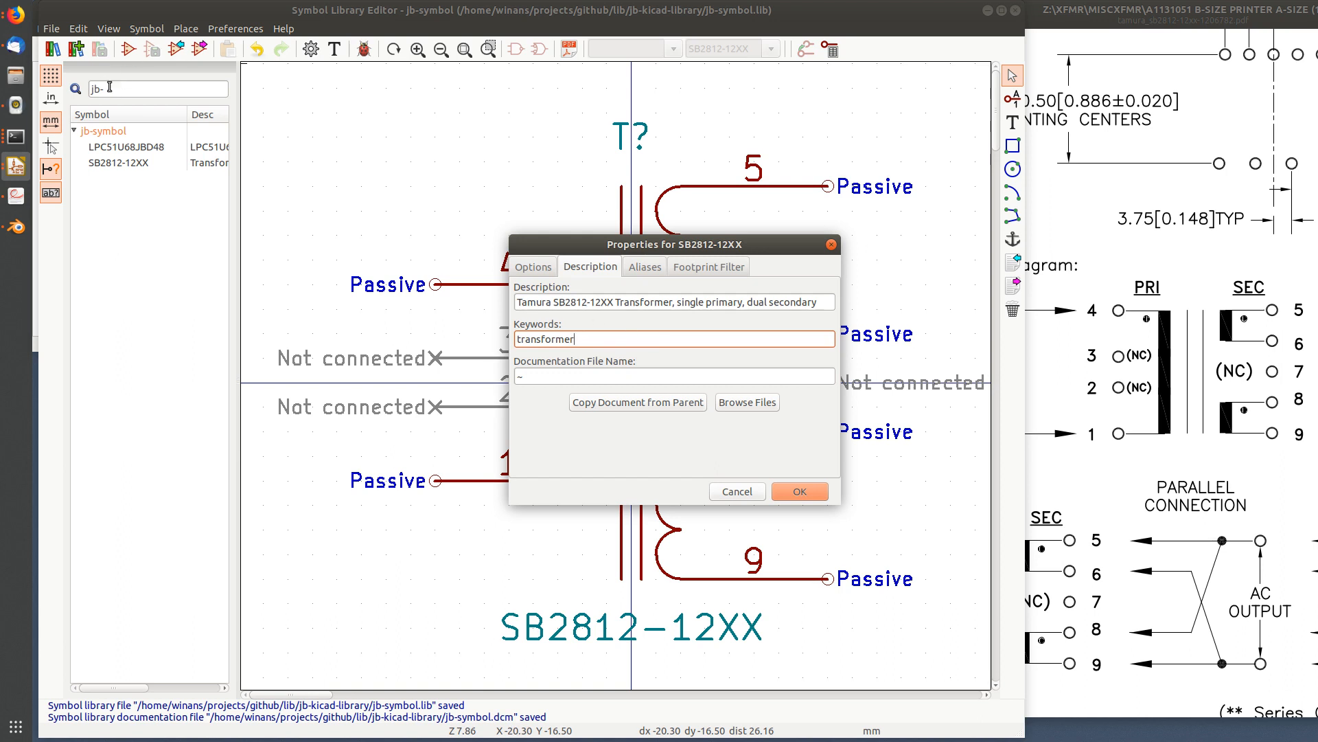
{"action": "mouse_move", "coordinate": [656, 266]}
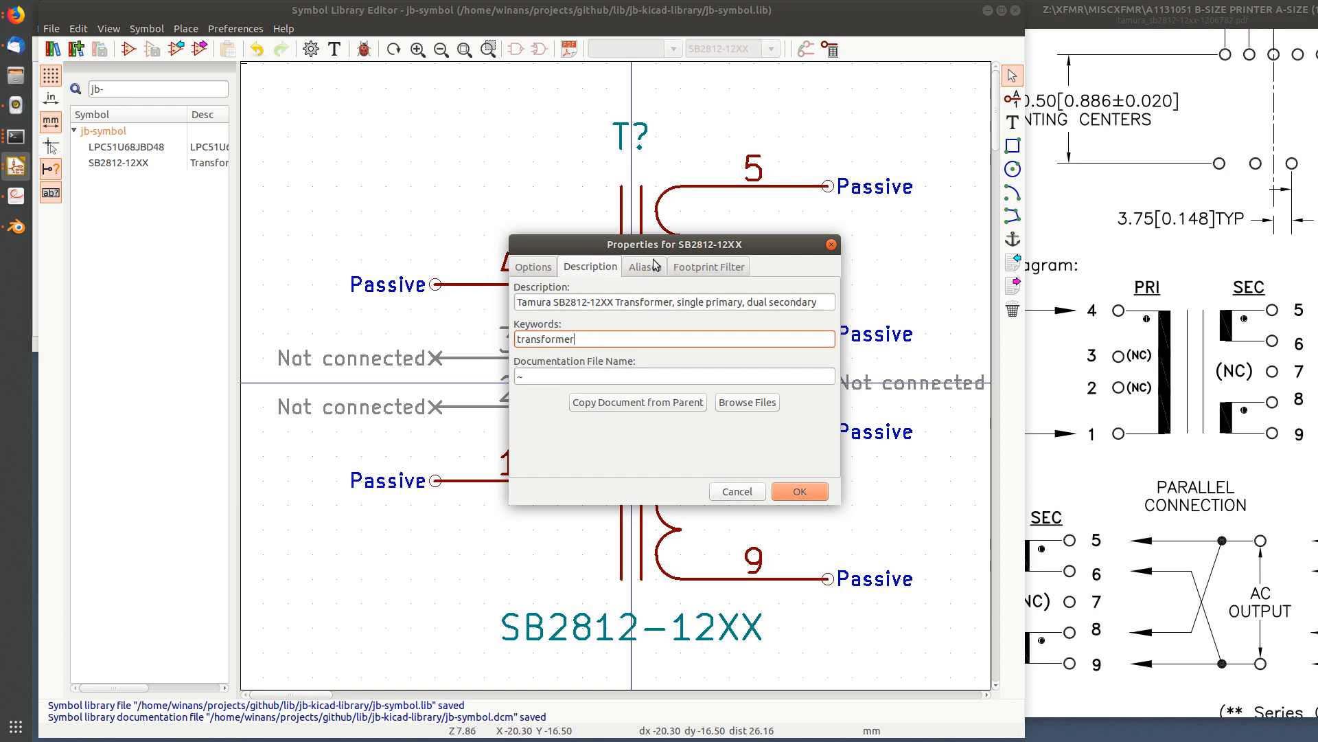
Review the Aliases tab, then accept the updated Symbol Properties
{"action": "left_click", "coordinate": [644, 266]}
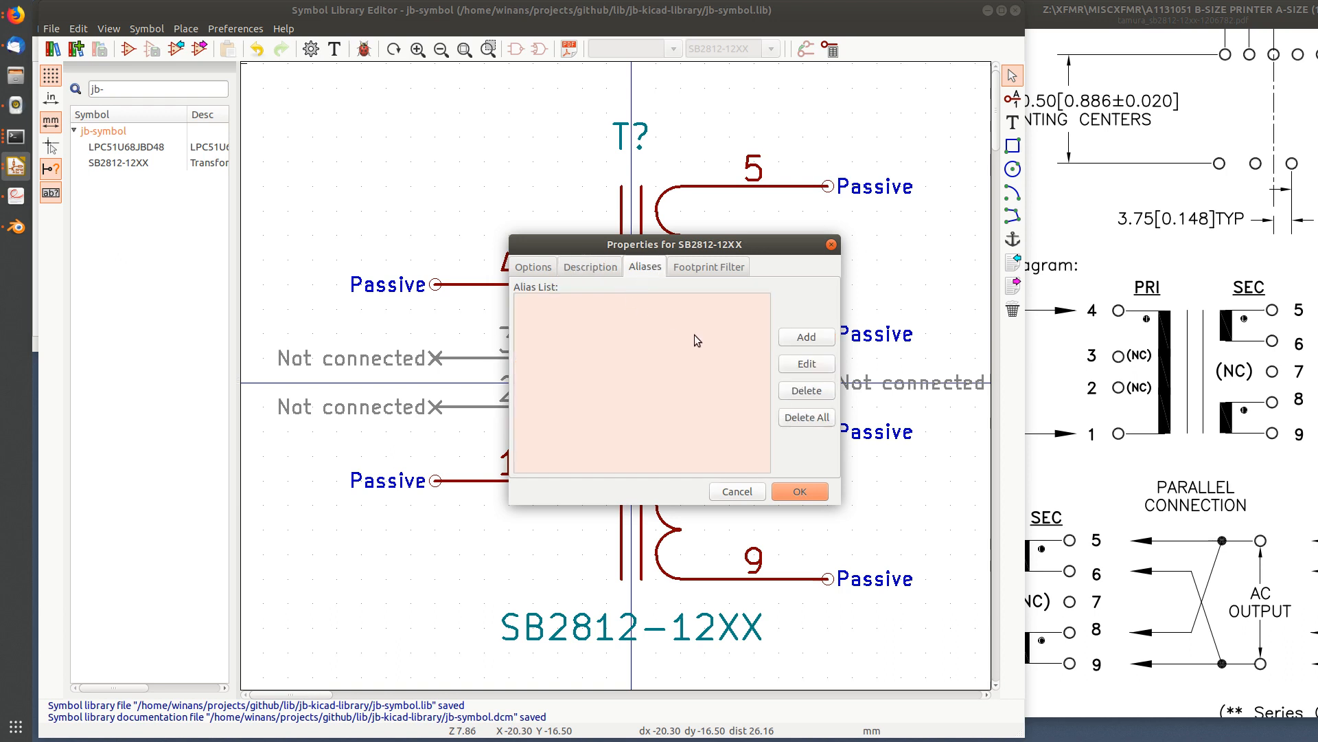
{"action": "mouse_move", "coordinate": [596, 343]}
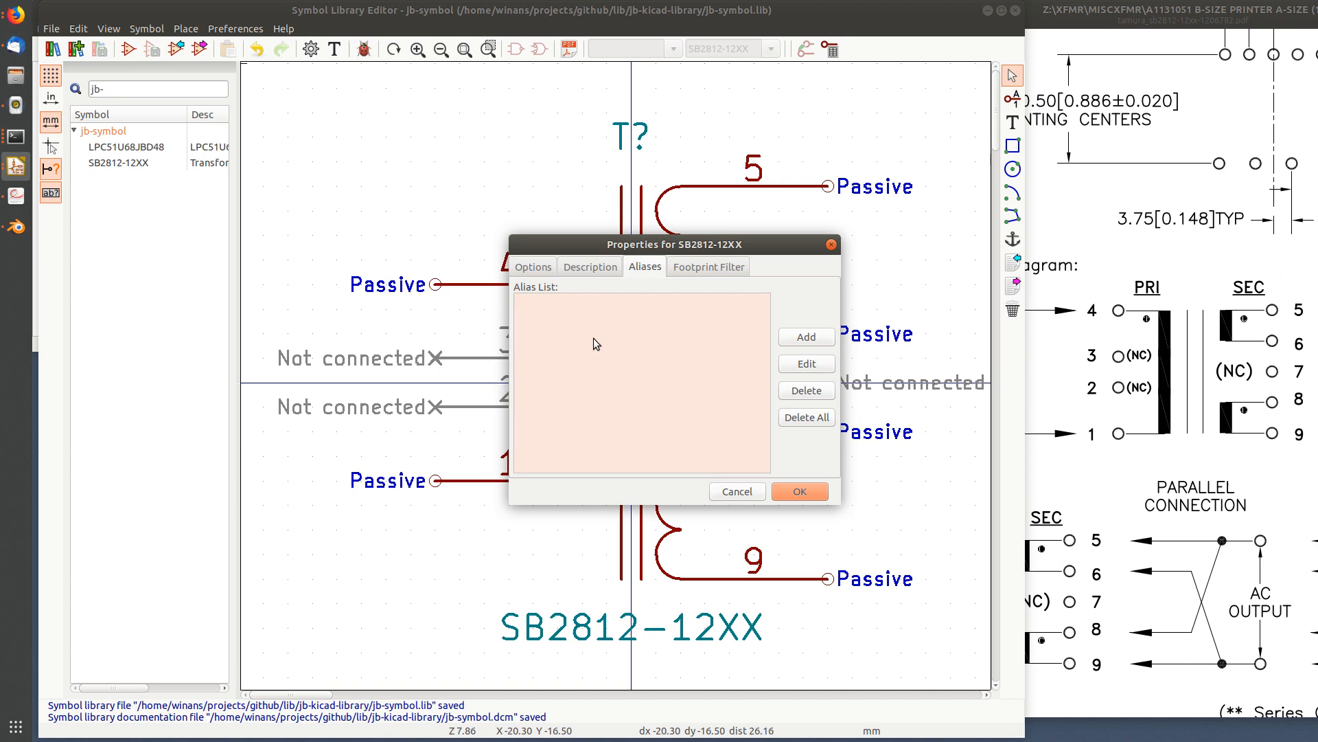
{"action": "mouse_move", "coordinate": [658, 395]}
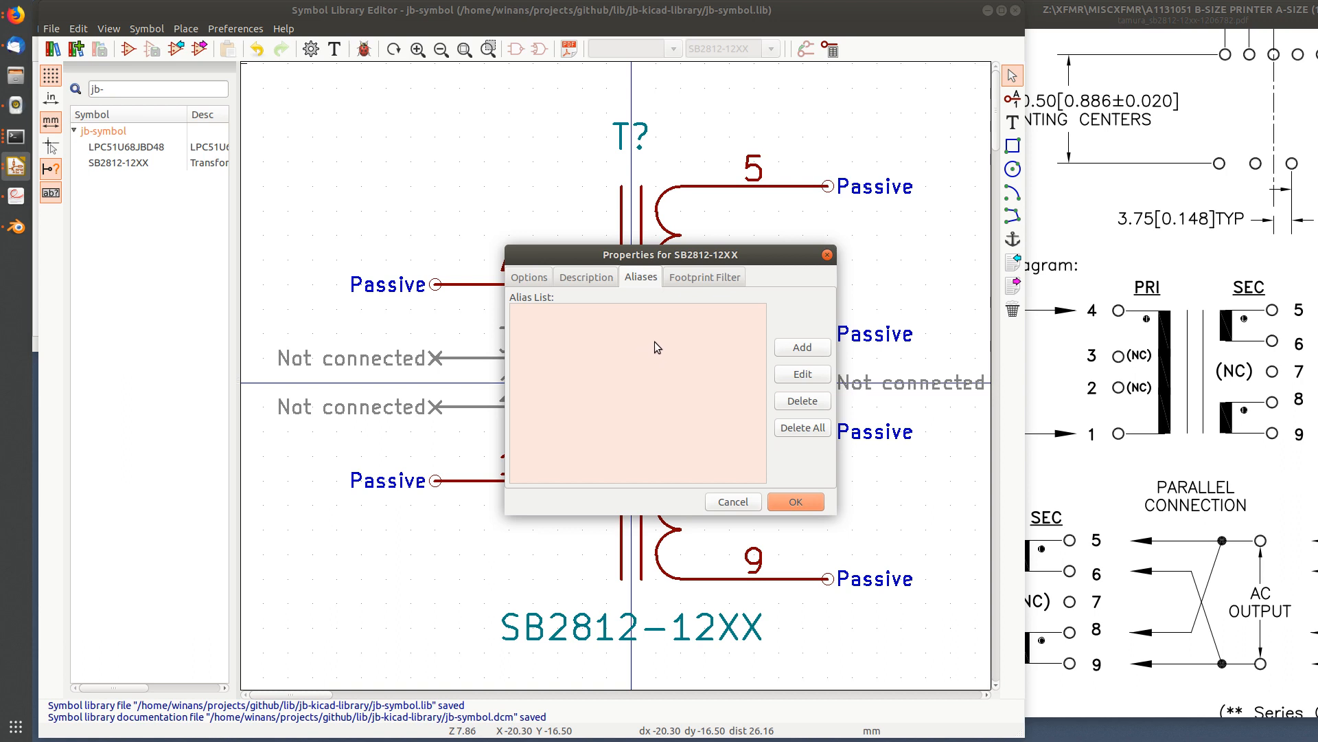
{"action": "left_click", "coordinate": [585, 277]}
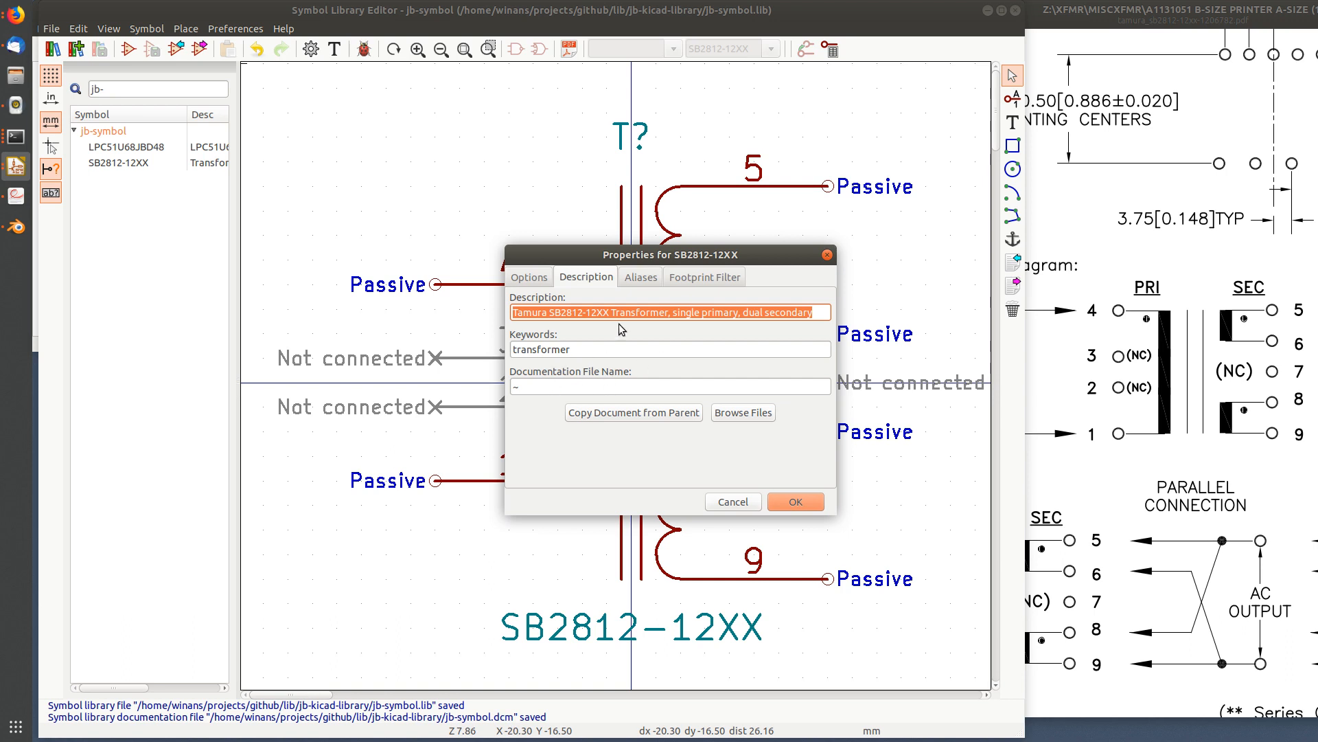
{"action": "mouse_move", "coordinate": [694, 279]}
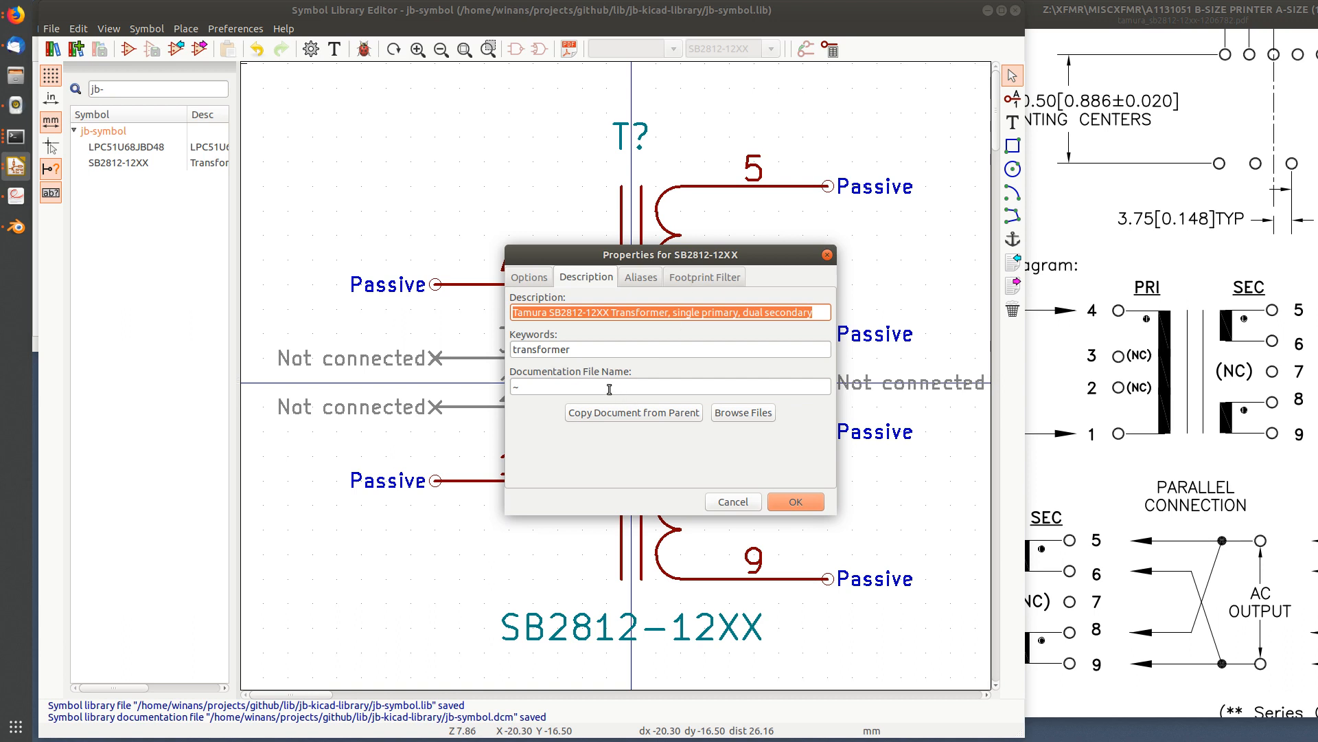
{"action": "mouse_move", "coordinate": [620, 386]}
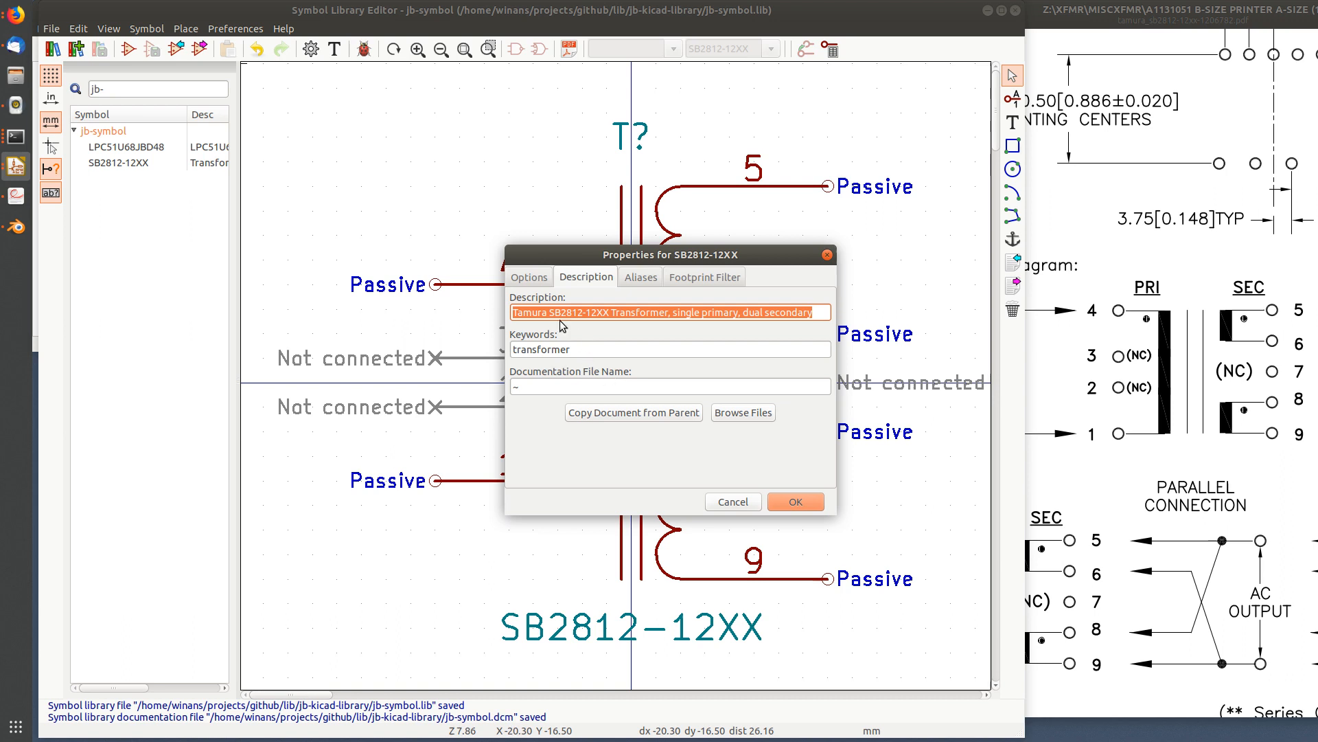
{"action": "left_click", "coordinate": [528, 276]}
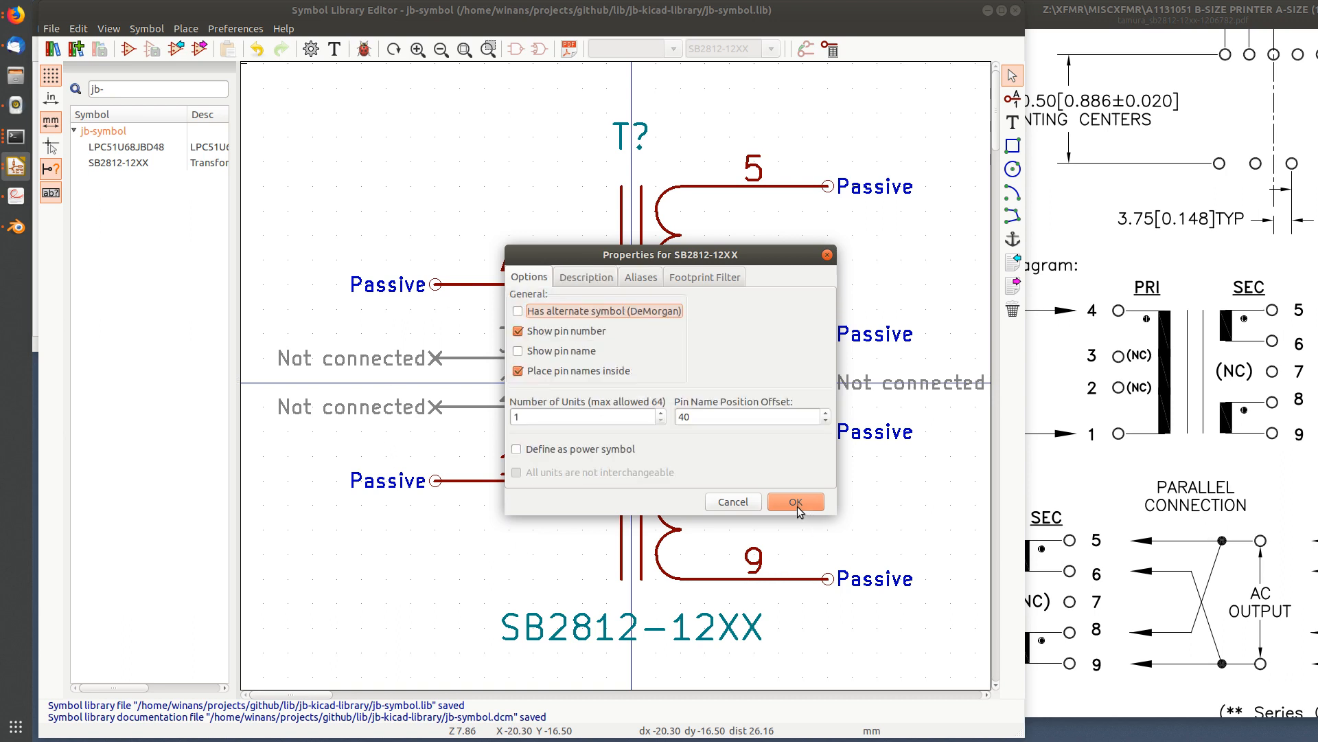
{"action": "left_click", "coordinate": [794, 501]}
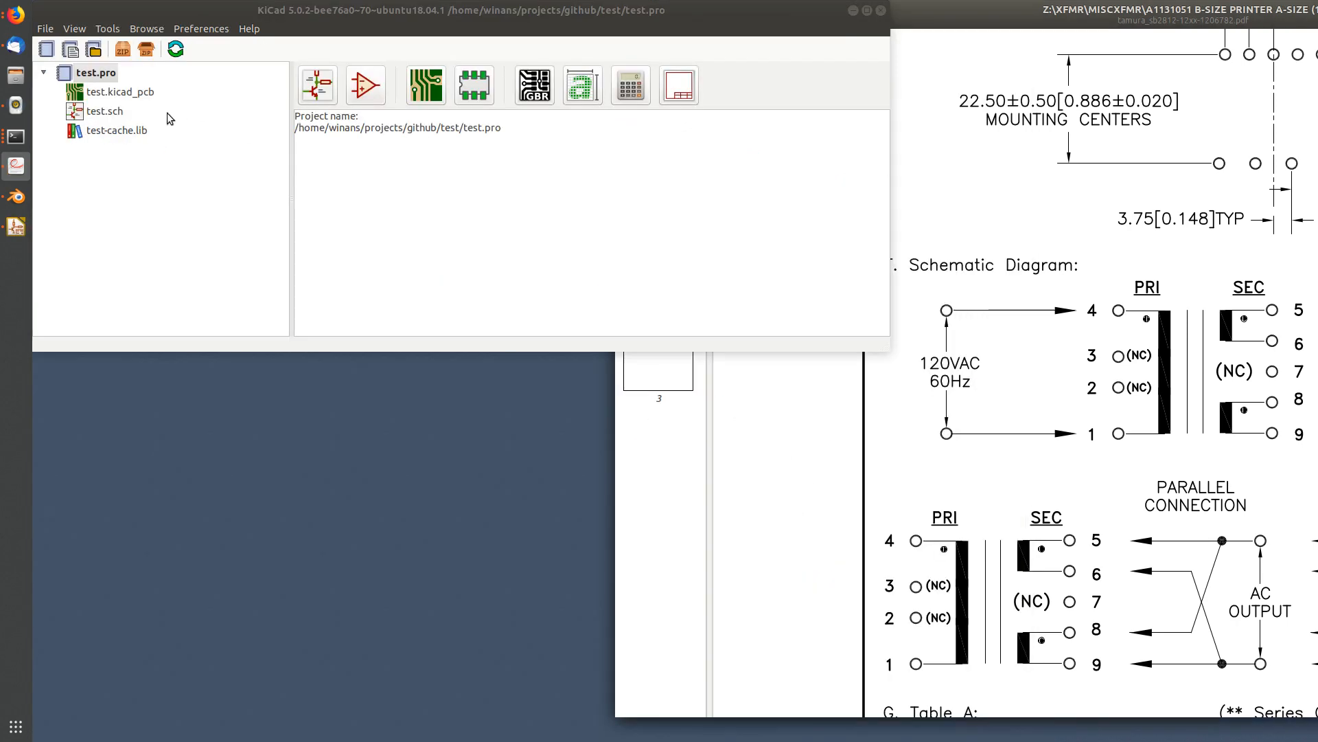
Open test.sch, search symbols for 'sb281' and choose SB2812-12XX
{"action": "double_click", "coordinate": [105, 111]}
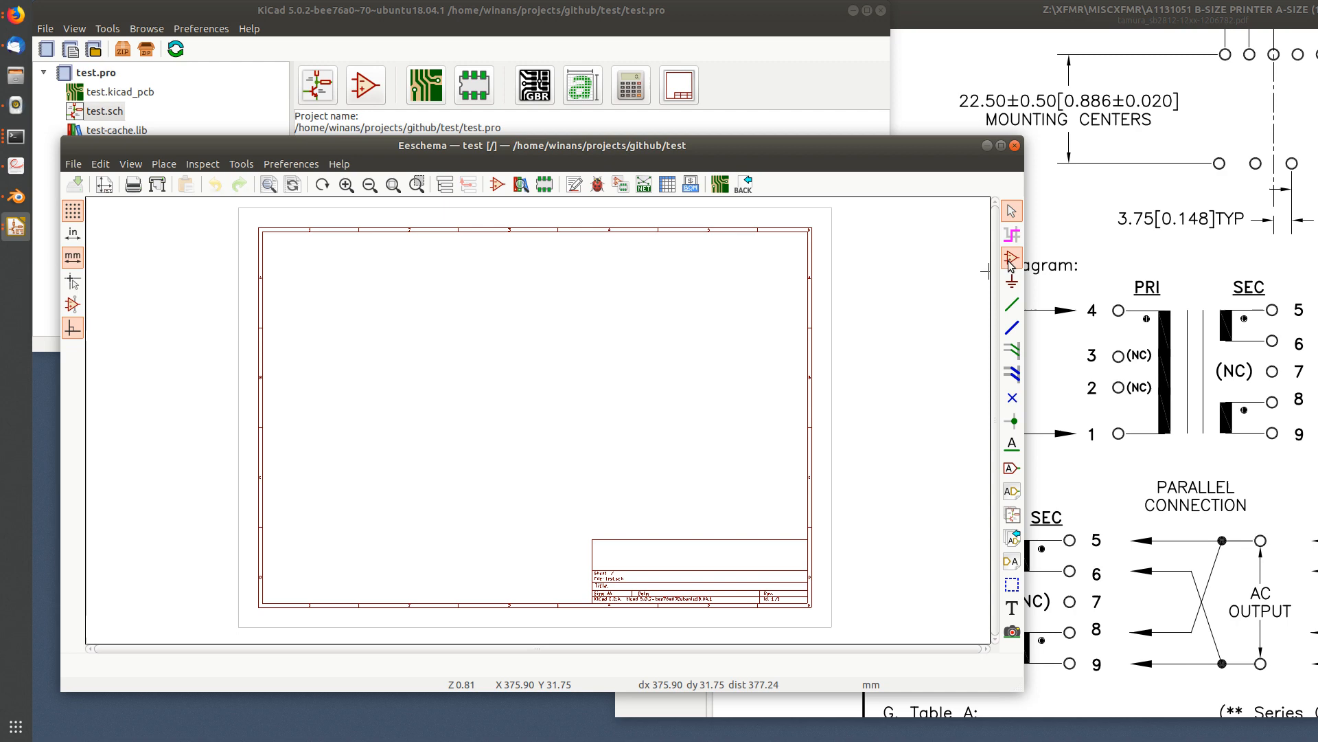
{"action": "left_click", "coordinate": [1011, 256]}
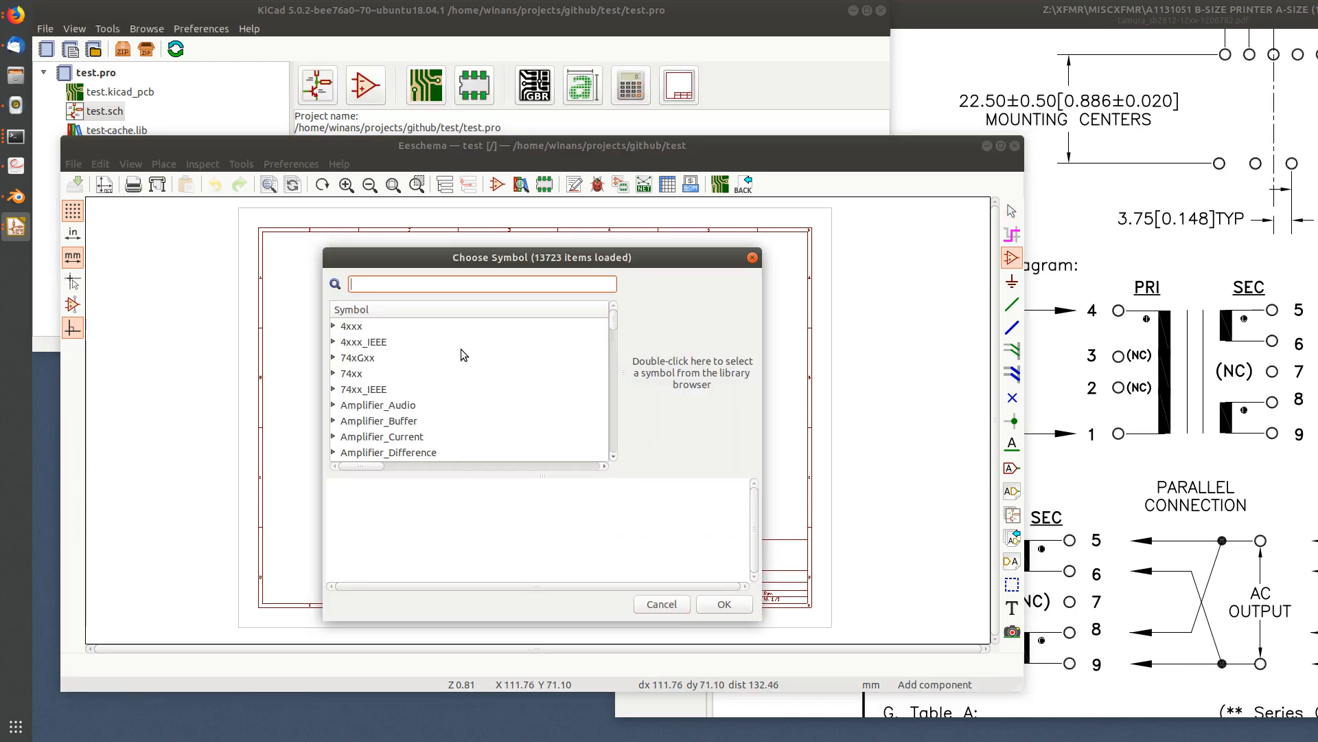
{"action": "type", "text": "sb2812"}
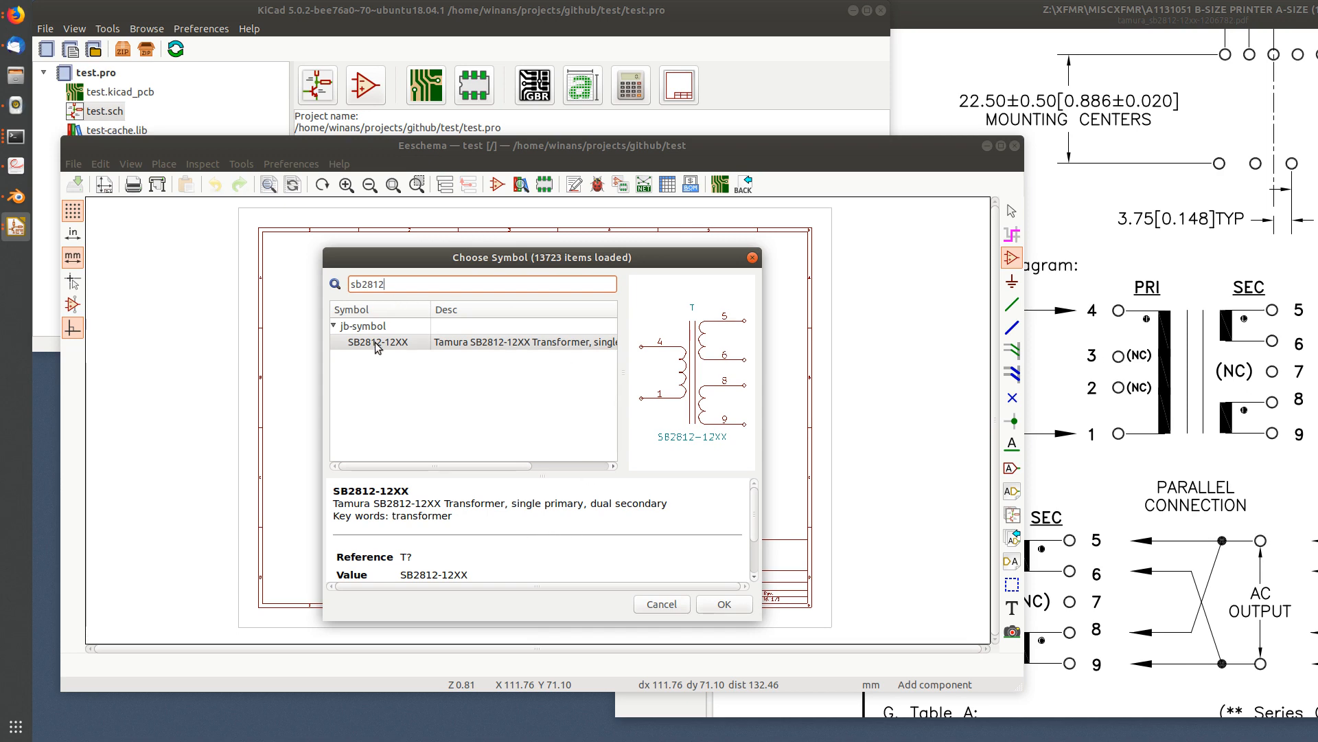
{"action": "left_click", "coordinate": [723, 603]}
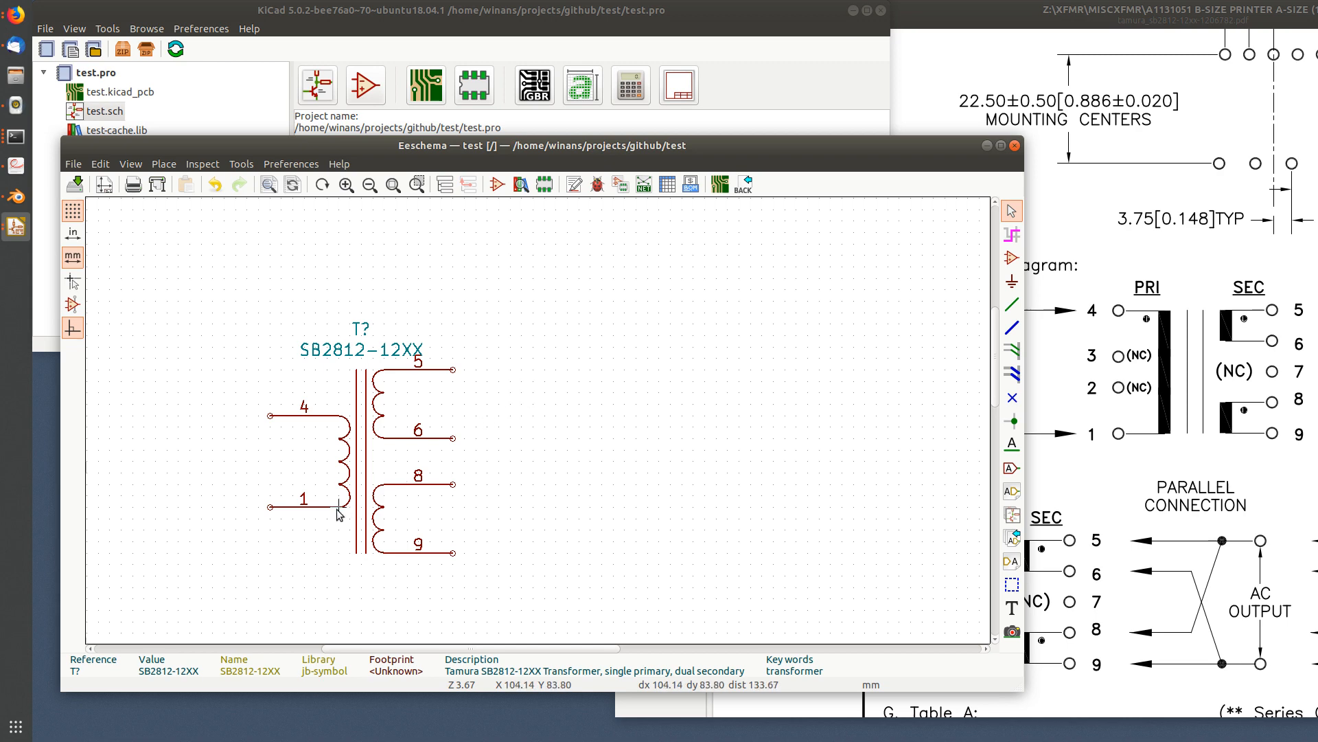
{"action": "mouse_move", "coordinate": [360, 472]}
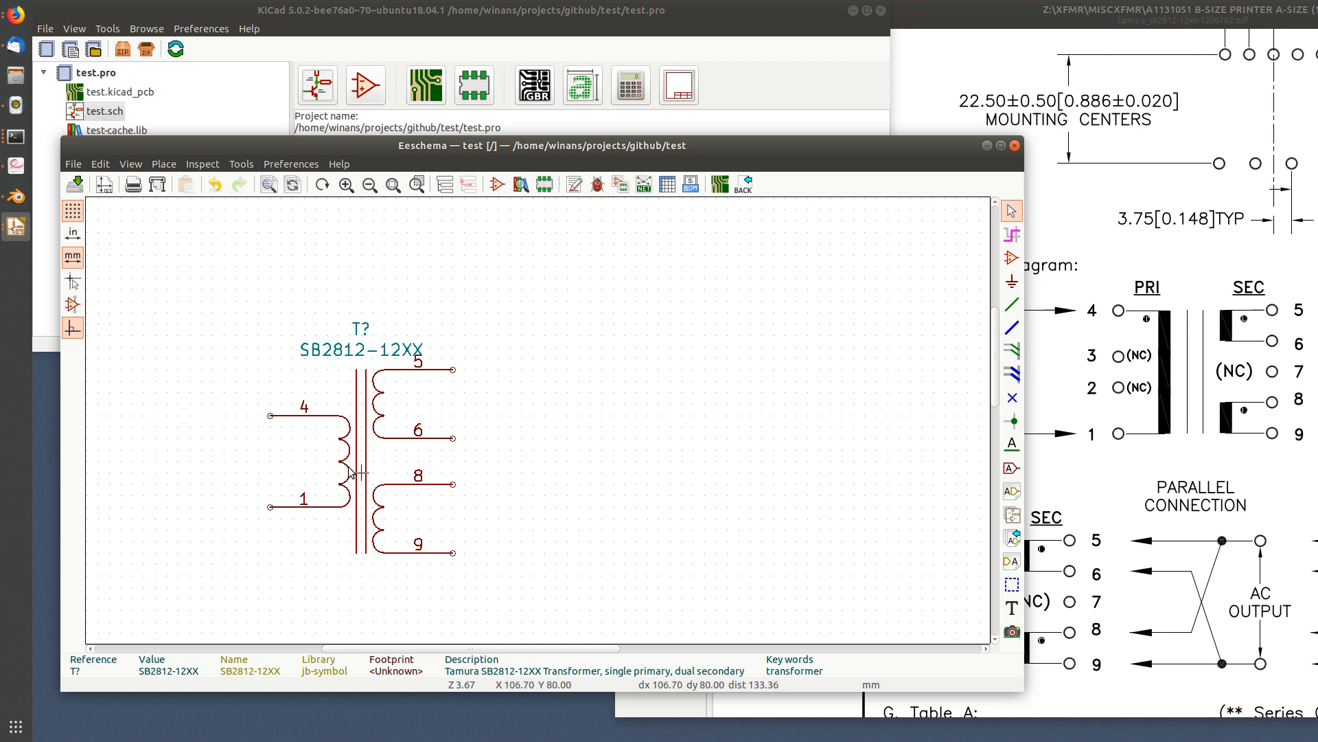
{"action": "mouse_move", "coordinate": [384, 442]}
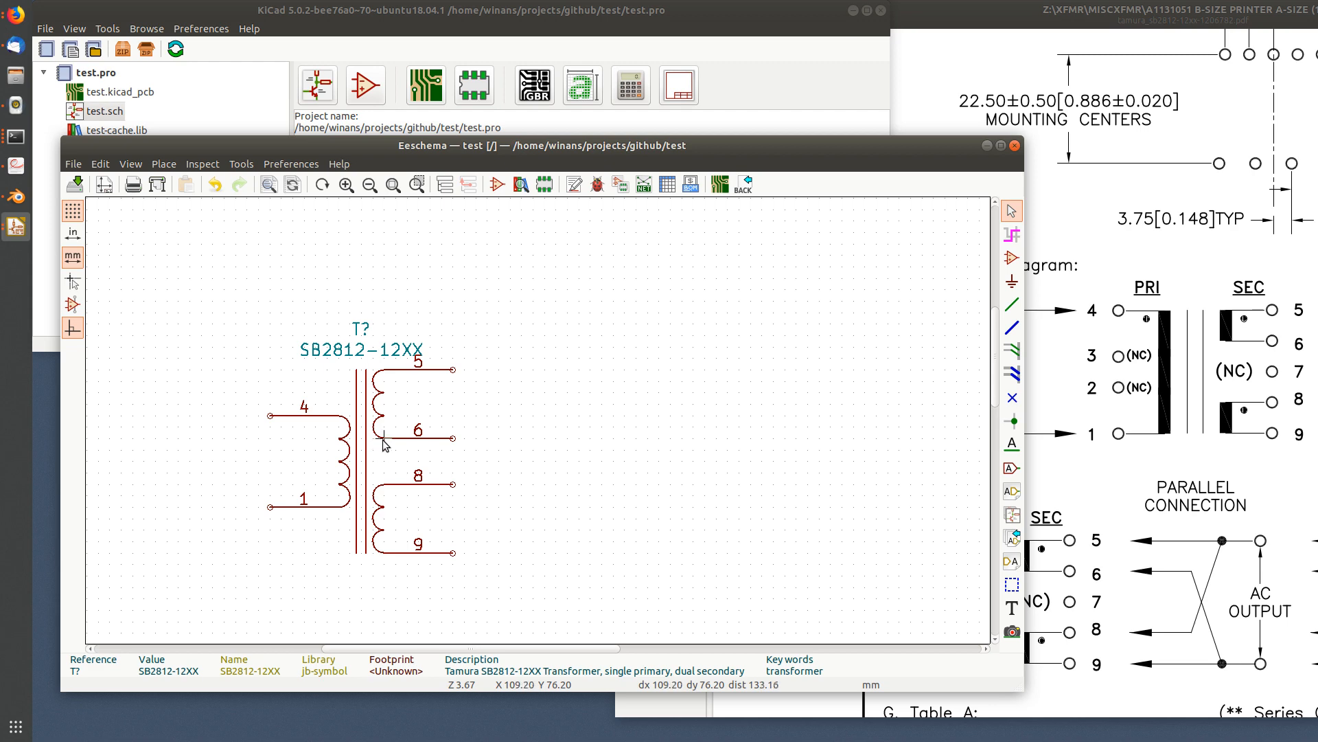
{"action": "mouse_move", "coordinate": [487, 427]}
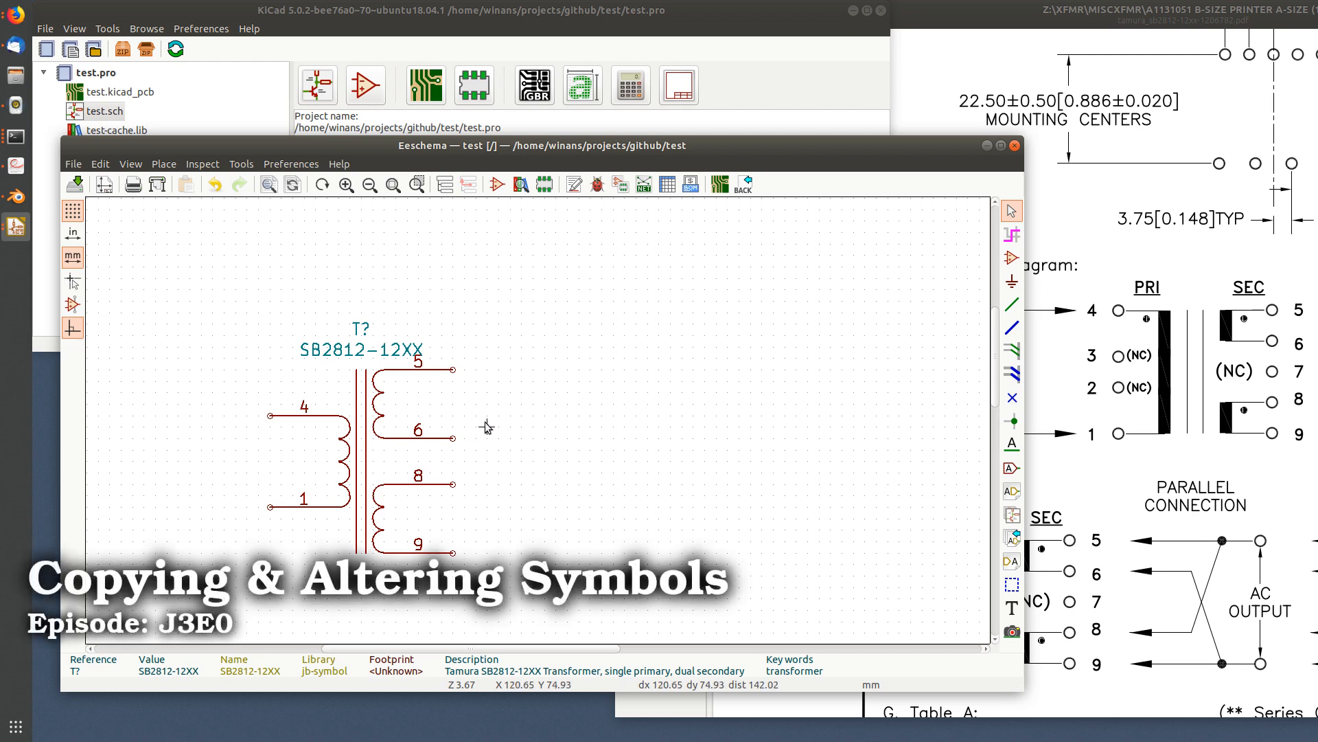
{"action": "mouse_move", "coordinate": [523, 446]}
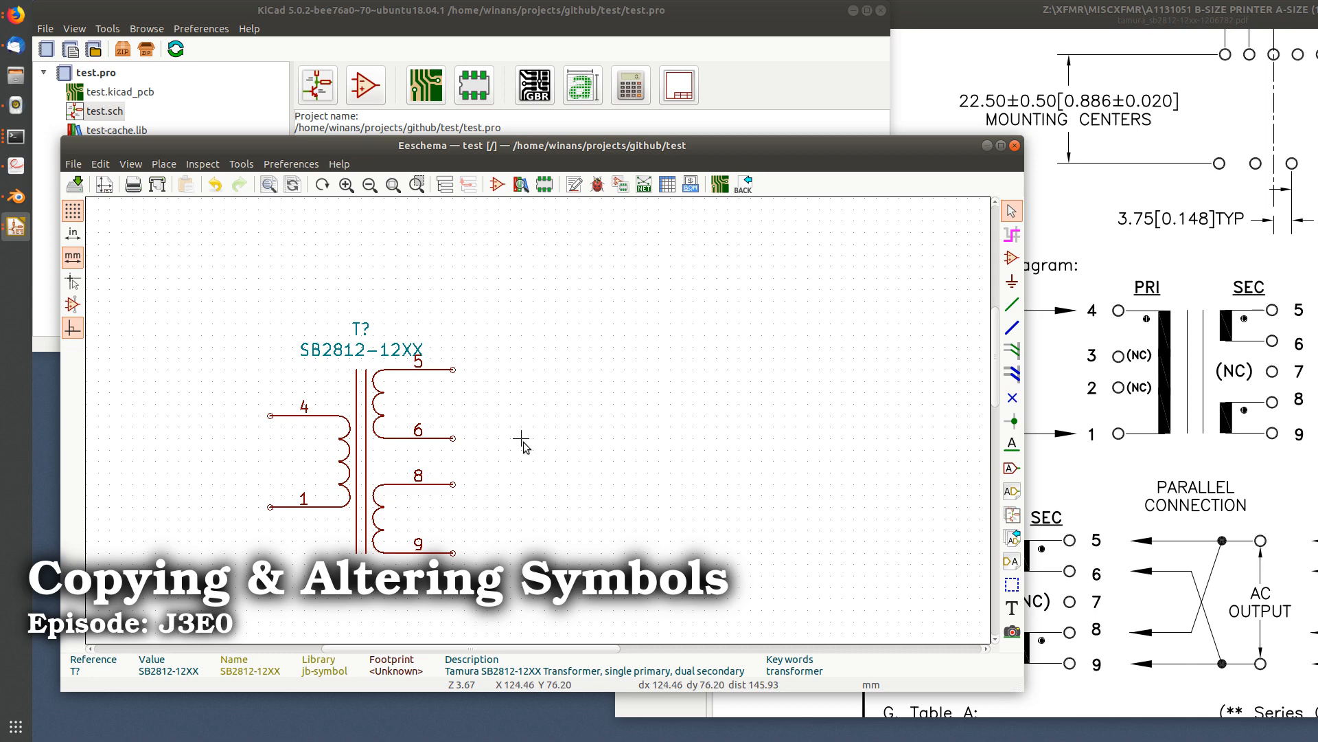
{"action": "mouse_move", "coordinate": [535, 440]}
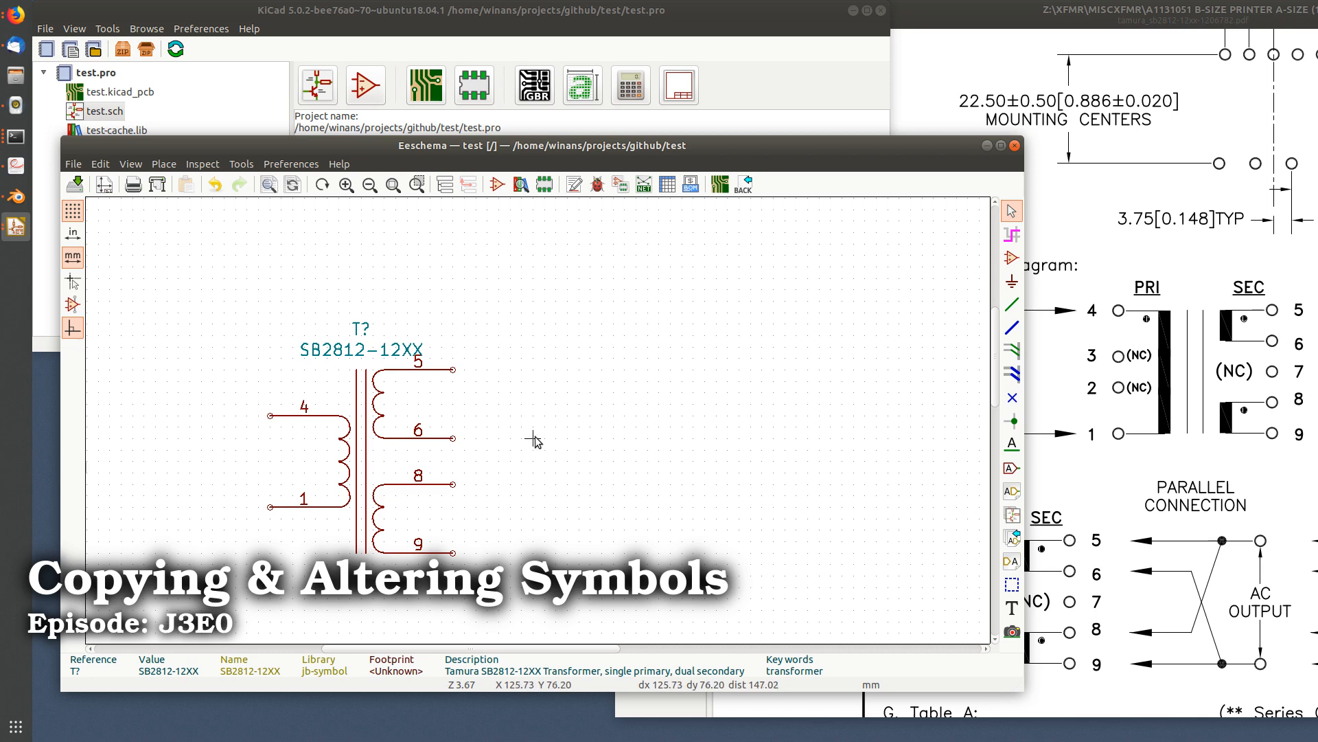